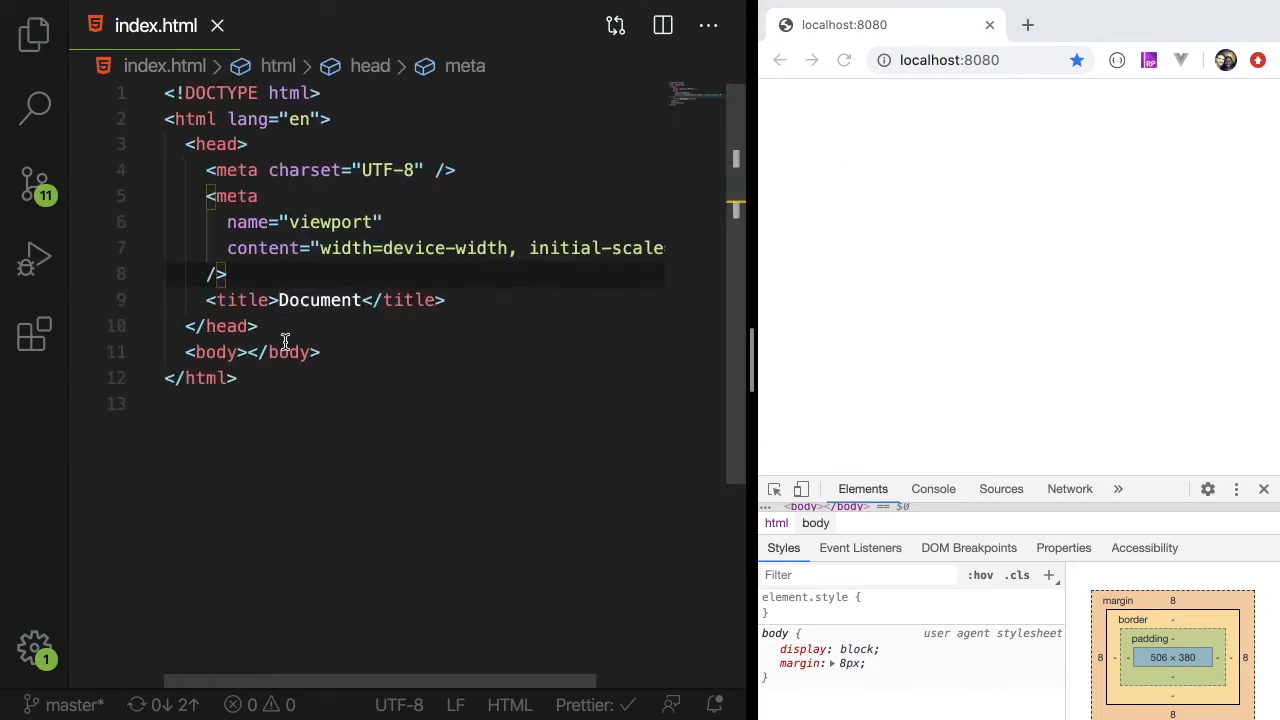
Add HI to the body, an empty script tag before </body> and a style tag in head.
{"action": "type", "text": "HI"}
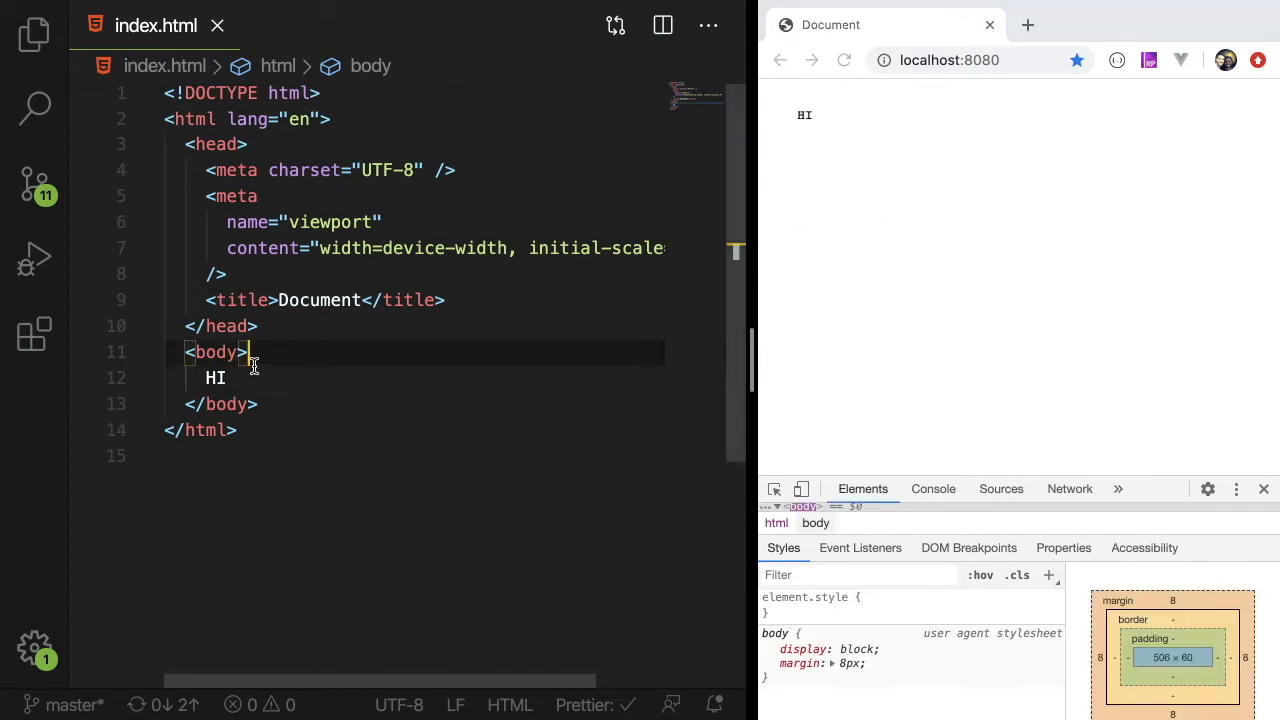
{"action": "type", "text": "<script>"}
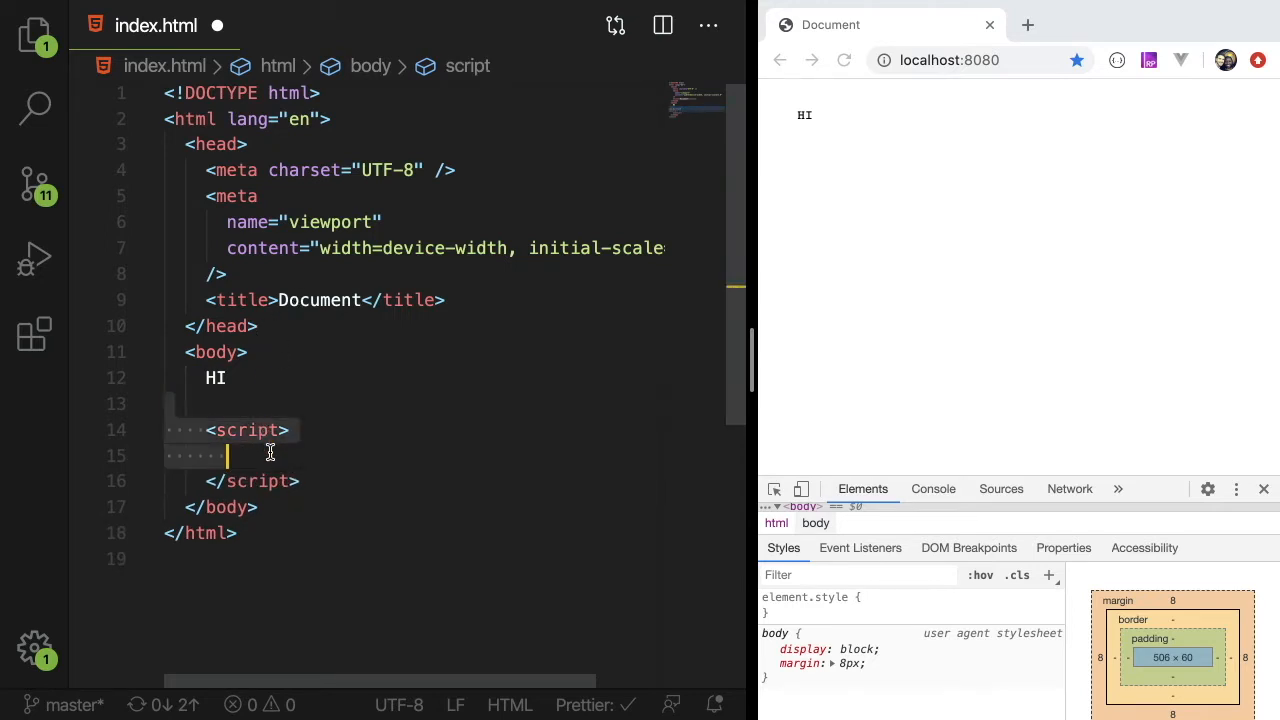
{"action": "type", "text": "<style></style>"}
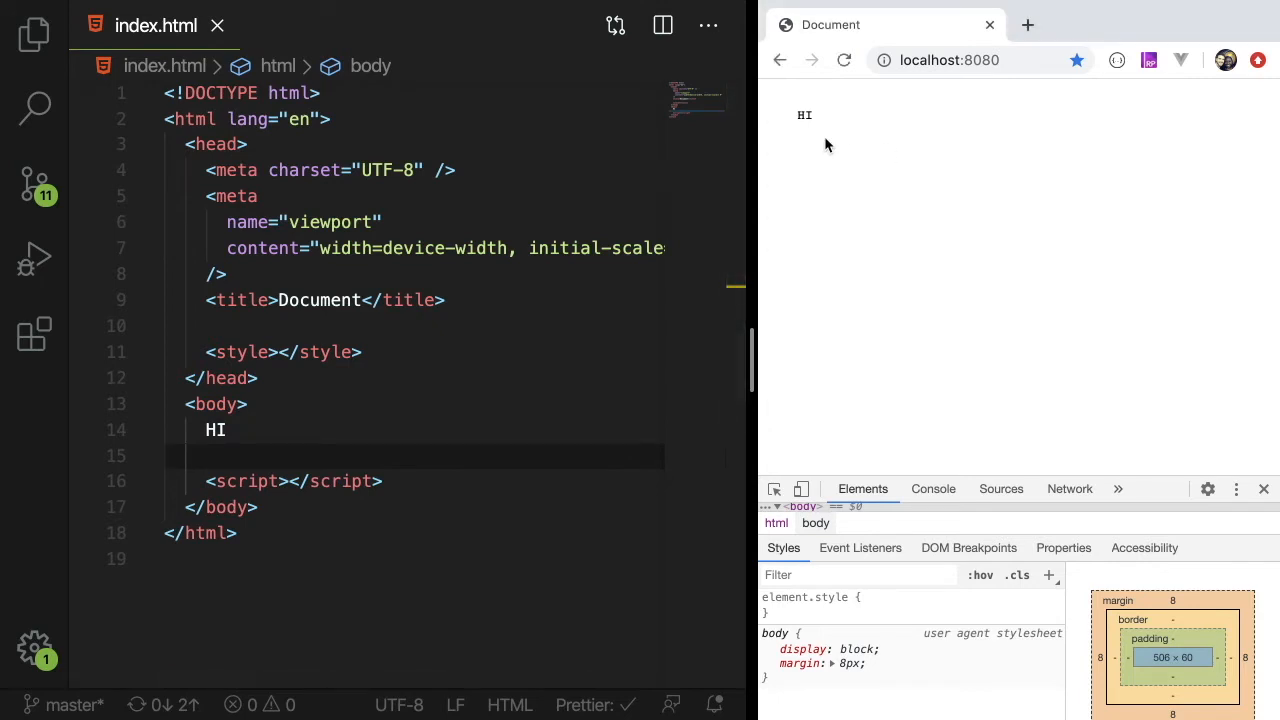
{"action": "mouse_move", "coordinate": [827, 128]}
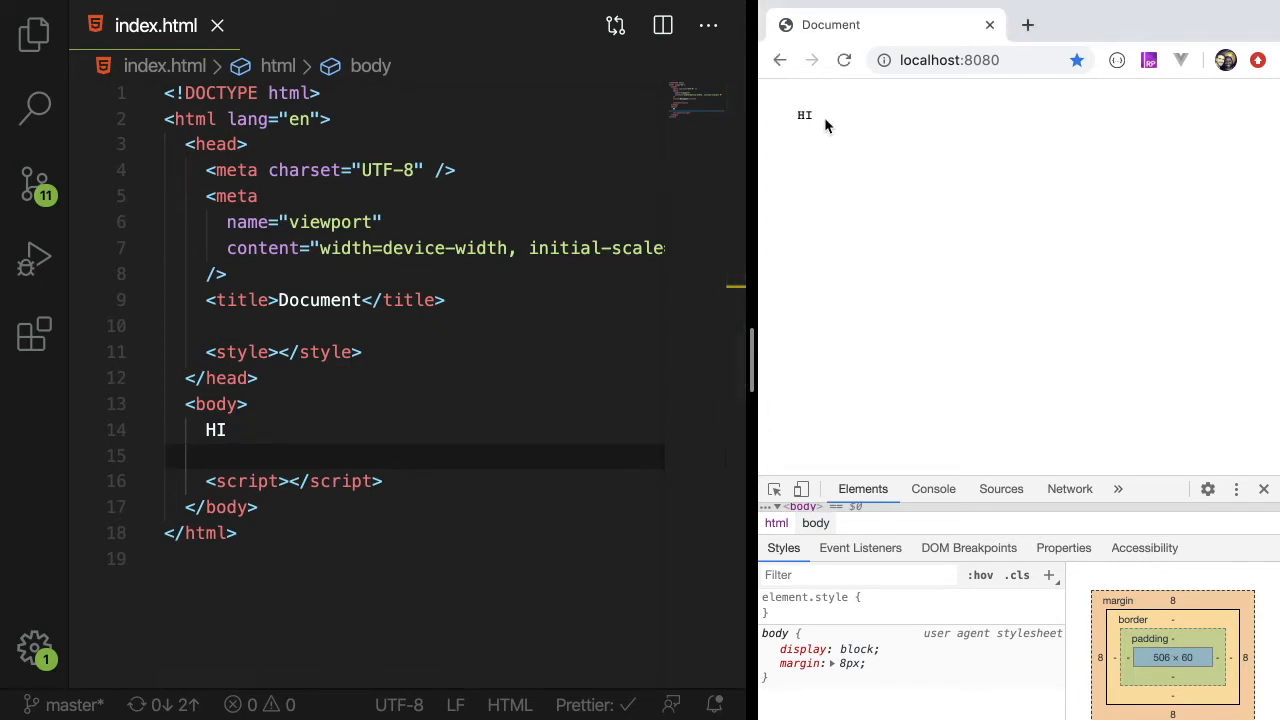
{"action": "mouse_move", "coordinate": [194, 404]}
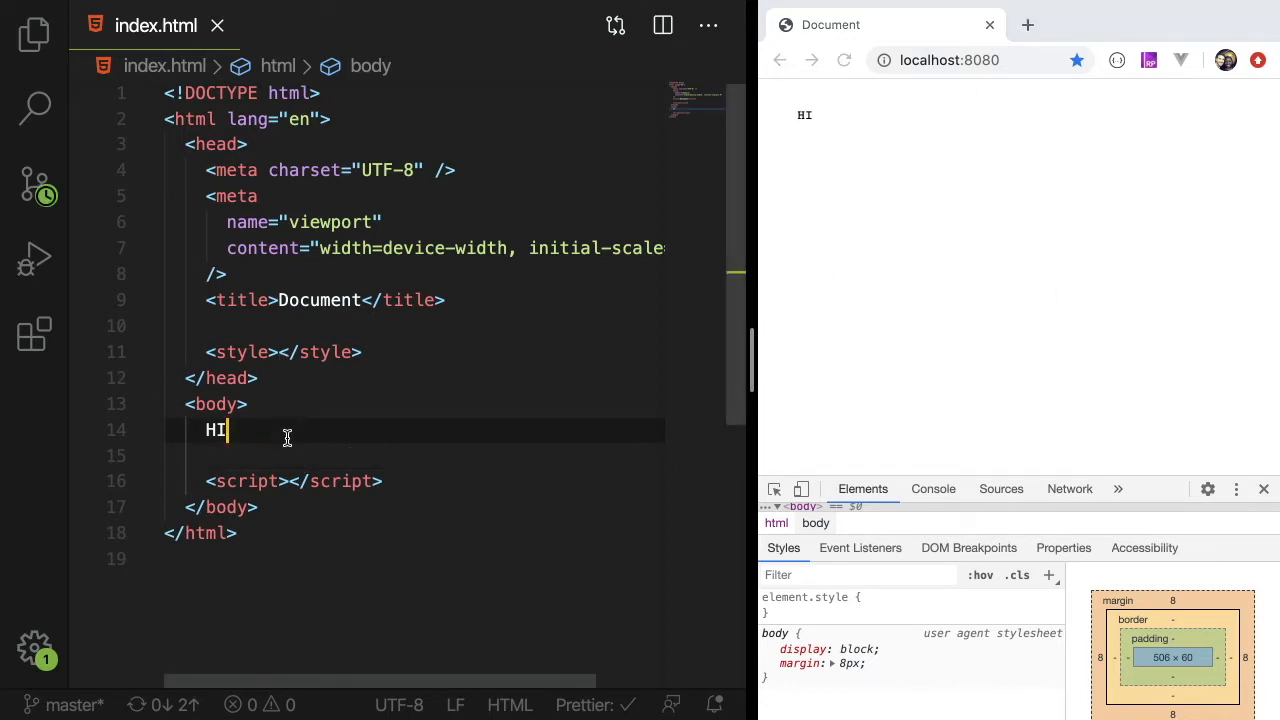
Add a div with class modal and a .modal rule: 100px width and height, green background.
{"action": "key", "text": "Enter"}
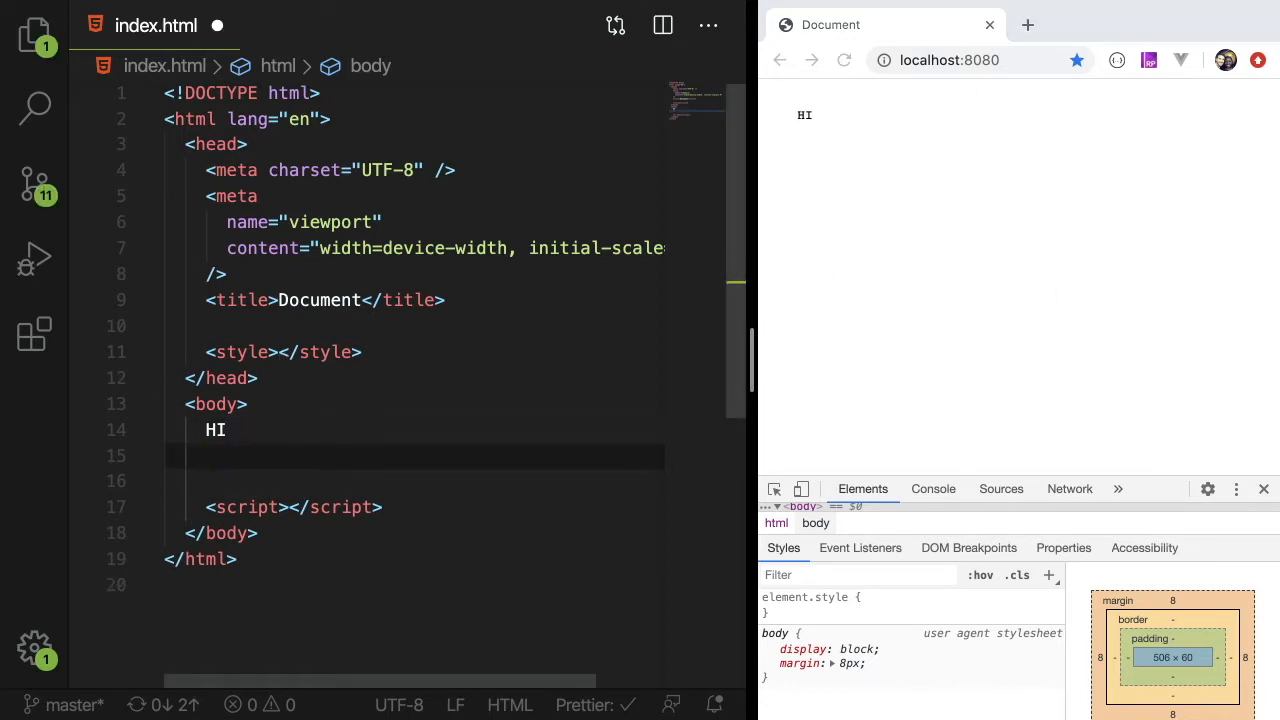
{"action": "type", "text": "div class"}
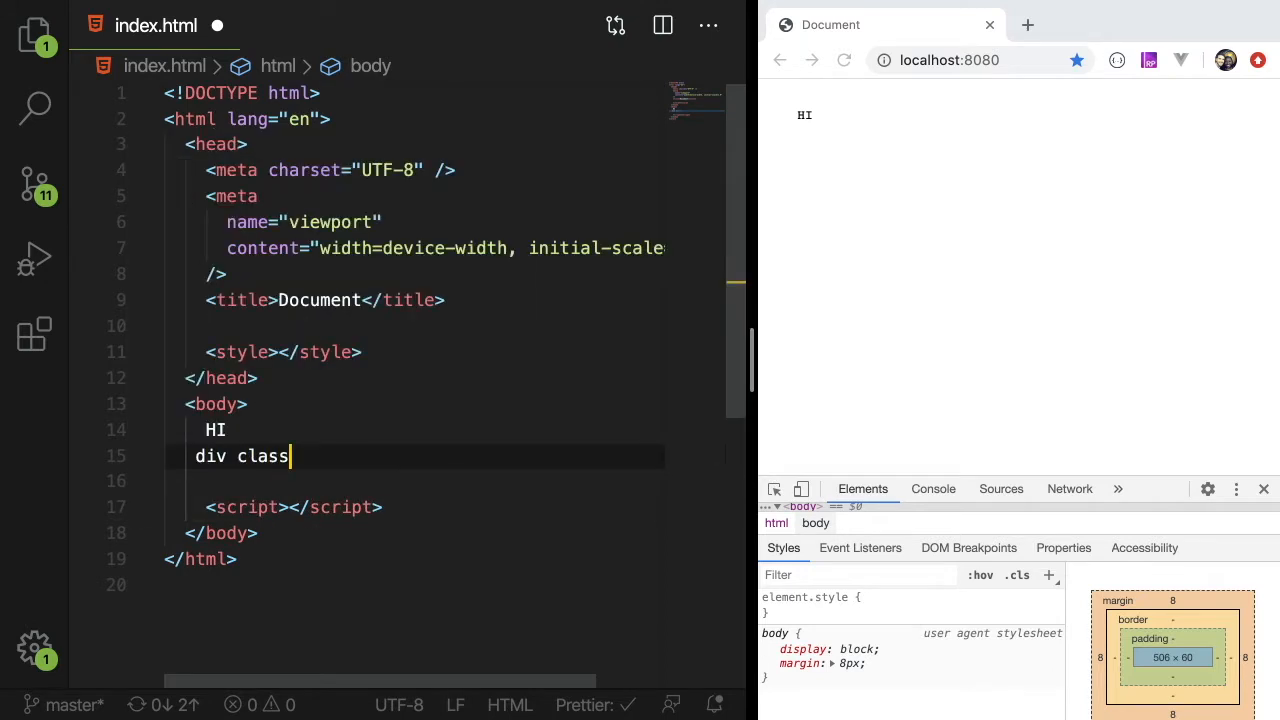
{"action": "type", "text": ".c"}
{"action": "type", "text": ".modal {"}
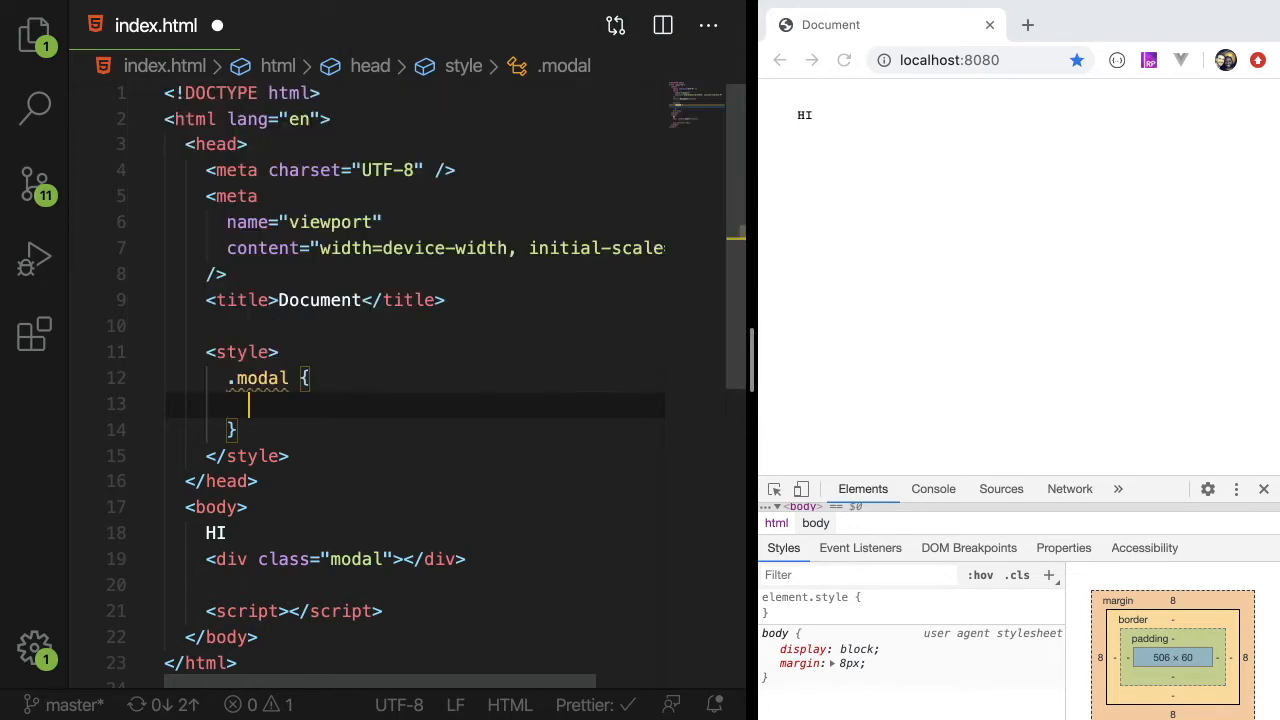
{"action": "type", "text": "width: 100px;"}
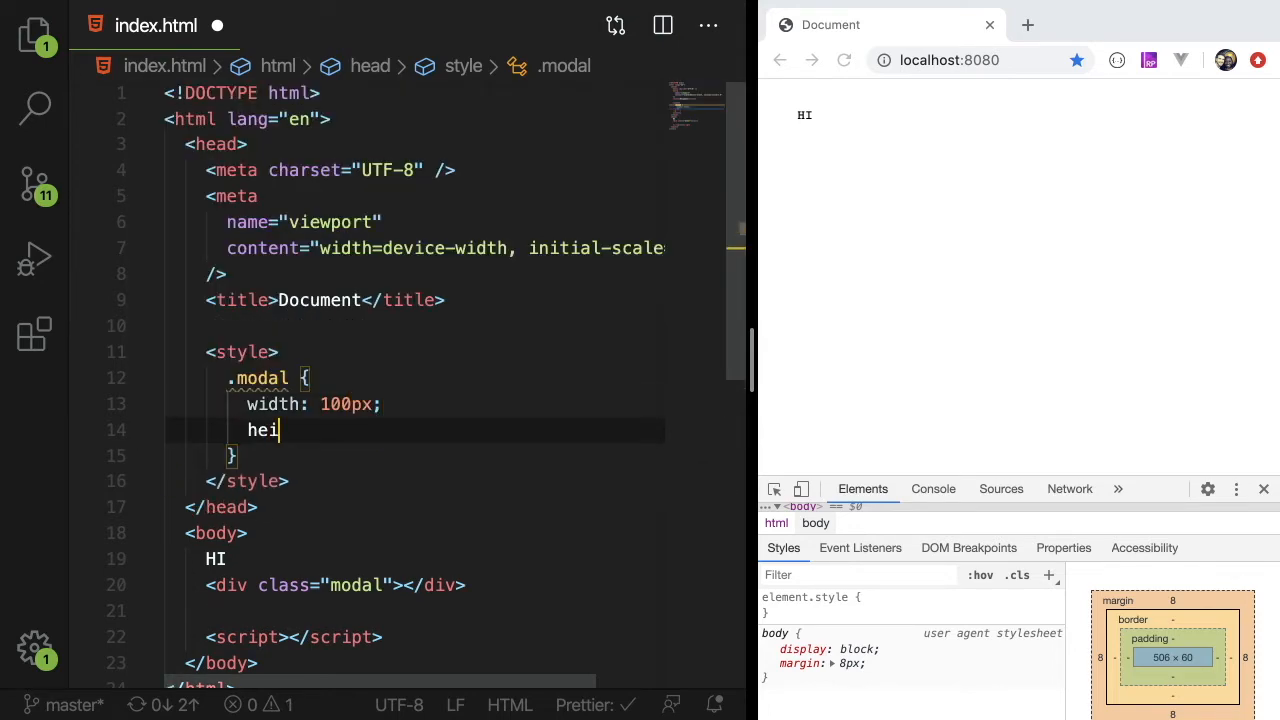
{"action": "type", "text": "ght: 100px;"}
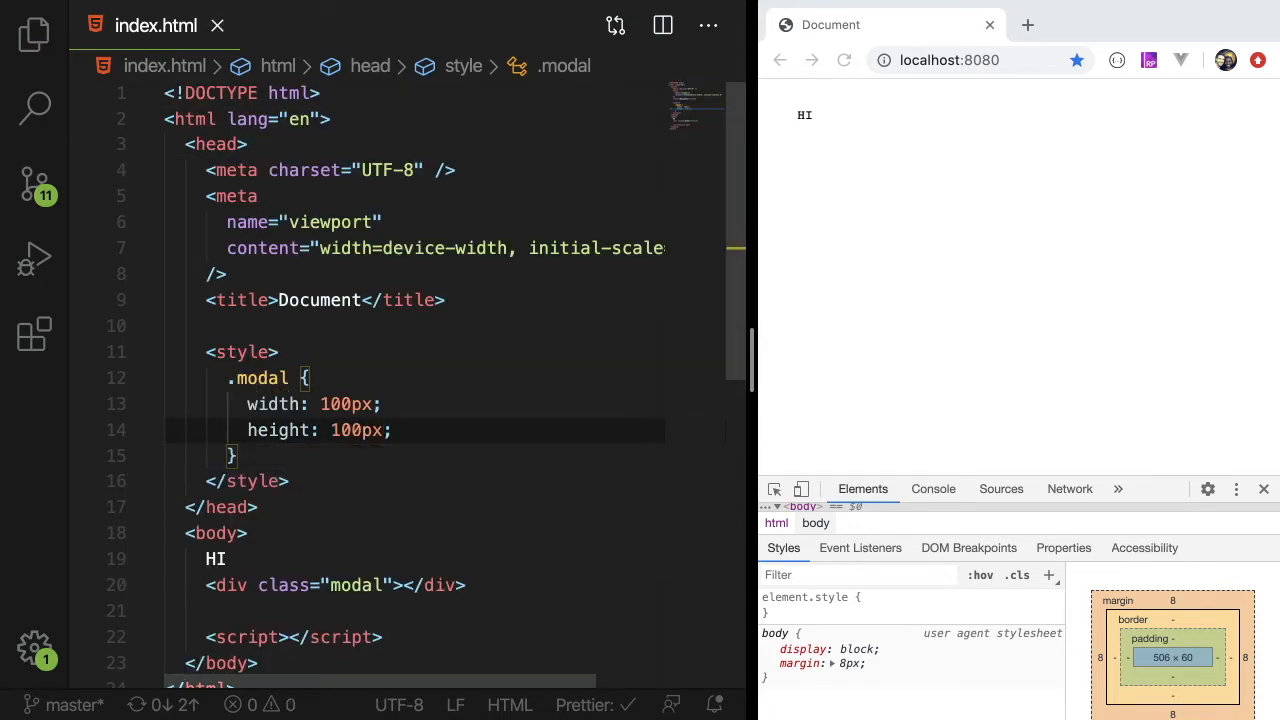
{"action": "type", "text": "background-color: green;"}
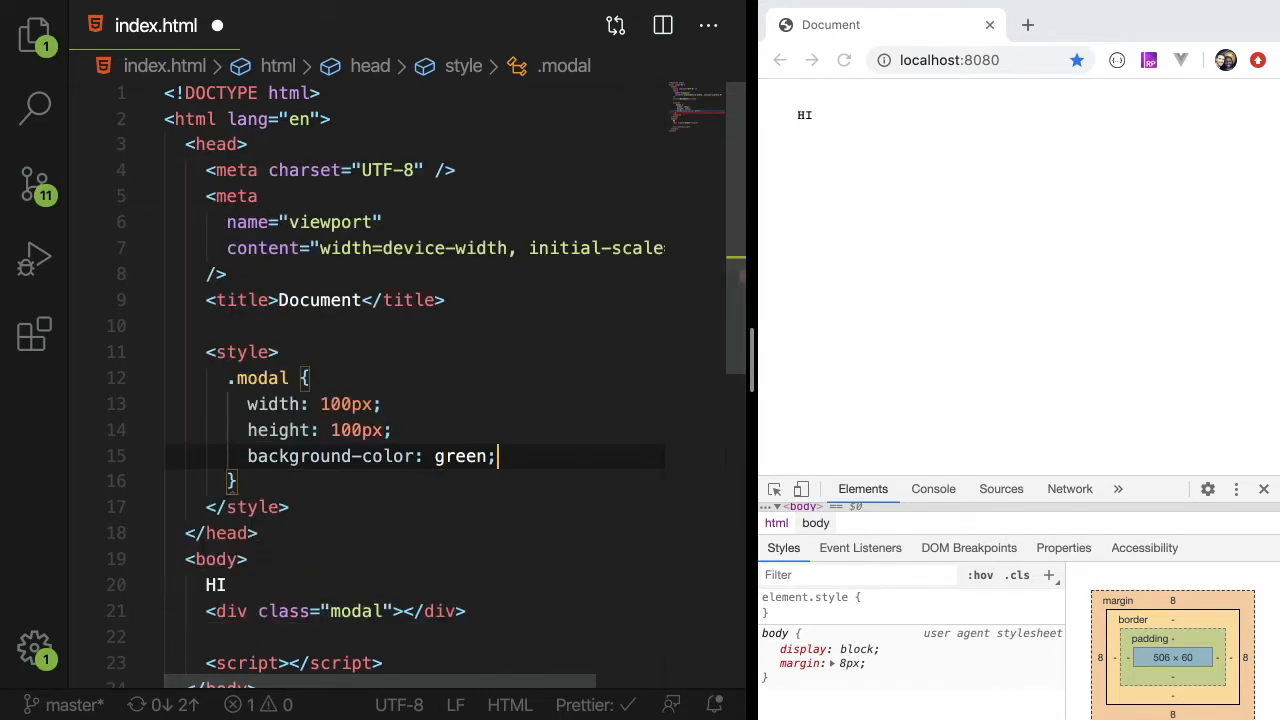
Save and add paragraphs of 'asdfasdf' filler text below the modal.
{"action": "key", "text": "ctrl+s"}
{"action": "type", "text": "<p></p>"}
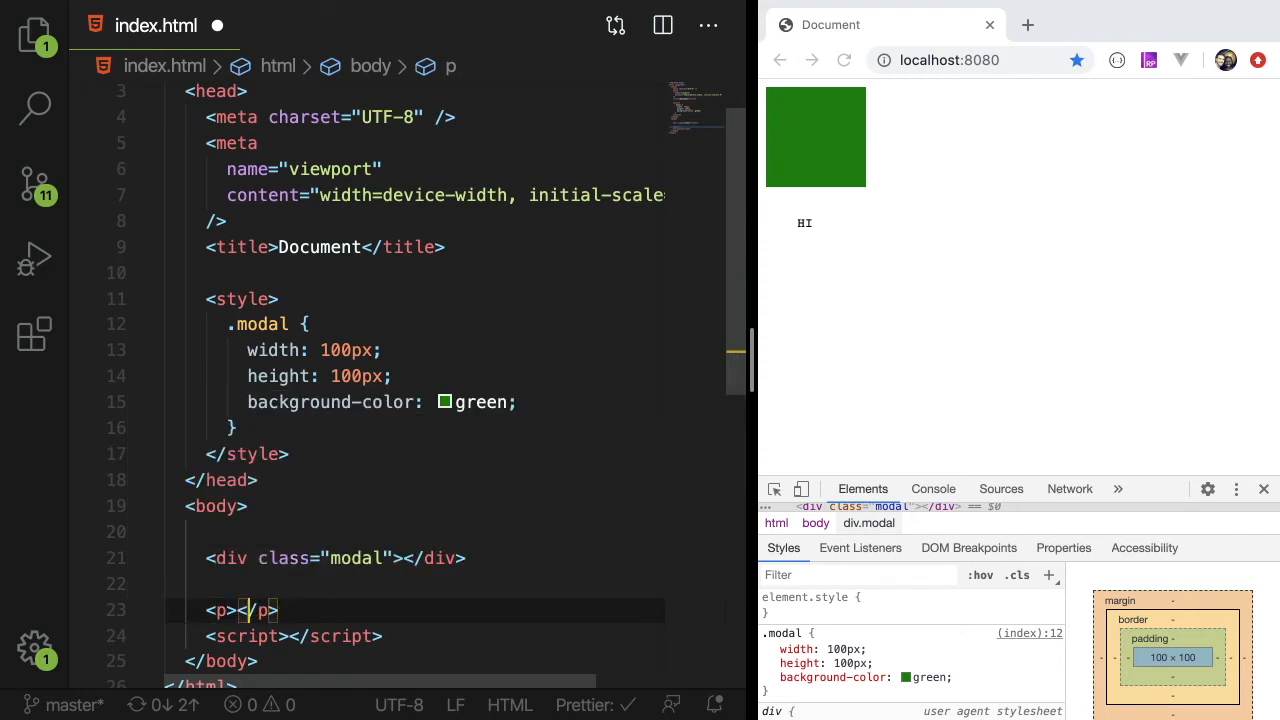
{"action": "type", "text": "asdfasdf asdf asdf asdf asdf asdfasdf asdf"}
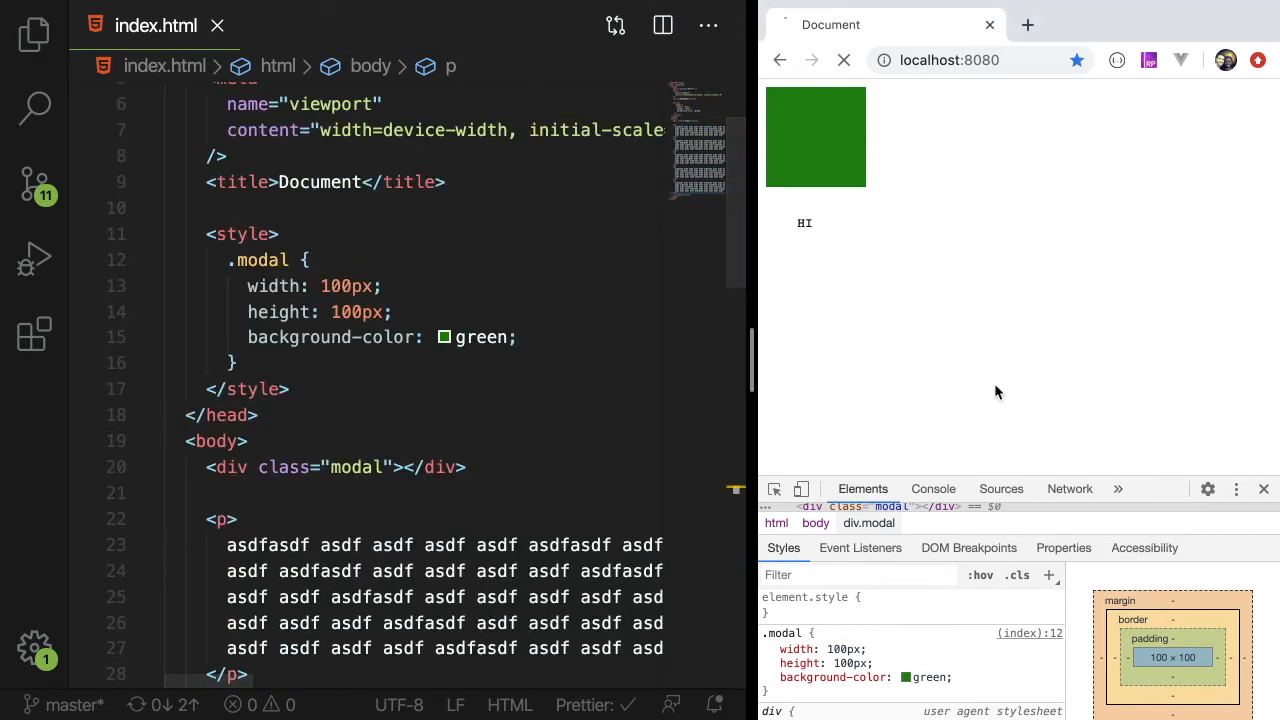
{"action": "left_click", "coordinate": [843, 60]}
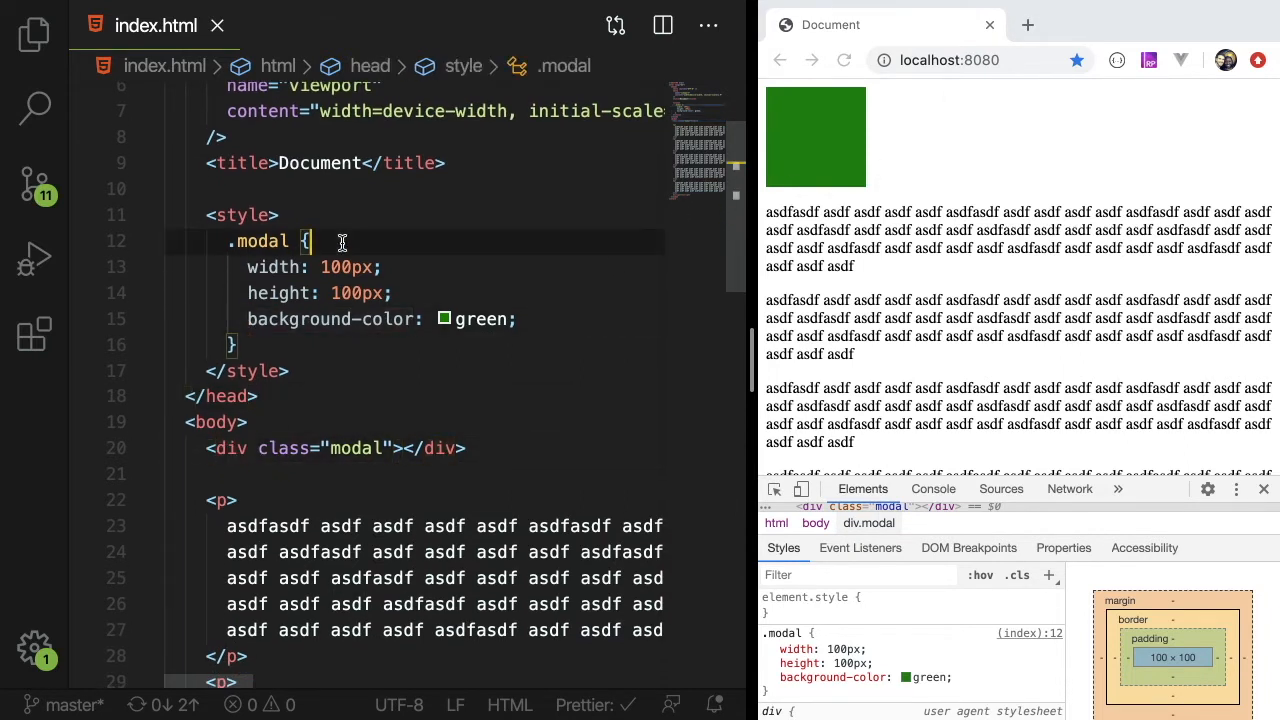
Make .modal position fixed at top-left, full-page, with a translucent black rgba background.
{"action": "key", "text": "Enter"}
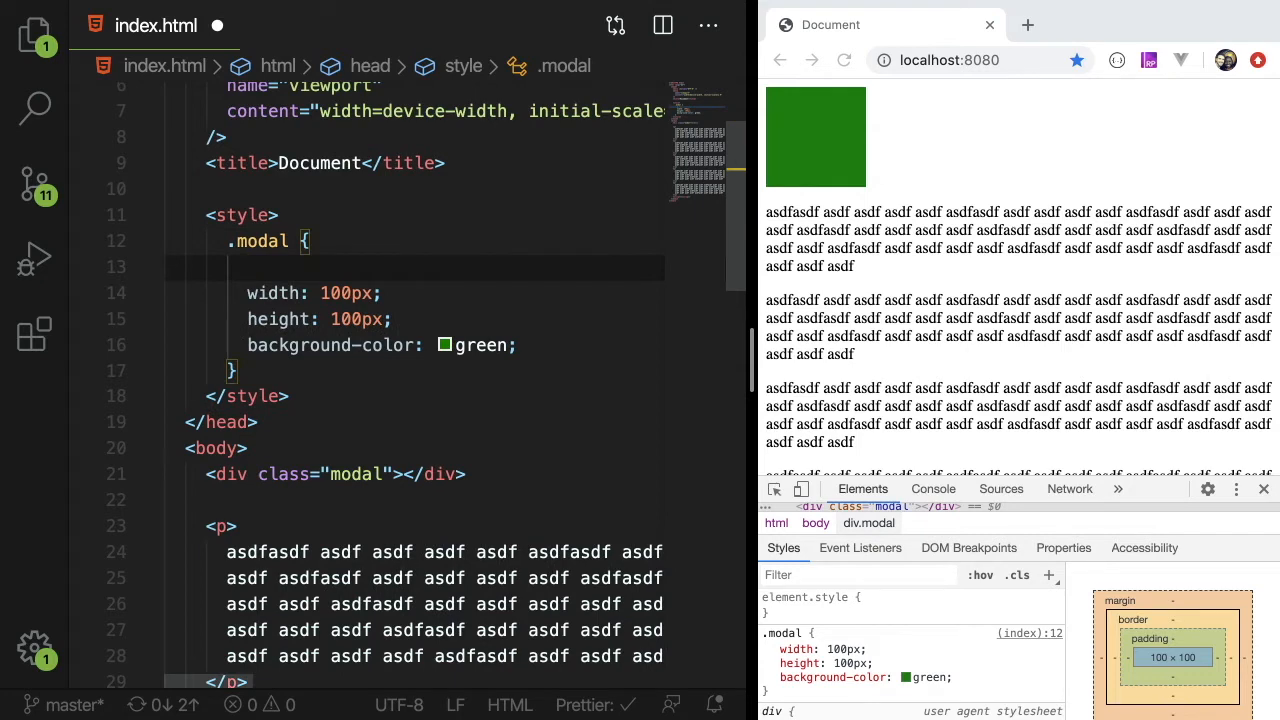
{"action": "type", "text": "position: fixed;"}
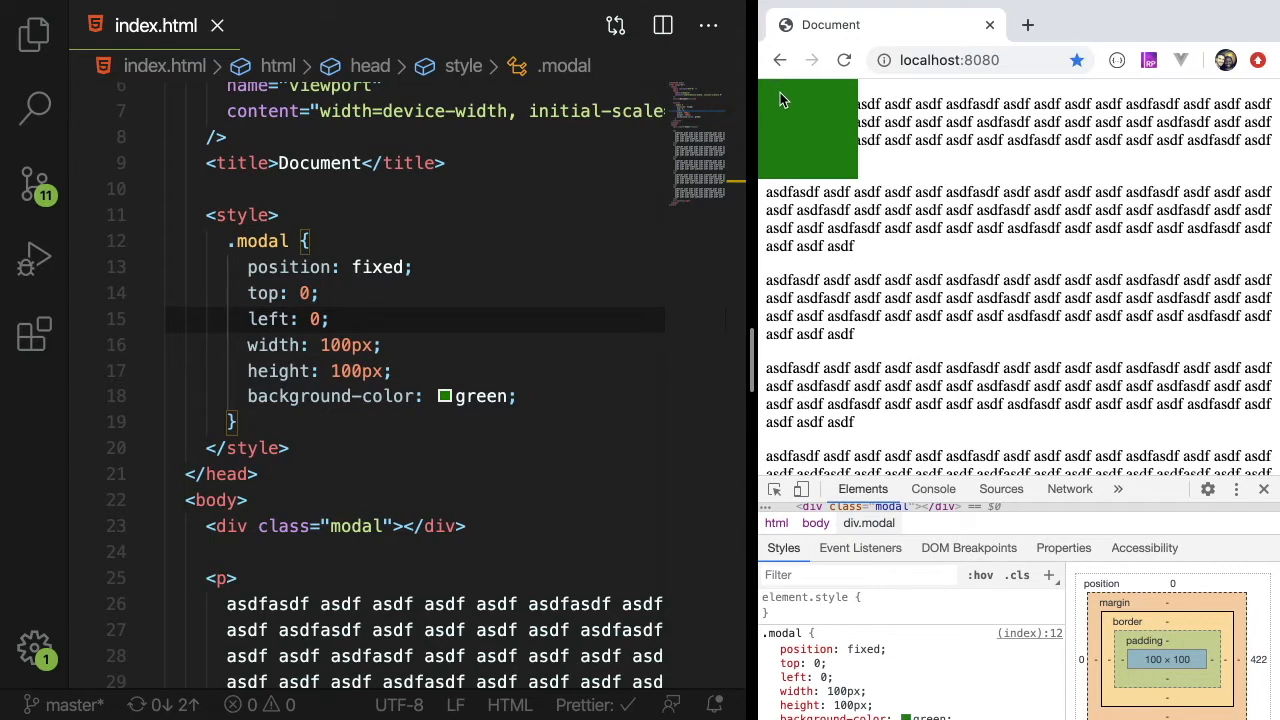
{"action": "mouse_move", "coordinate": [843, 153]}
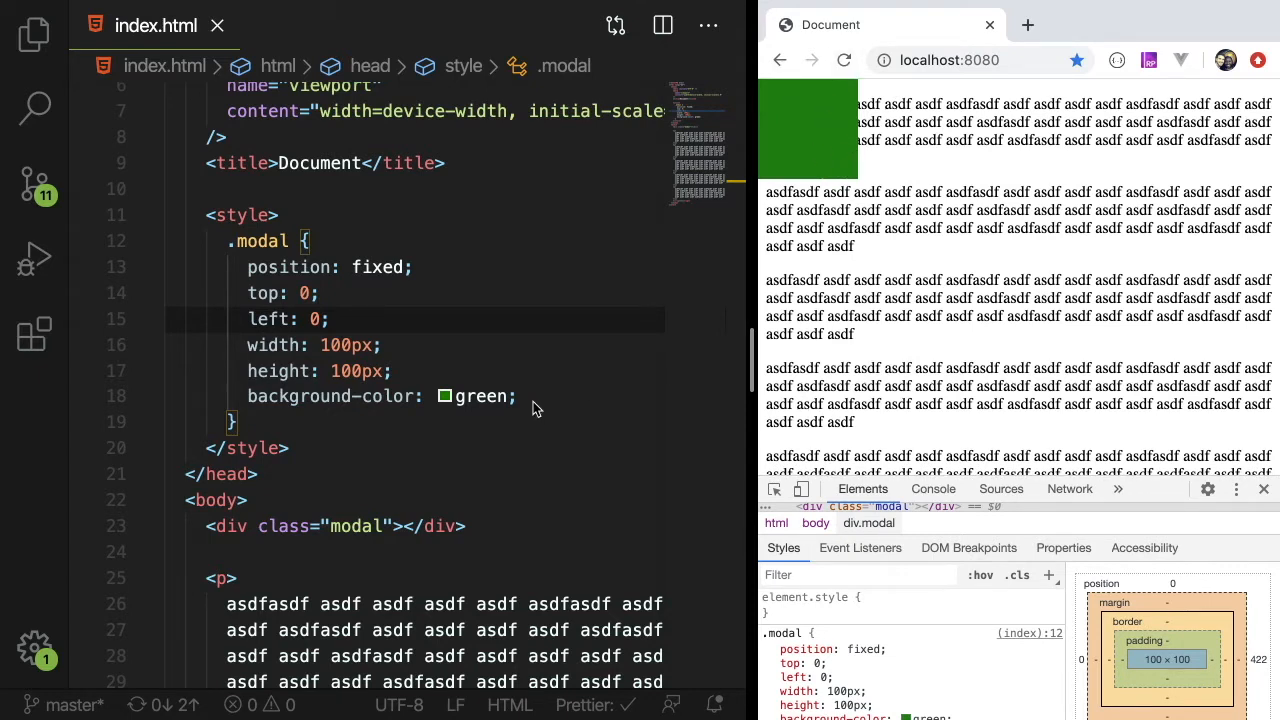
{"action": "mouse_move", "coordinate": [500, 322]}
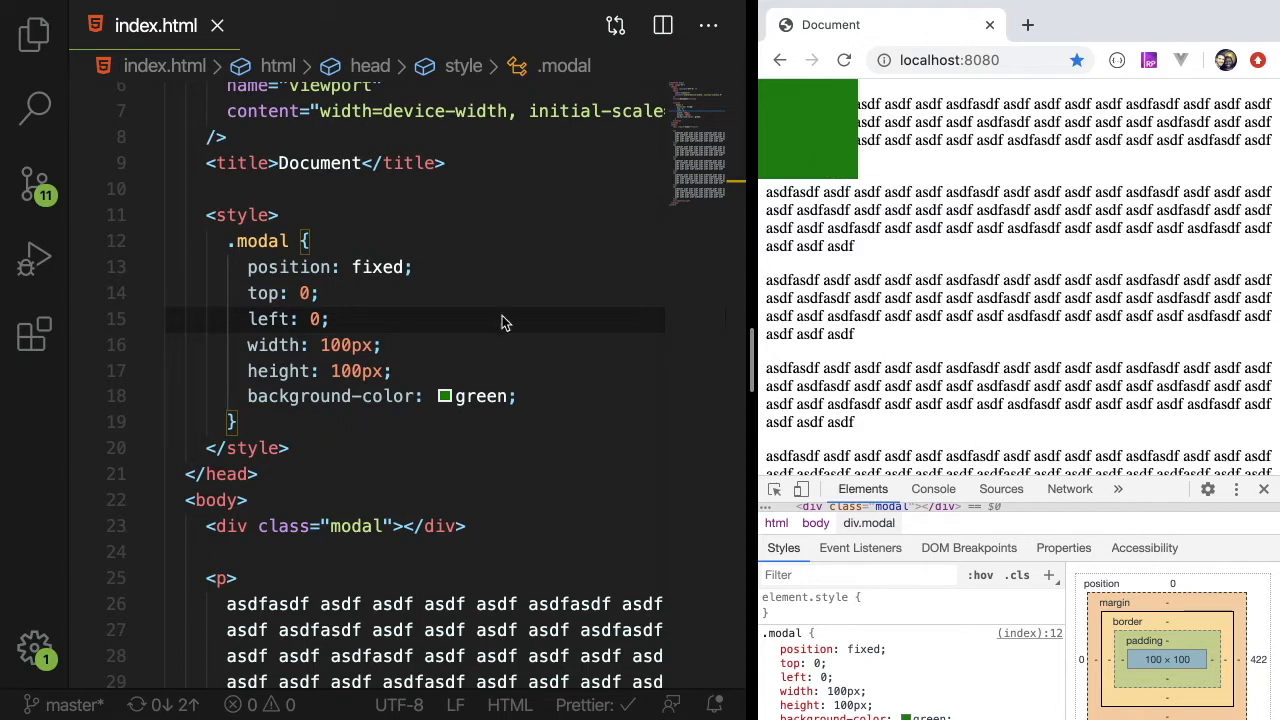
{"action": "double_click", "coordinate": [483, 396]}
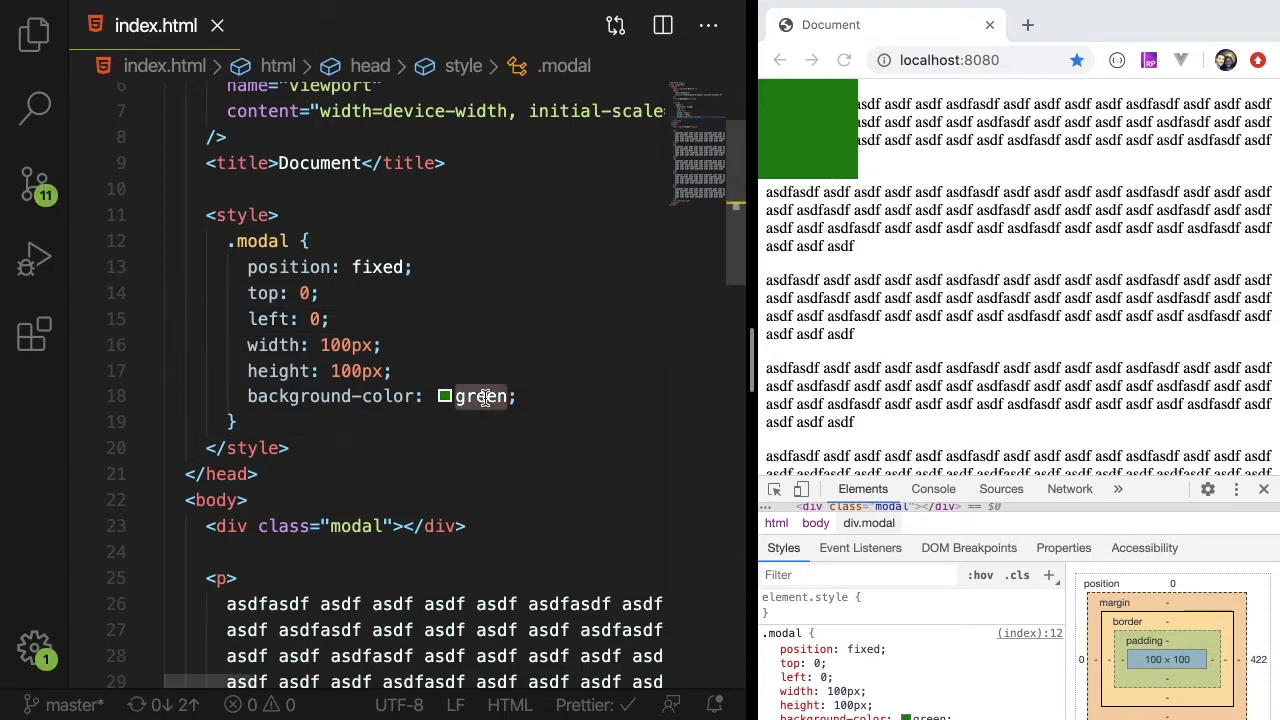
{"action": "type", "text": "rgba"}
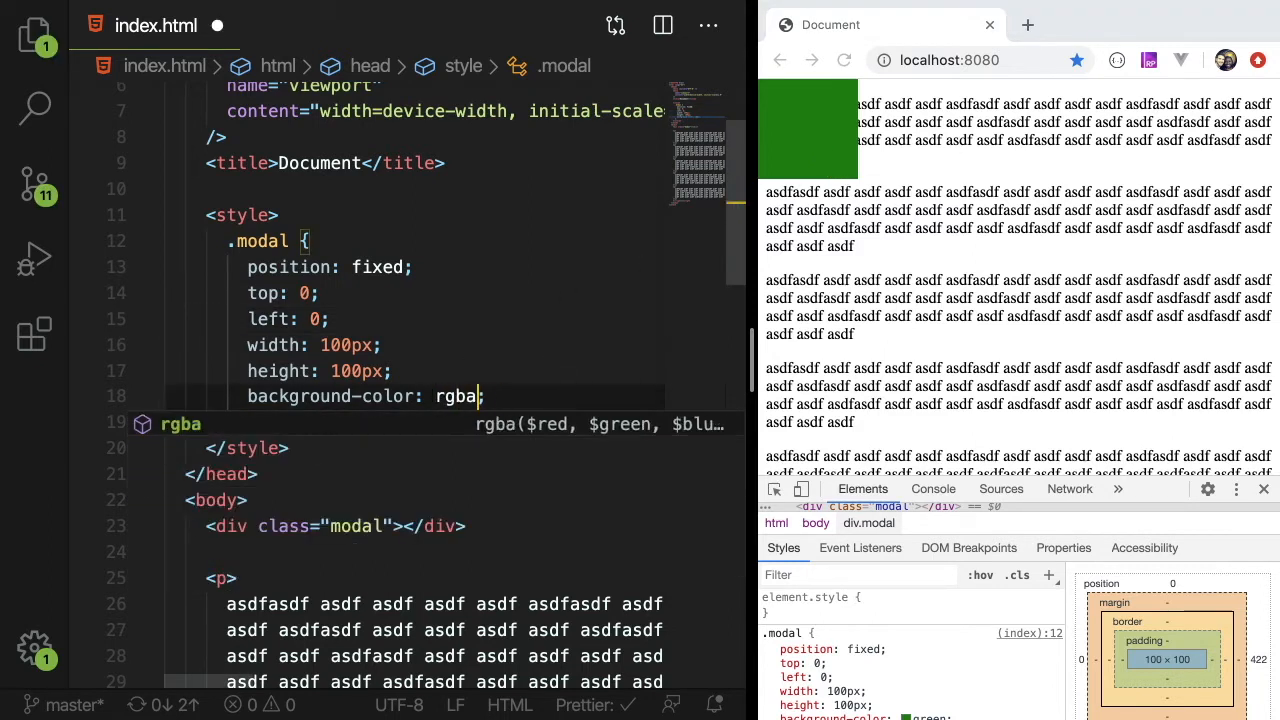
{"action": "type", "text": "()"}
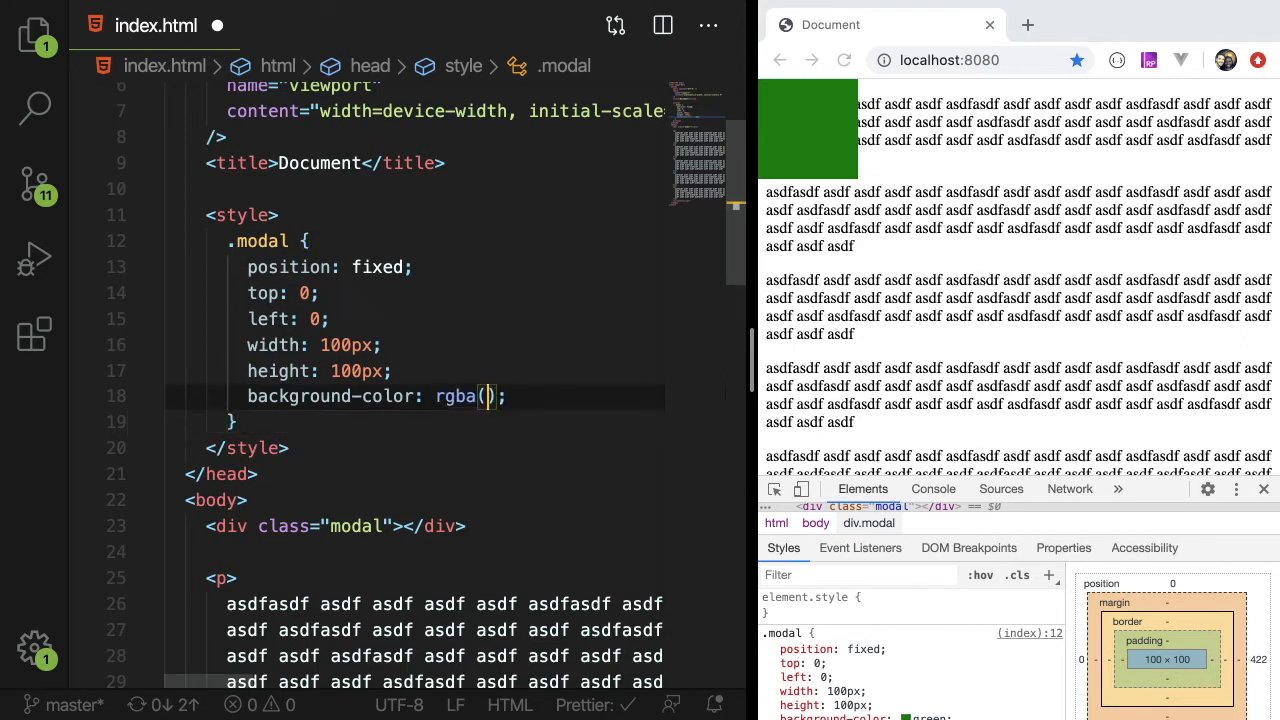
{"action": "type", "text": "0, 0, 0,"}
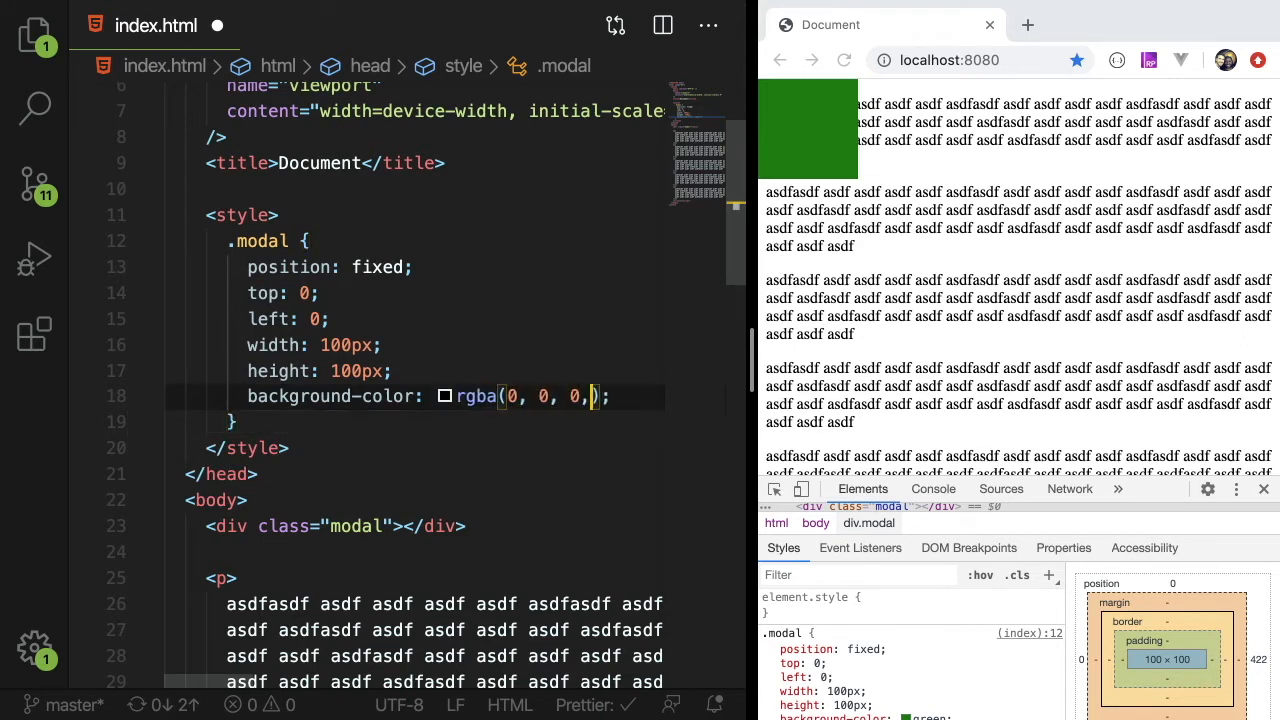
{"action": "type", "text": "0.7"}
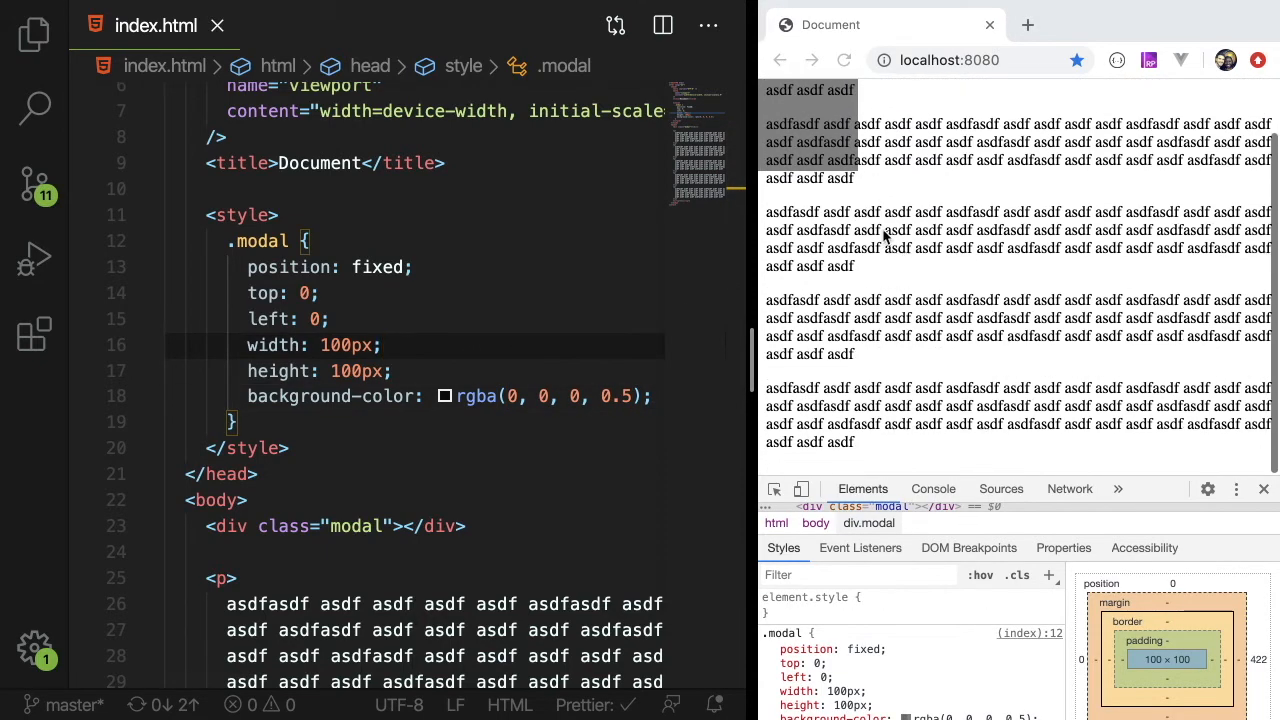
{"action": "scroll", "scroll_direction": "down", "scroll_amount": 3}
{"action": "type", "text": "%"}
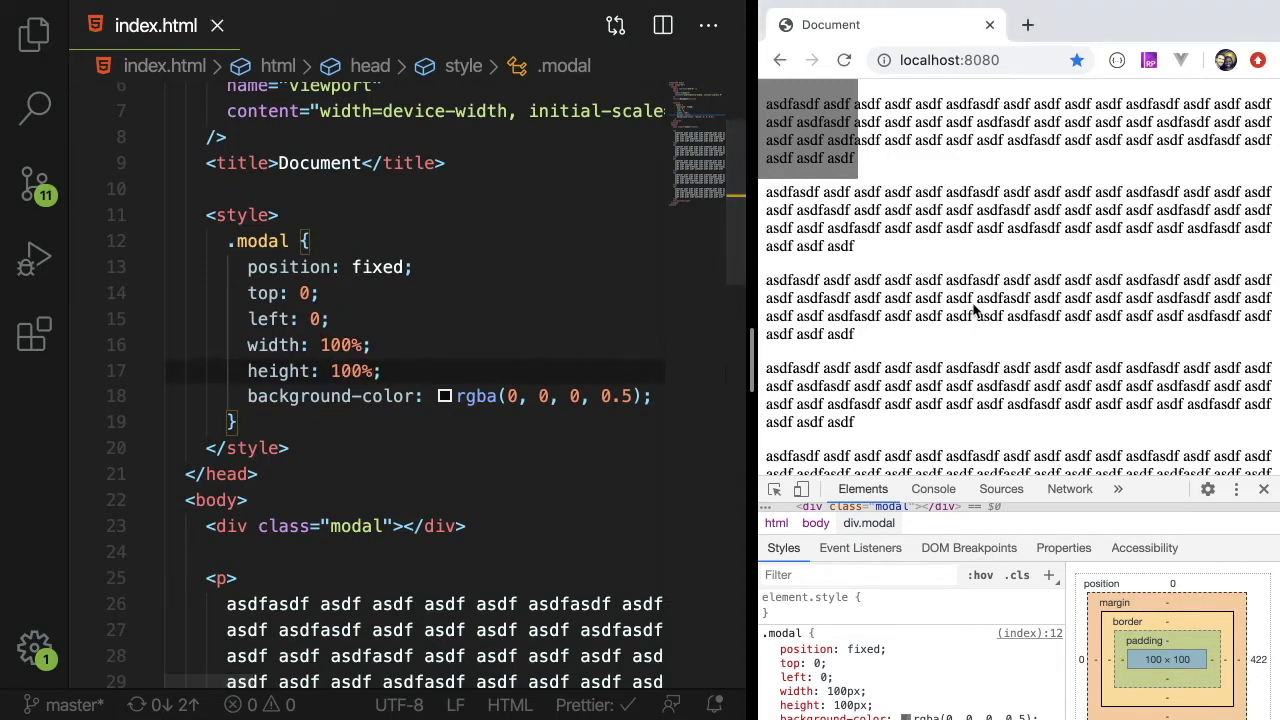
{"action": "scroll", "scroll_direction": "down", "scroll_amount": 3}
{"action": "type", "text": "6"}
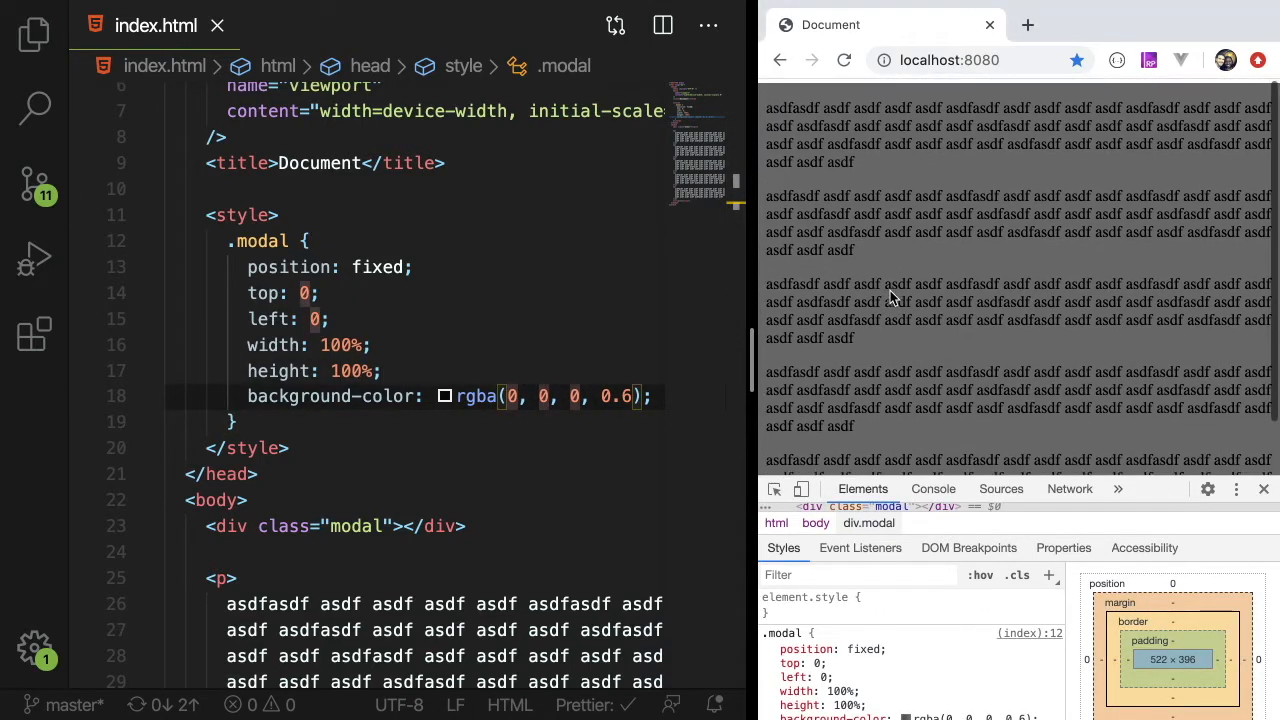
{"action": "left_click", "coordinate": [258, 474]}
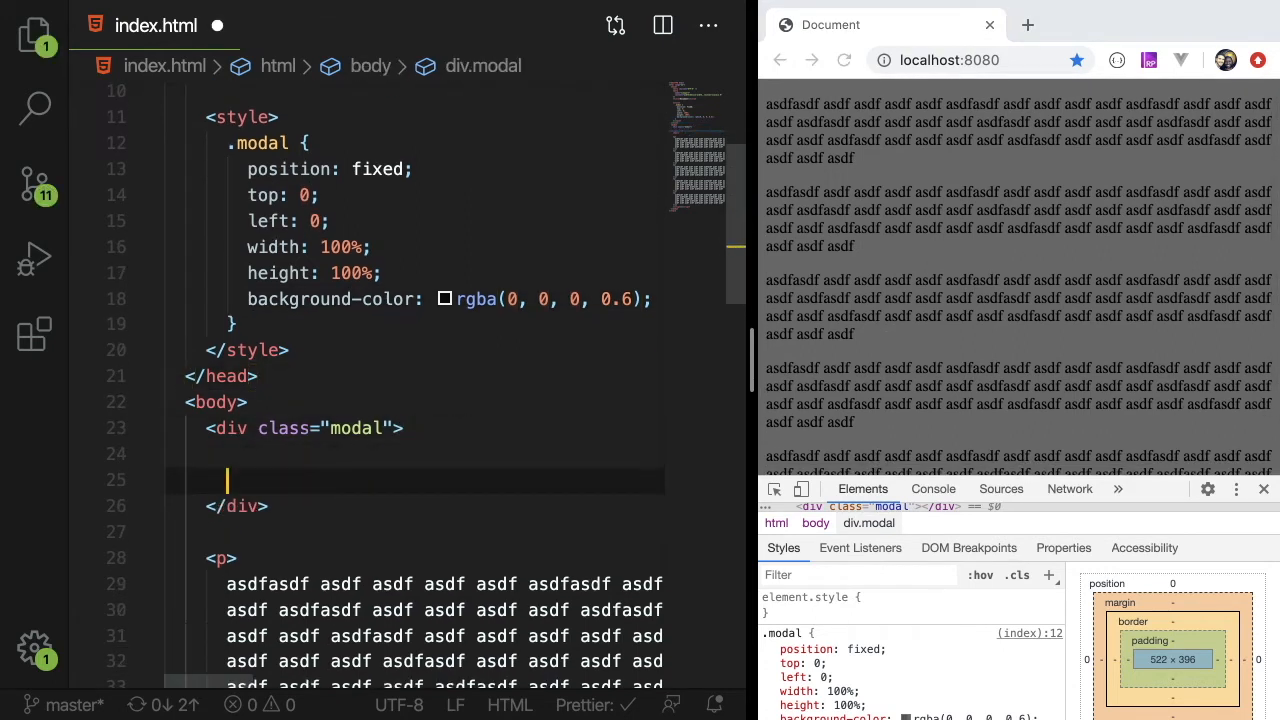
Add an inner div reading HELLO WORLD inside the modal.
{"action": "key", "text": "Backspace"}
{"action": "type", "text": "<div class=\"inner\">"}
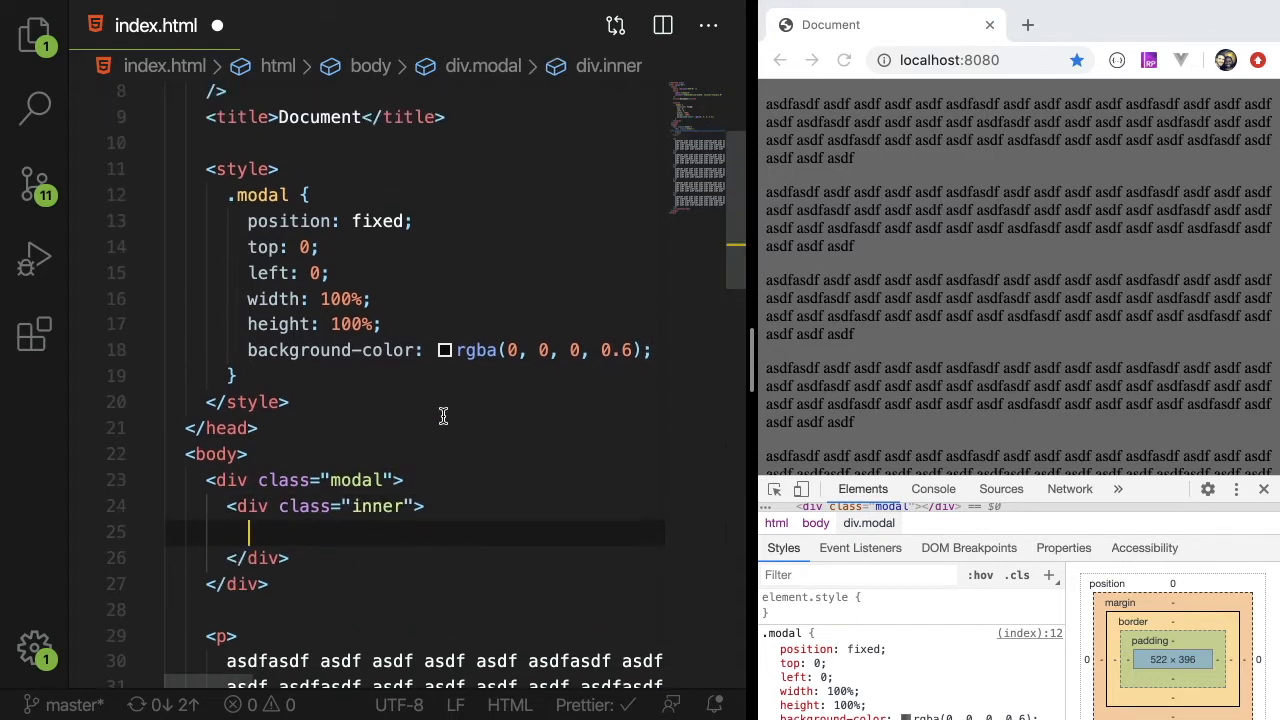
{"action": "type", "text": "HI"}
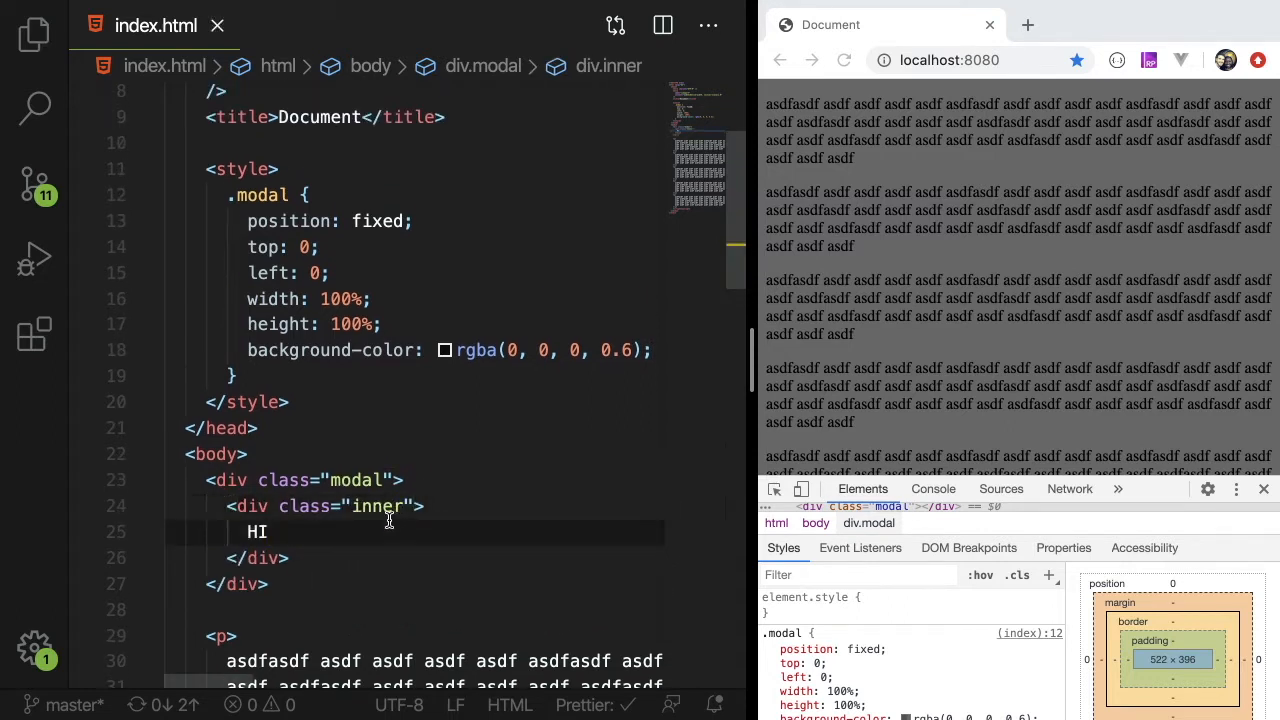
{"action": "type", "text": "ELLO WORLD"}
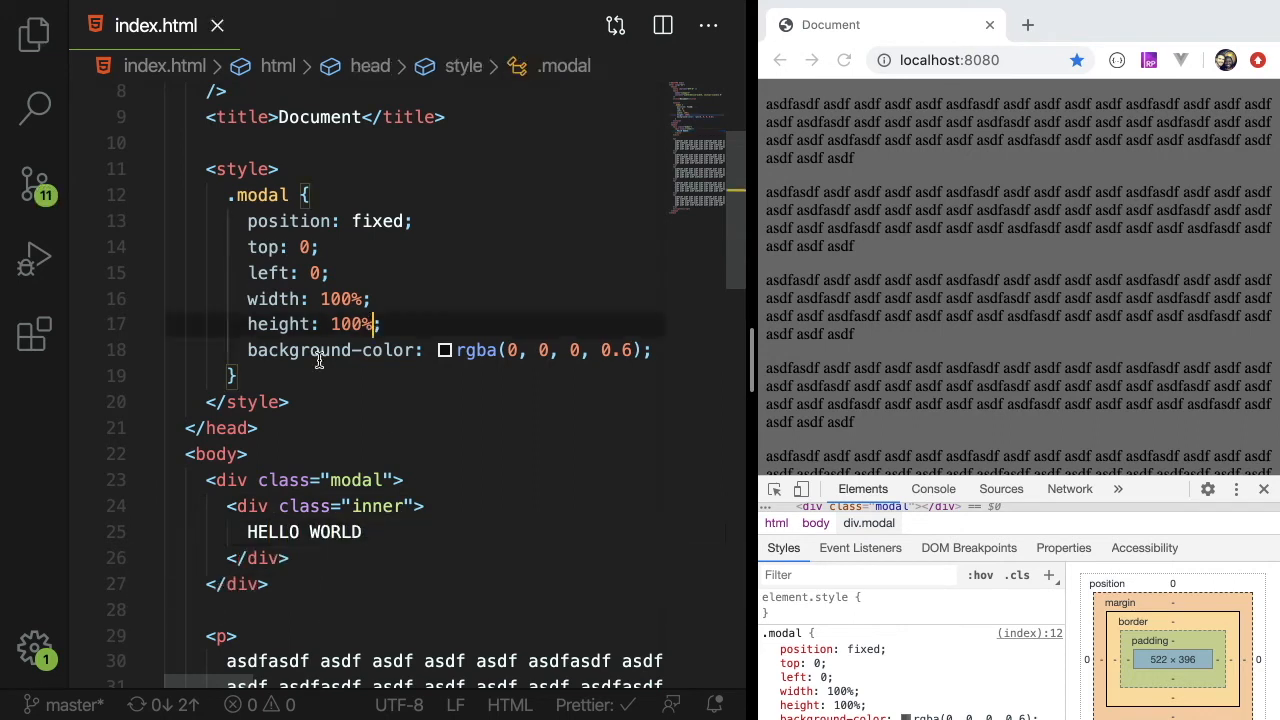
Style .modal .inner with a white background and 200px width and height.
{"action": "type", "text": ".modal .inn"}
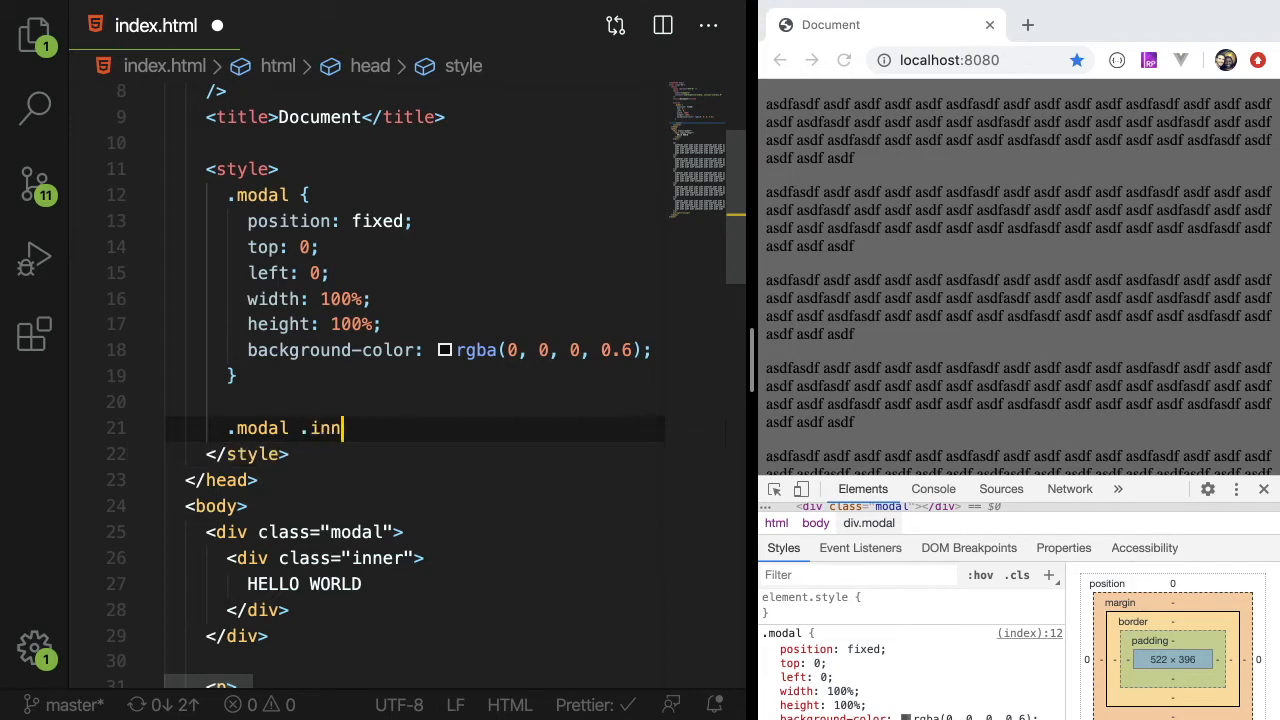
{"action": "type", "text": "er {"}
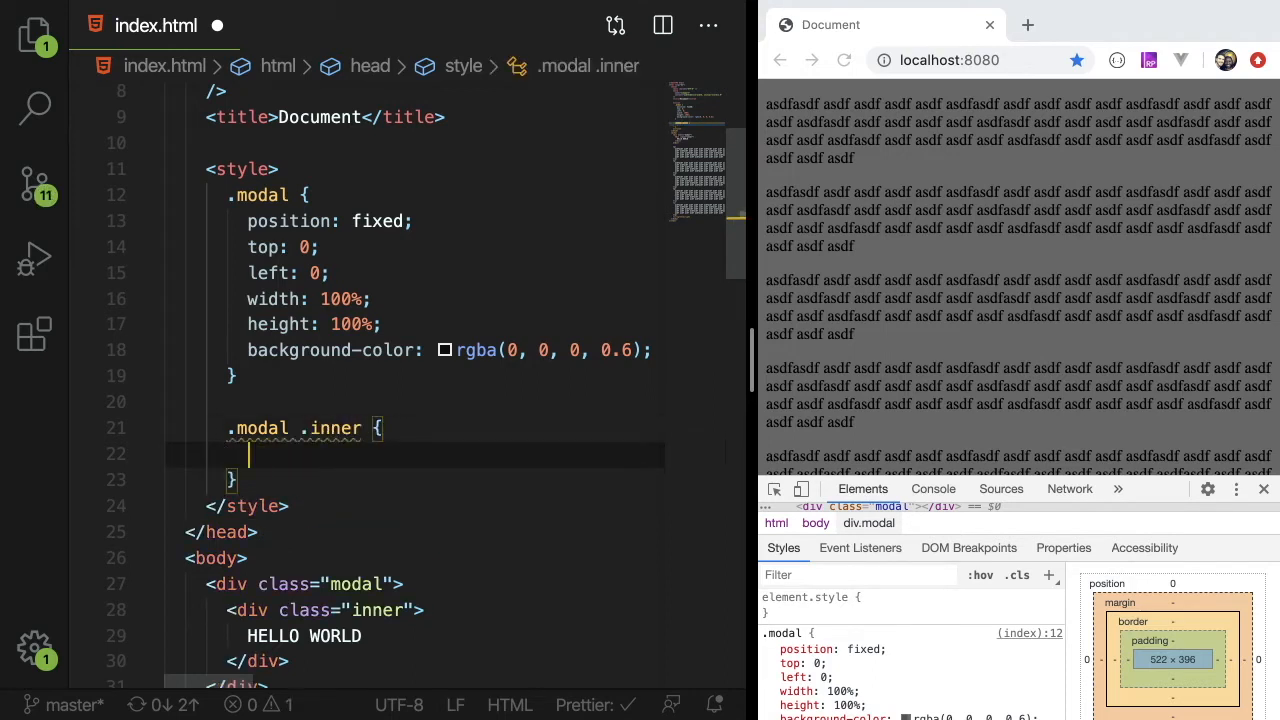
{"action": "type", "text": "background-color: white;"}
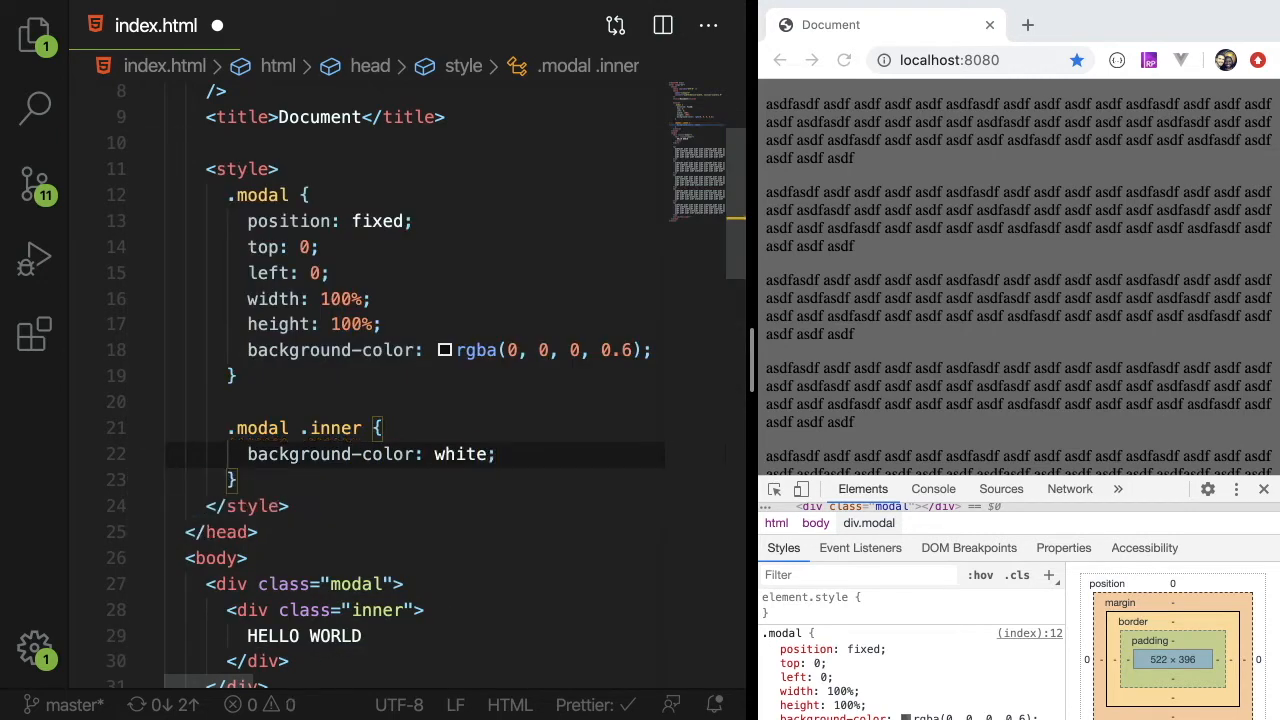
{"action": "type", "text": "width: 200px;"}
{"action": "type", "text": "height: 200px;"}
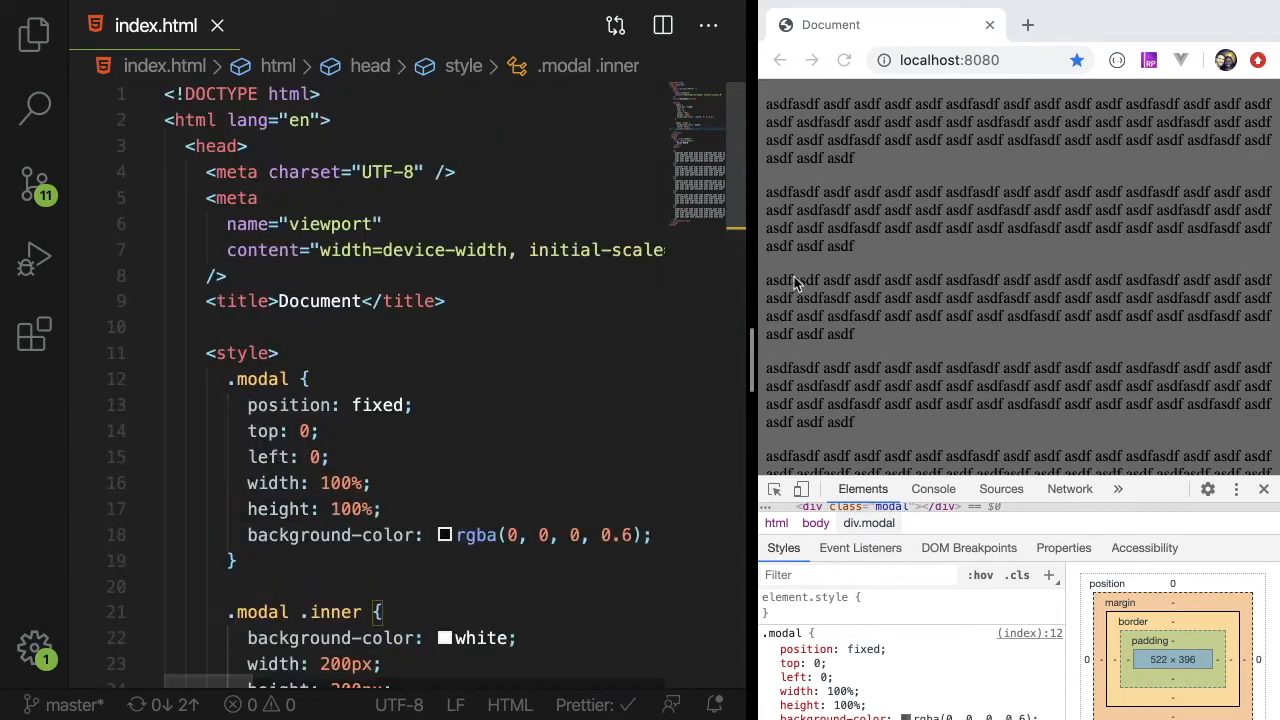
{"action": "scroll", "scroll_direction": "down", "scroll_amount": 3}
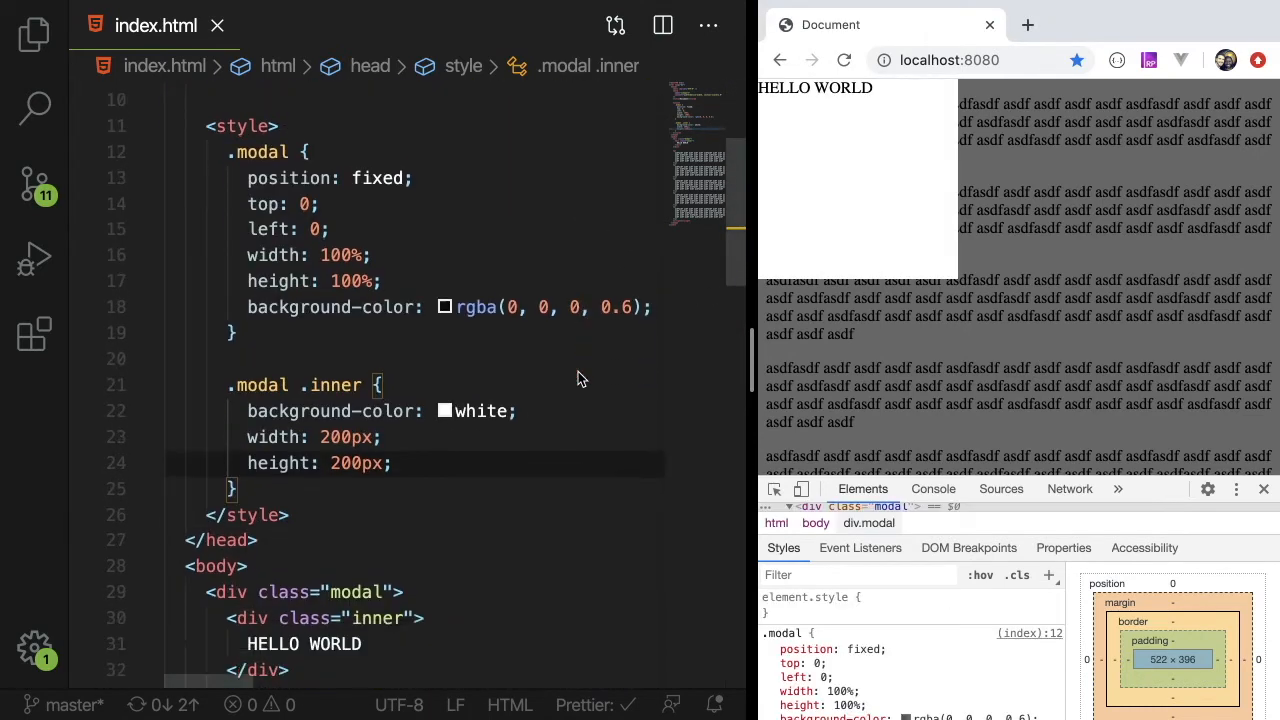
{"action": "mouse_move", "coordinate": [845, 148]}
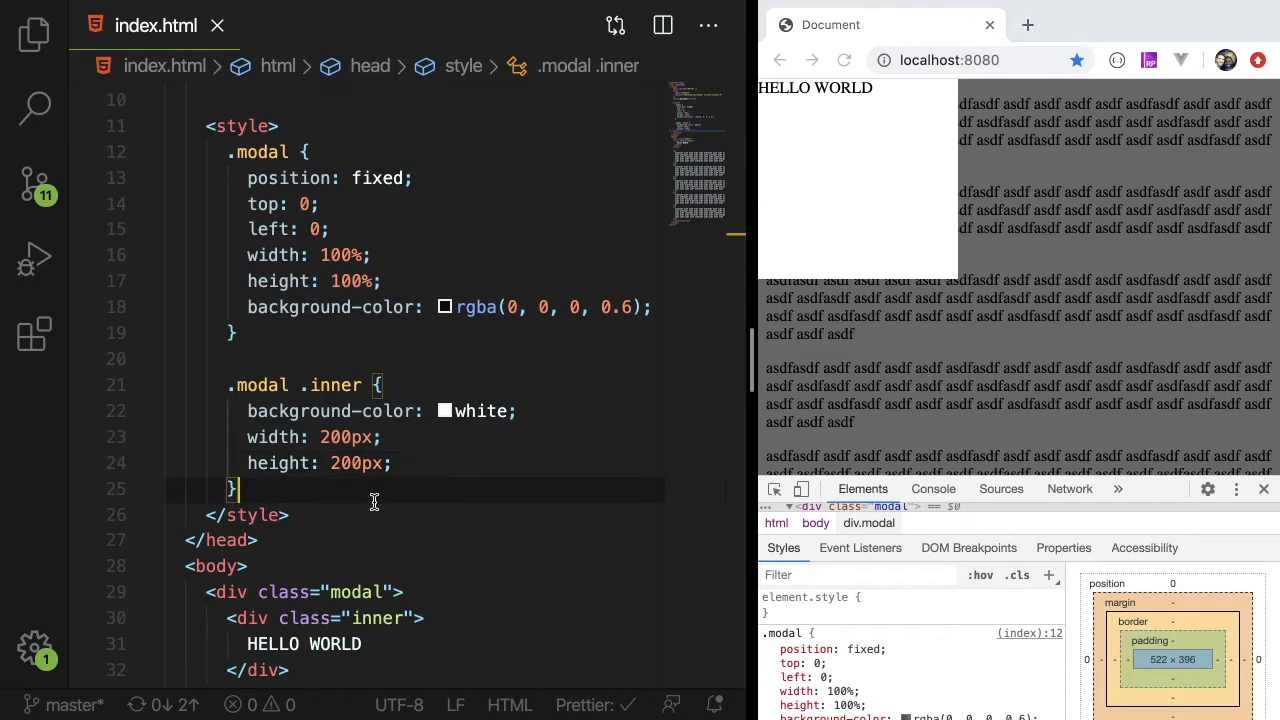
Give the .modal .inner box 20px padding.
{"action": "type", "text": "padding: 200"}
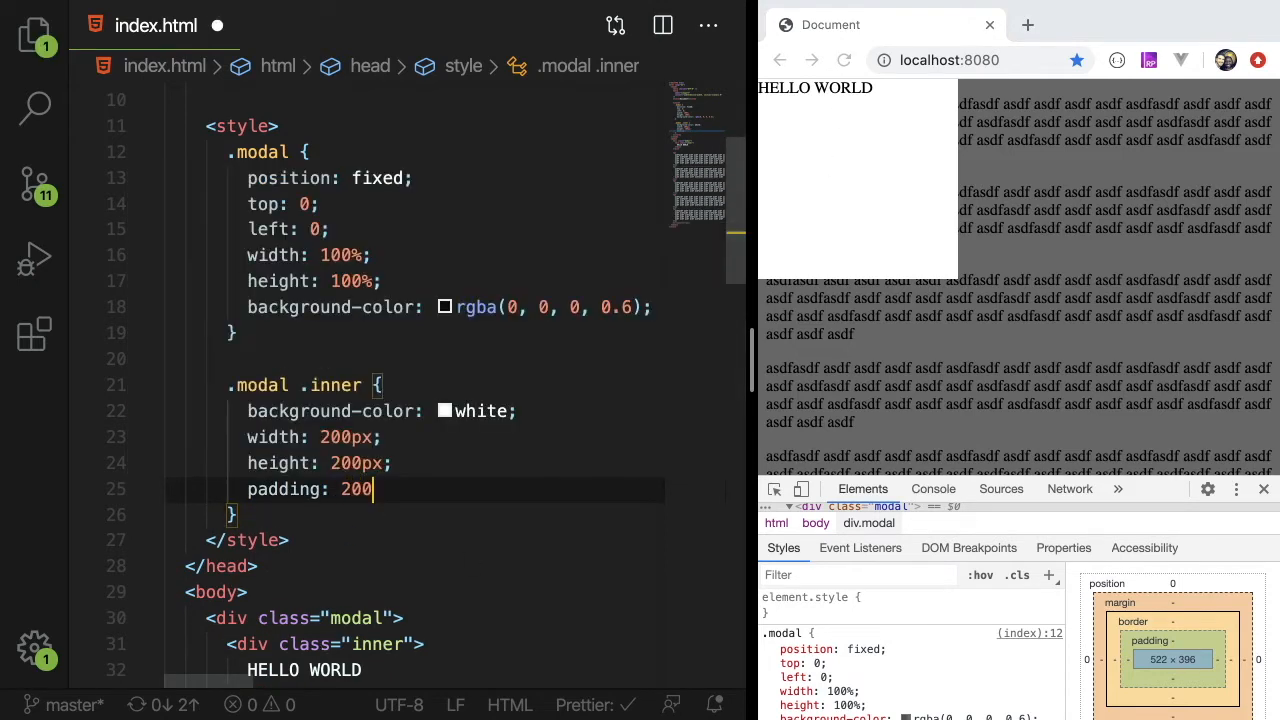
{"action": "type", "text": "px;"}
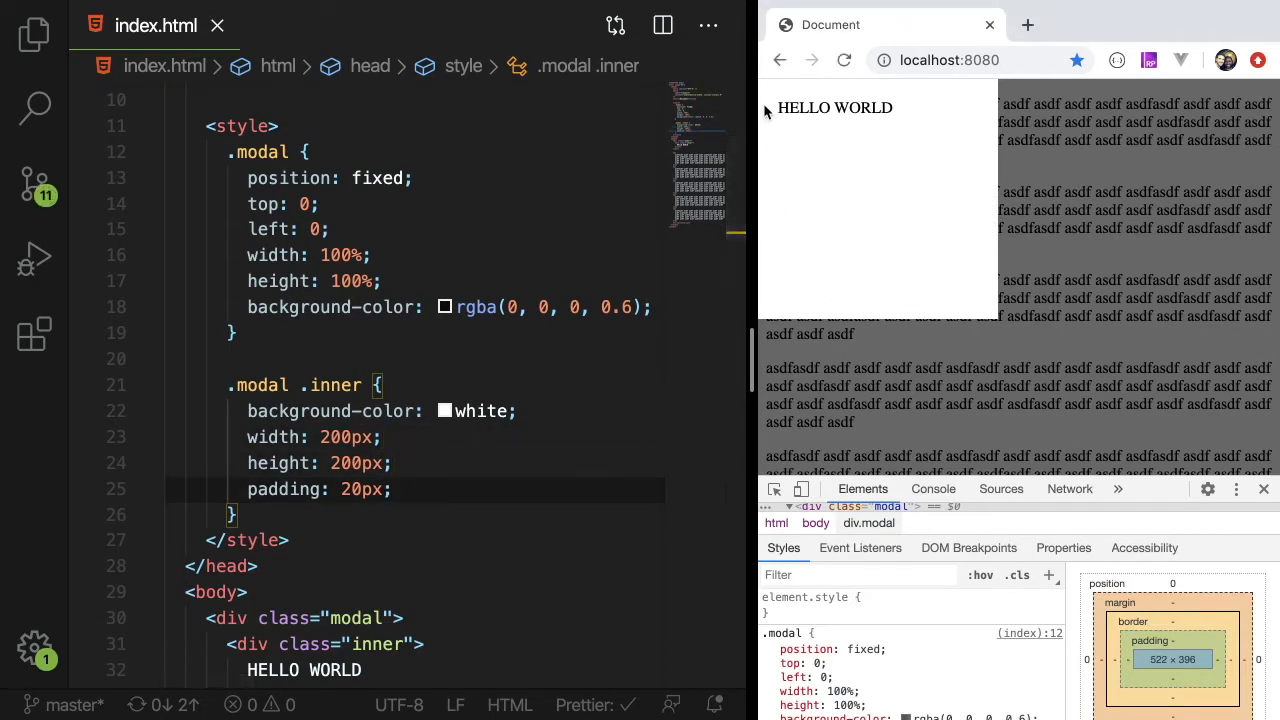
{"action": "mouse_move", "coordinate": [773, 250]}
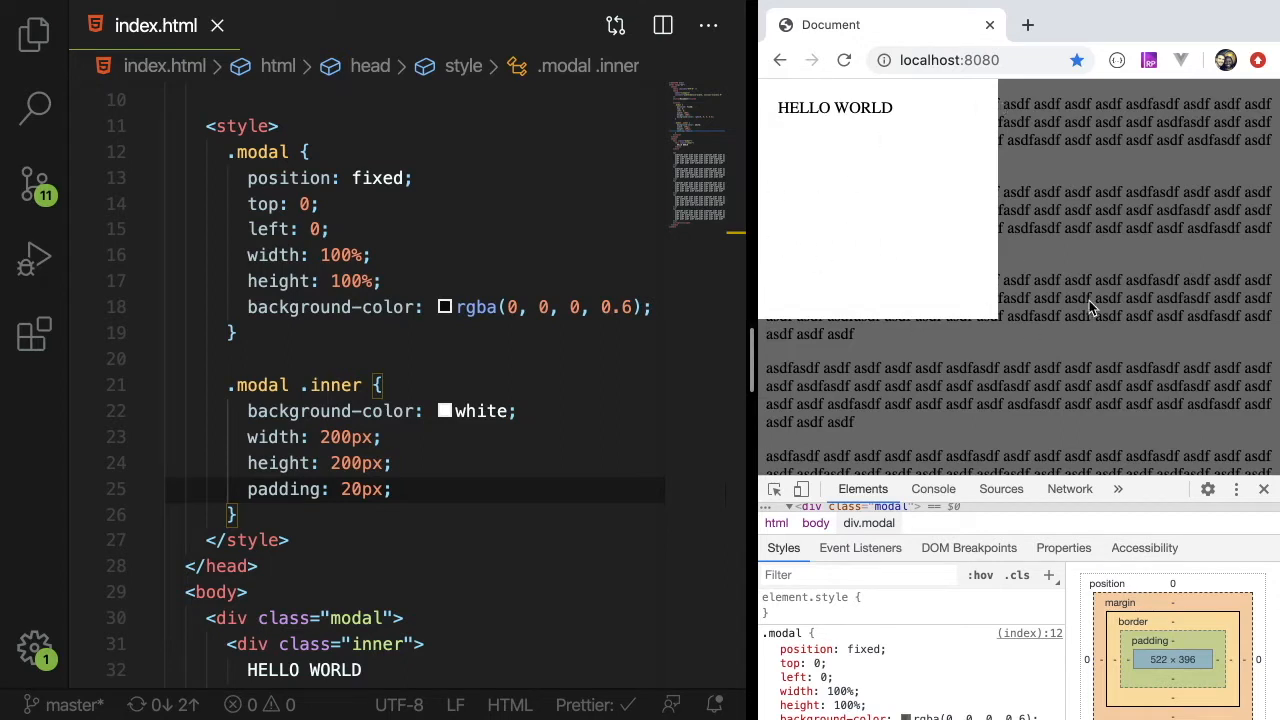
{"action": "left_click", "coordinate": [398, 489]}
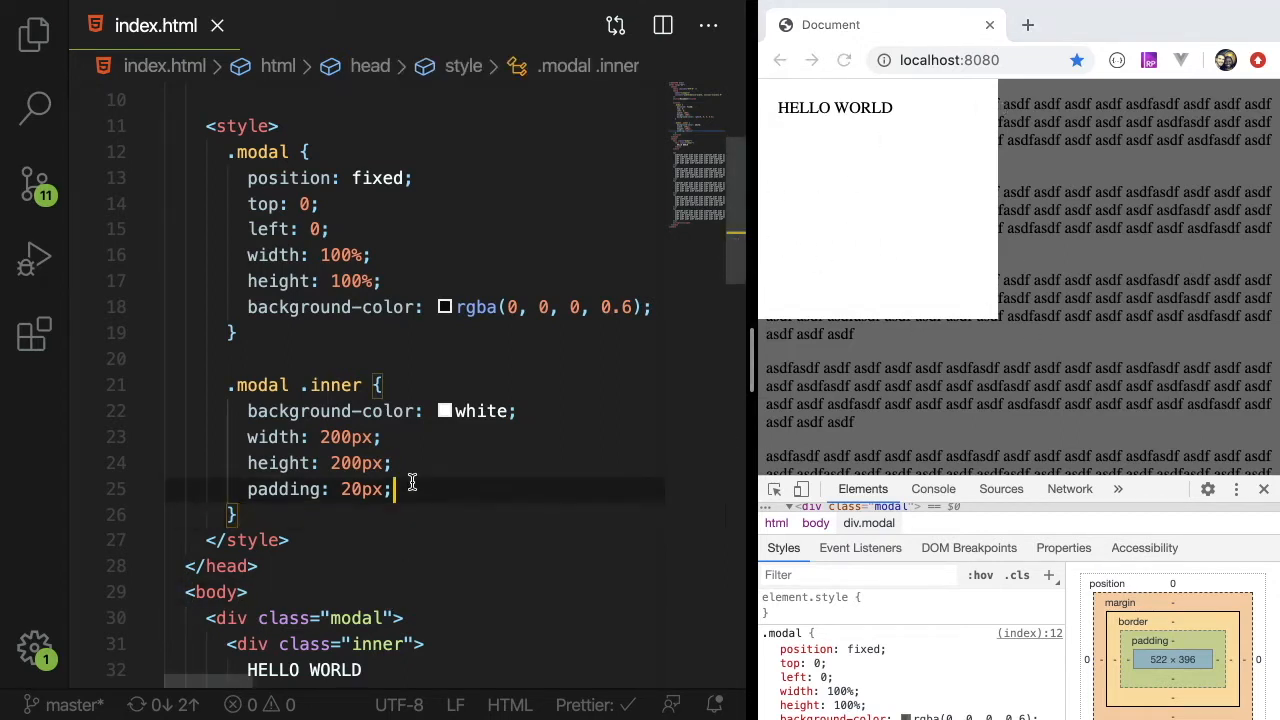
{"action": "mouse_move", "coordinate": [928, 143]}
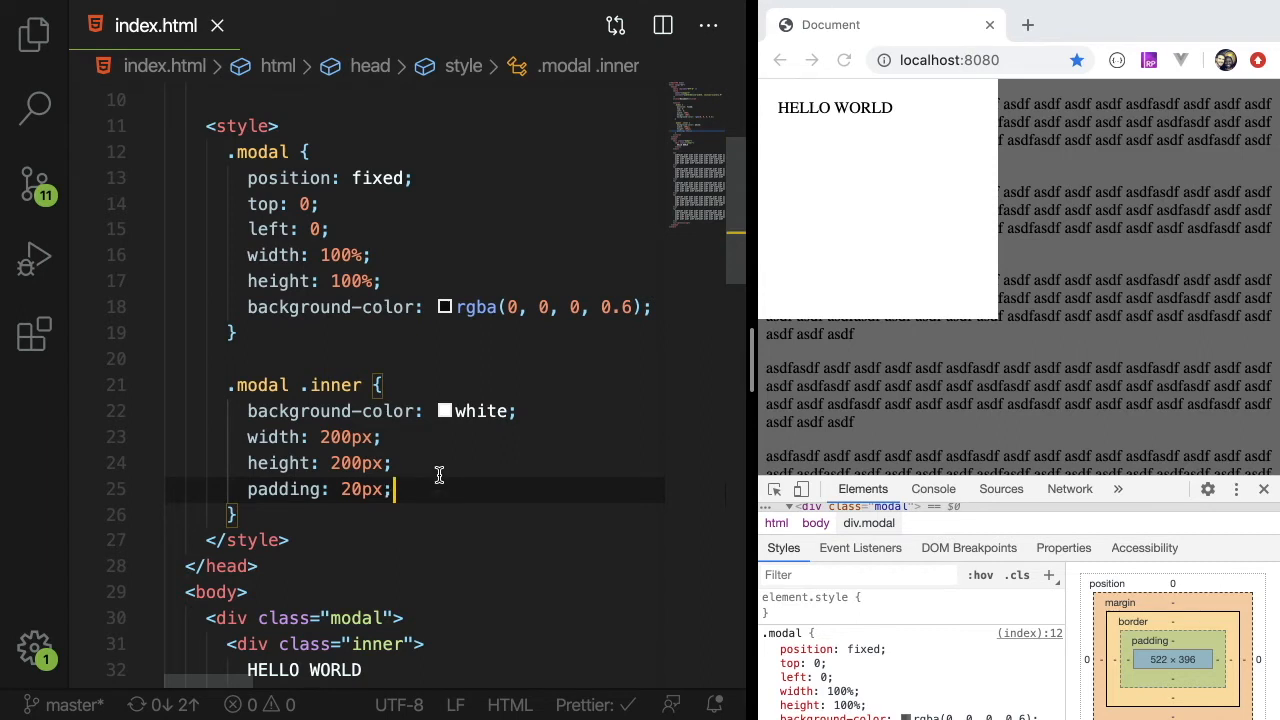
{"action": "scroll", "scroll_direction": "down", "scroll_amount": 3}
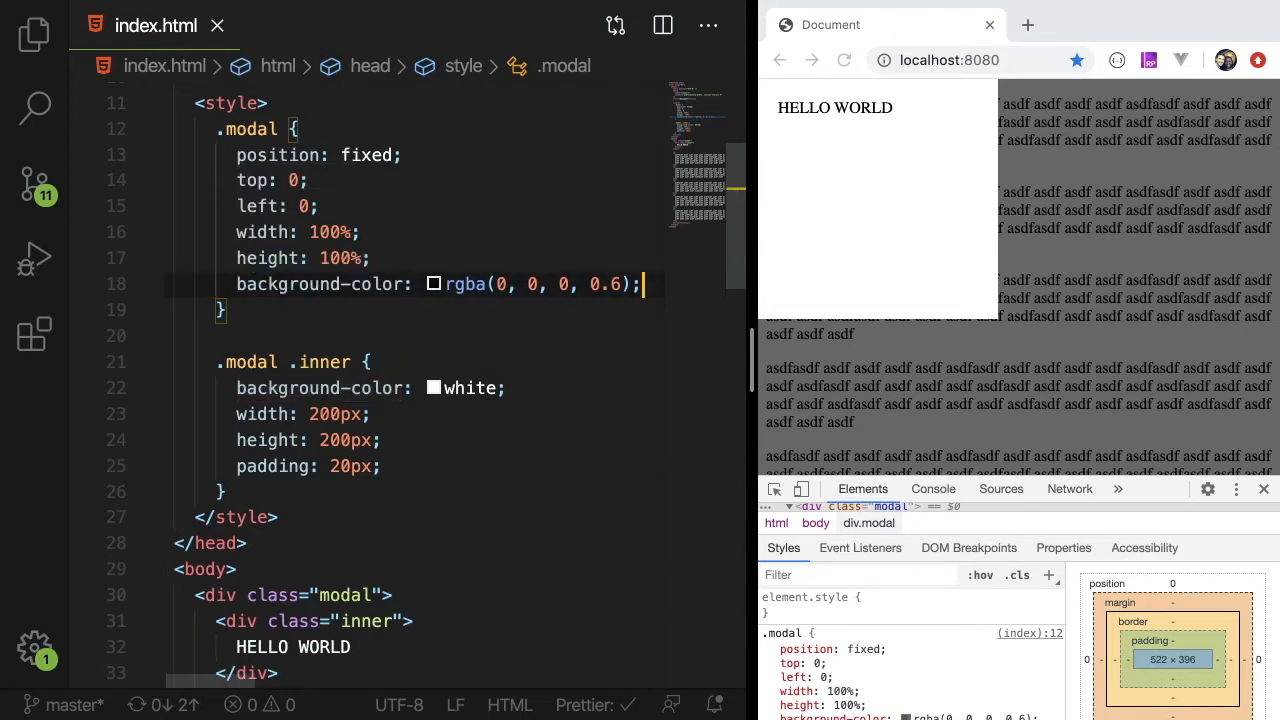
Center the inner box using display: flex, align-items: center and justify-content: center on .modal.
{"action": "type", "text": "display: flex;"}
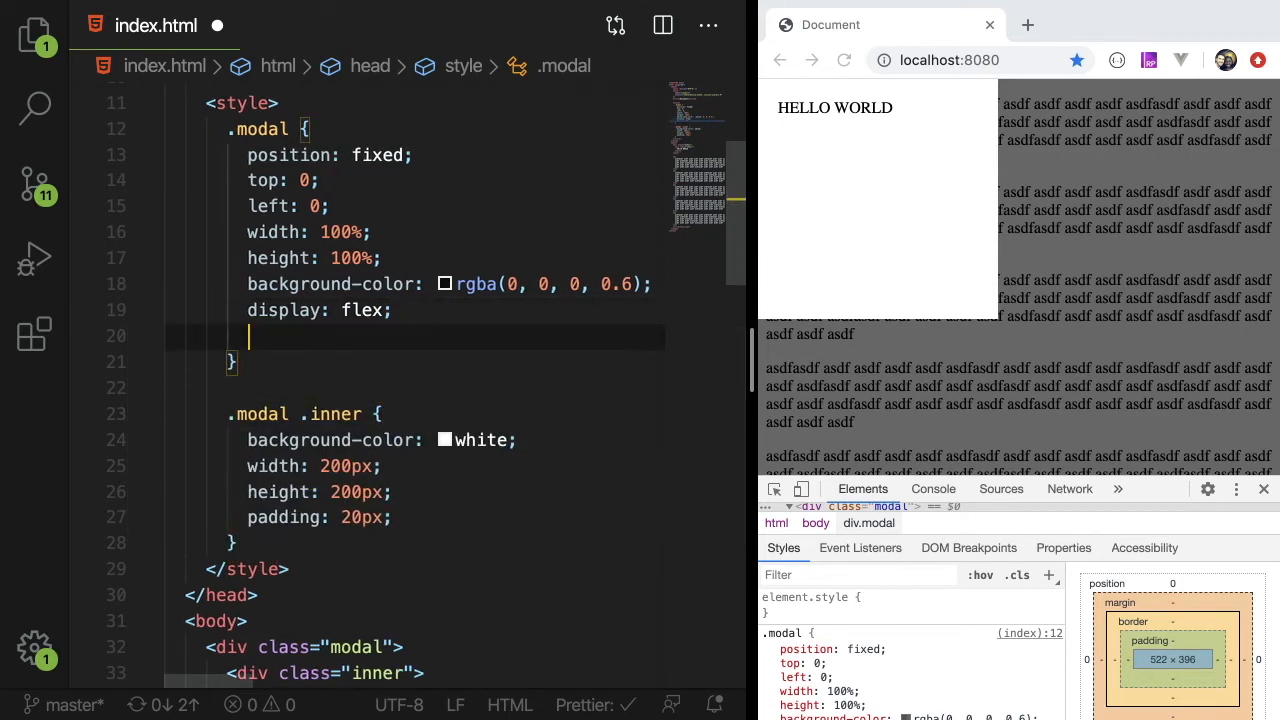
{"action": "type", "text": "align-items: center;"}
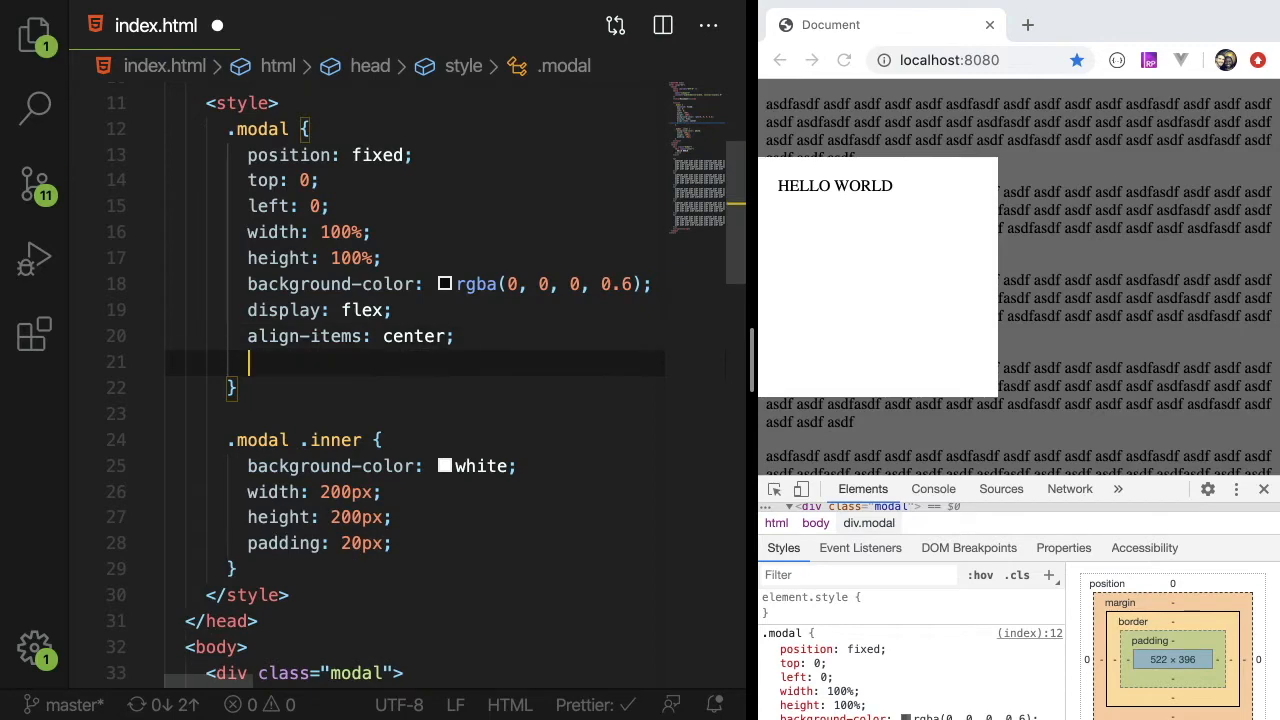
{"action": "type", "text": "v"}
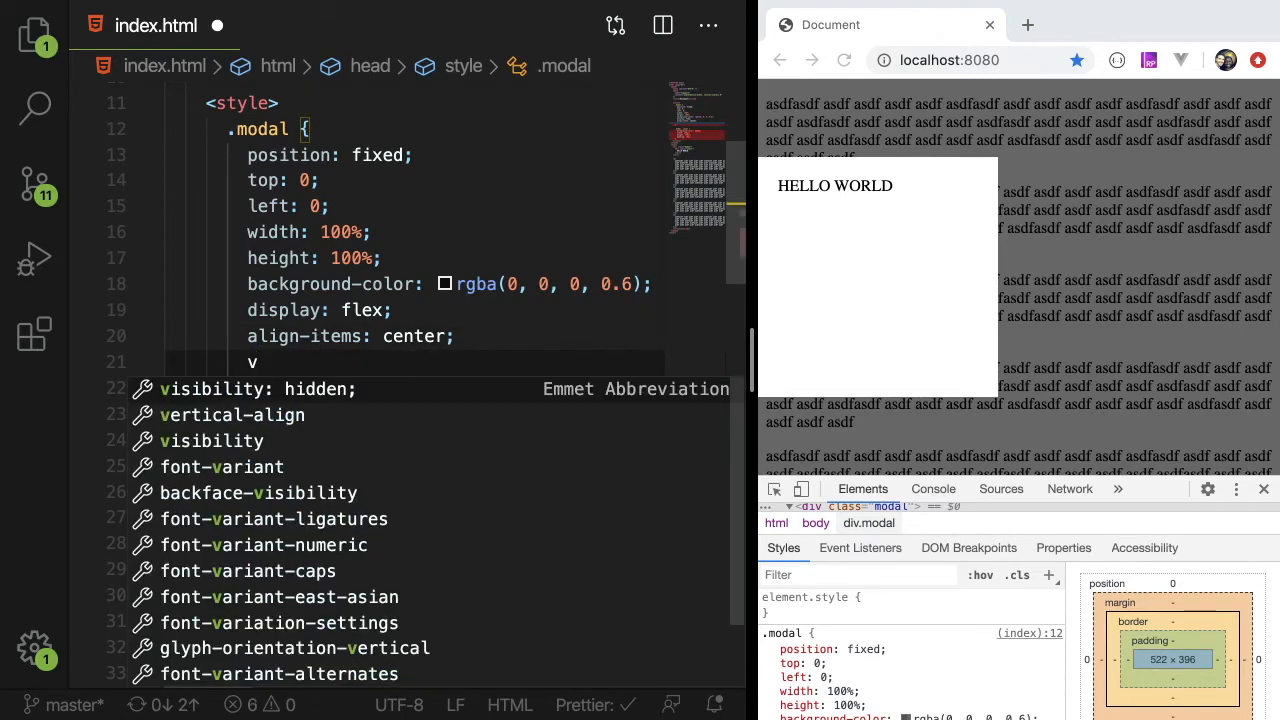
{"action": "type", "text": "align"}
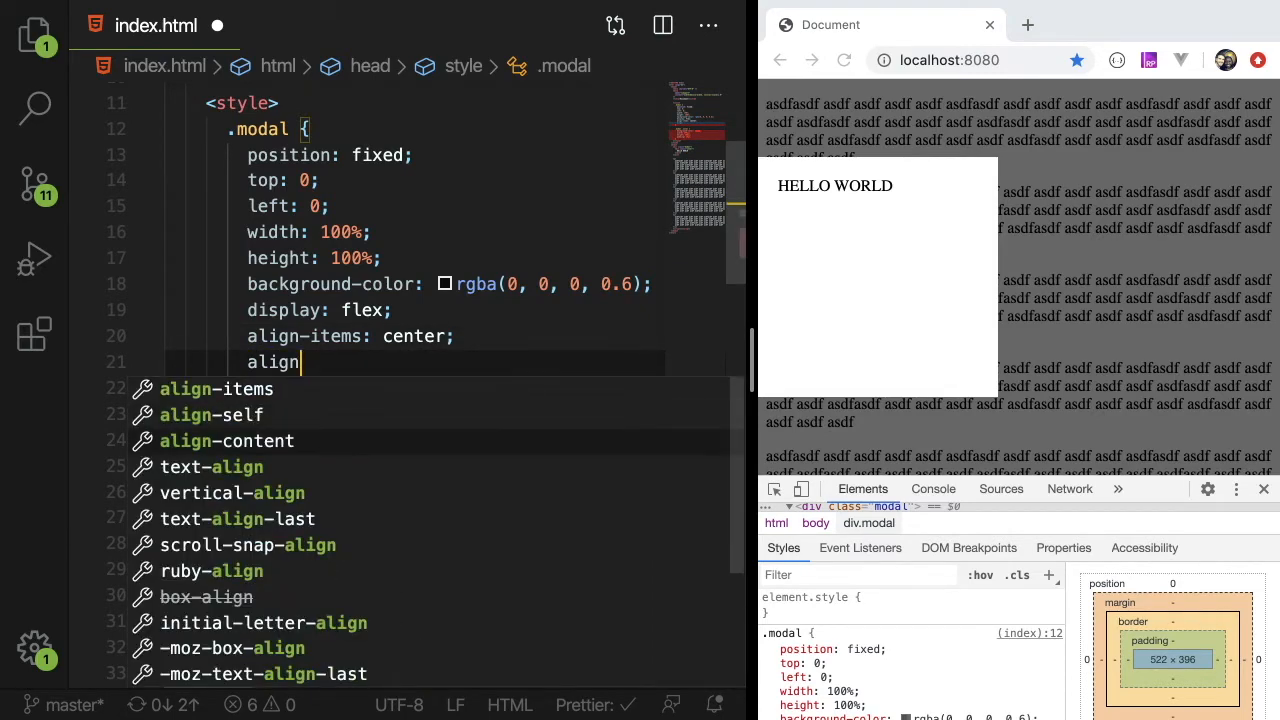
{"action": "type", "text": "-content: center;"}
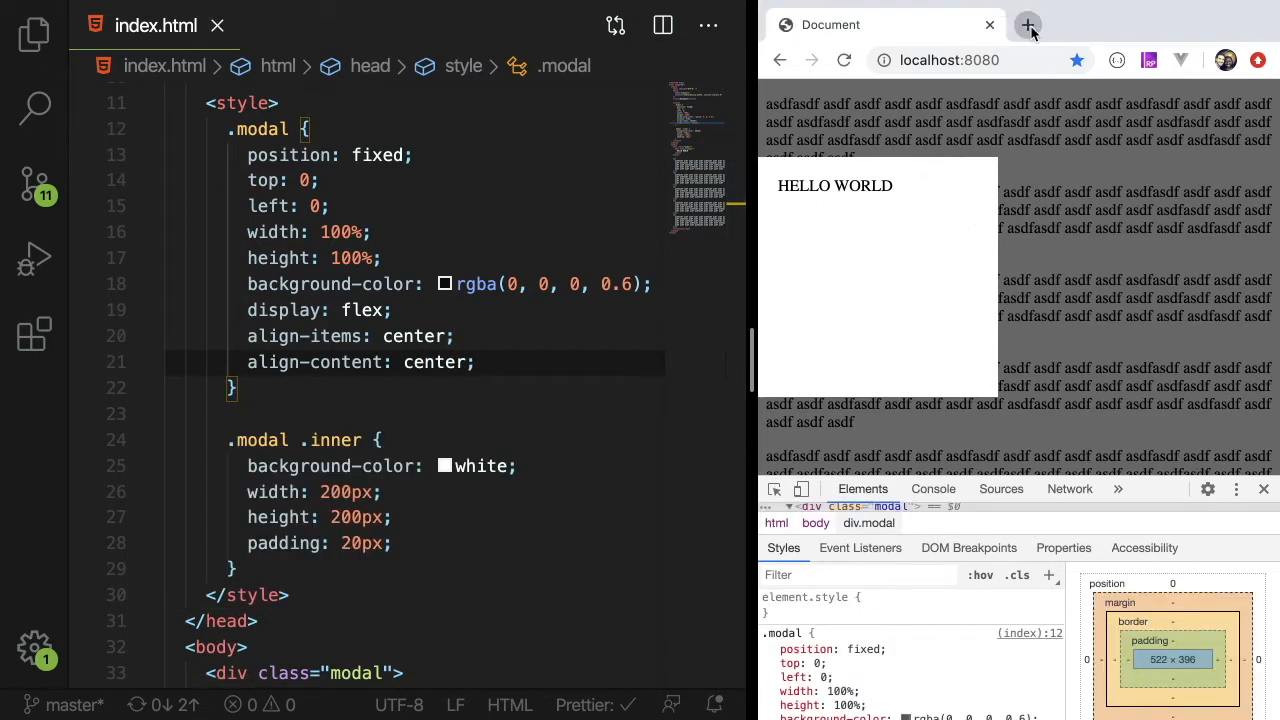
{"action": "left_click", "coordinate": [1027, 24]}
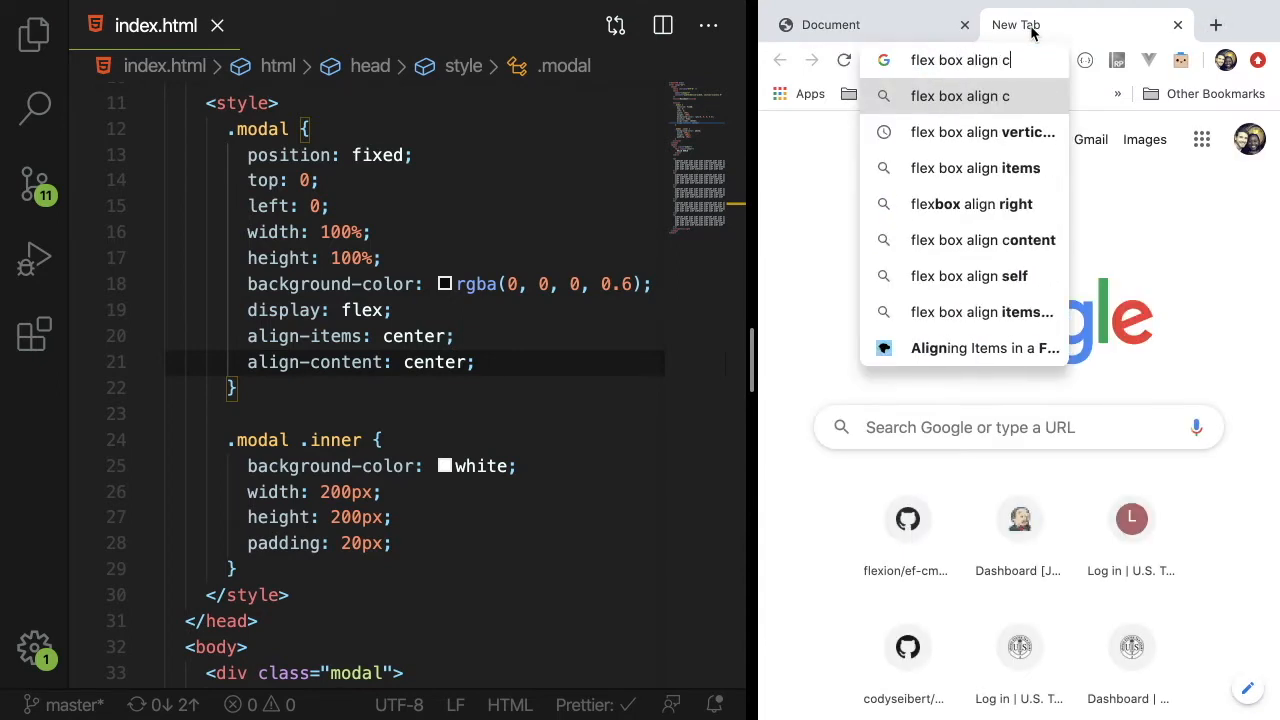
{"action": "type", "text": "enter"}
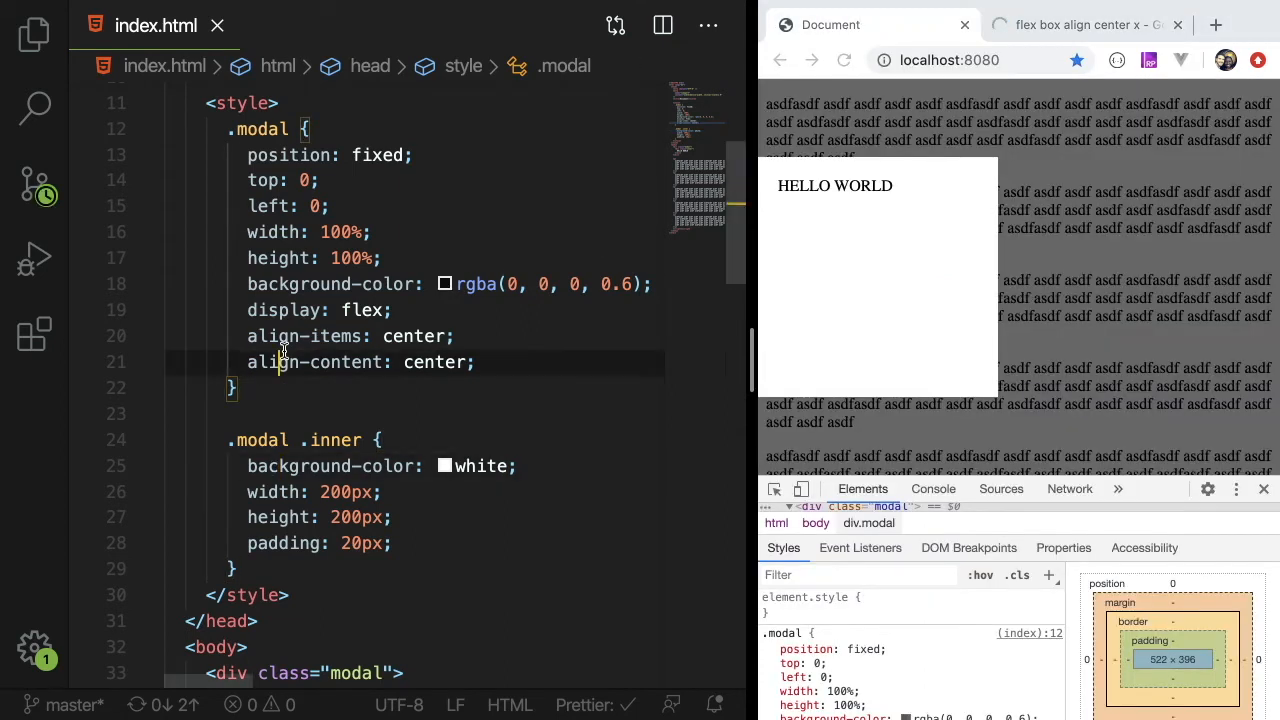
{"action": "type", "text": "justify-content"}
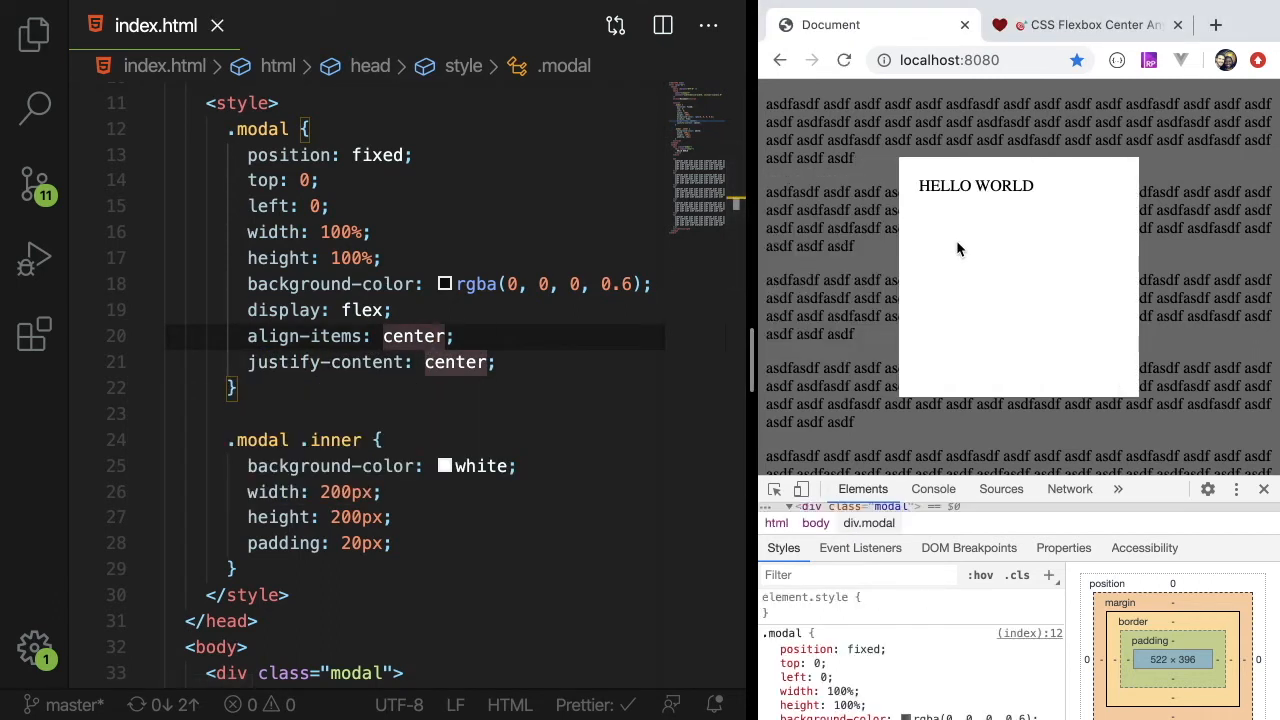
{"action": "scroll", "scroll_direction": "down", "scroll_amount": 3}
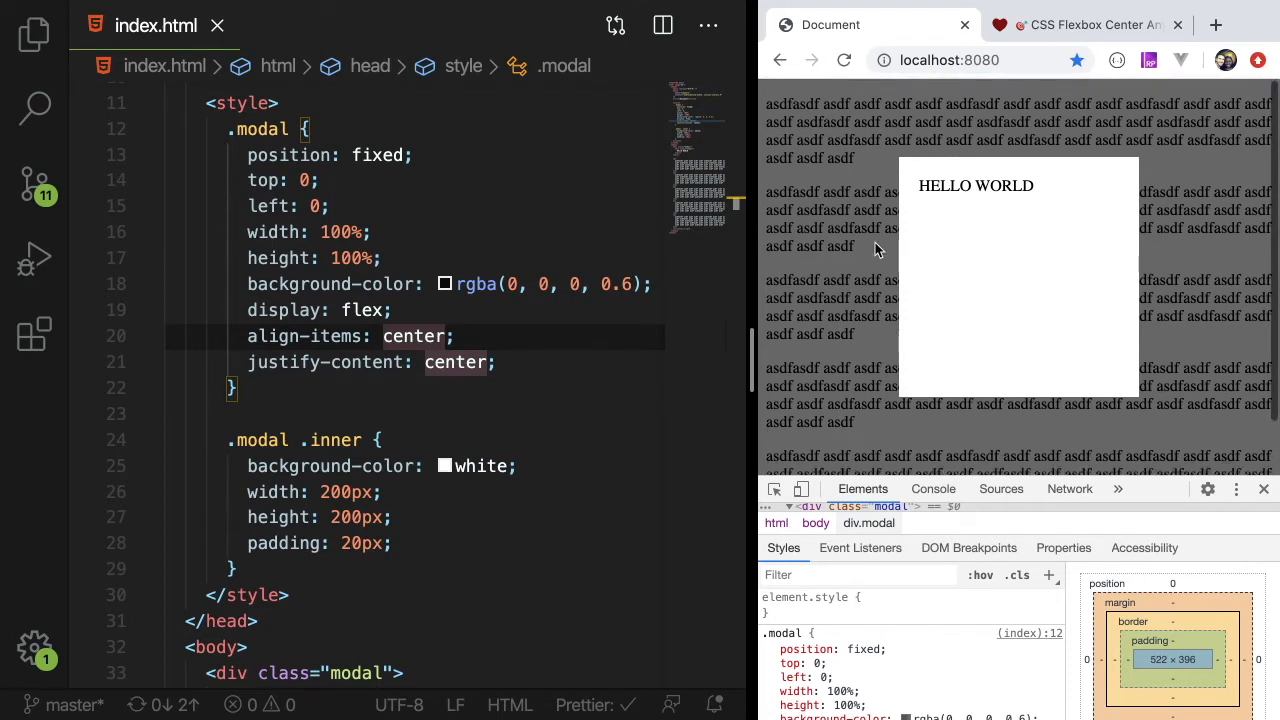
{"action": "mouse_move", "coordinate": [785, 82]}
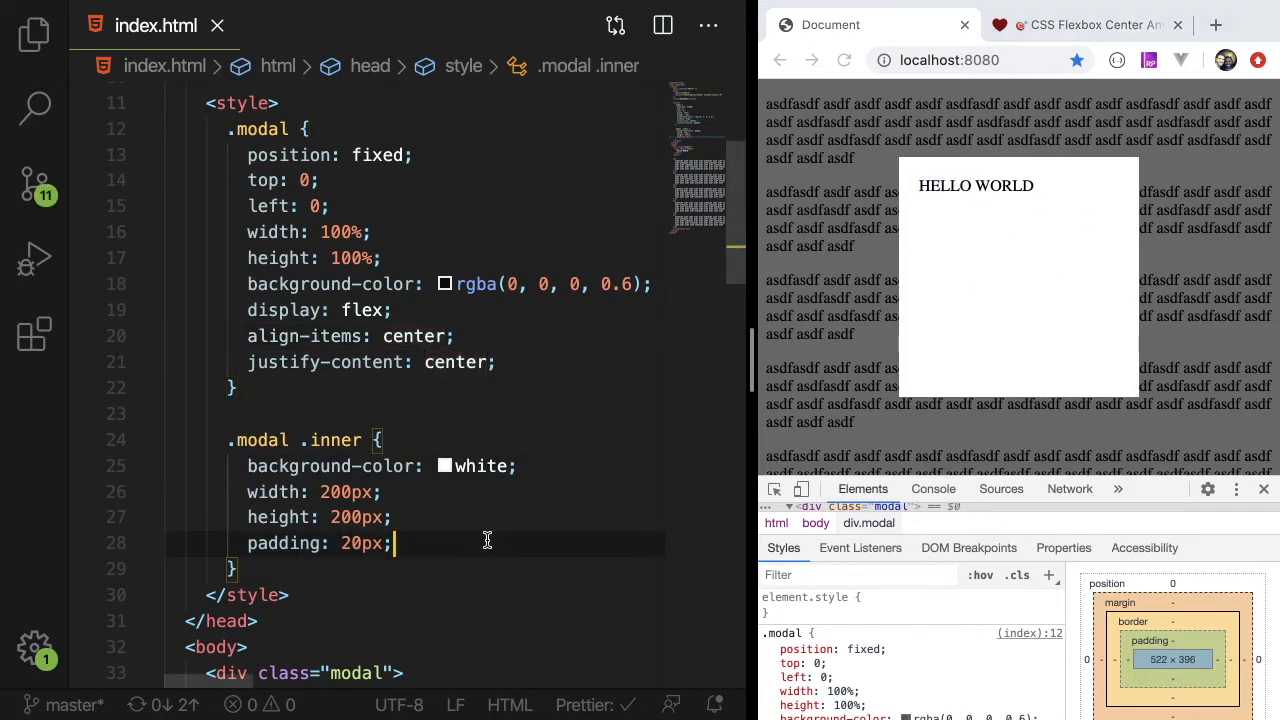
Add border-radius: 10px to .modal .inner and set its width and height to 50%.
{"action": "key", "text": "Enter"}
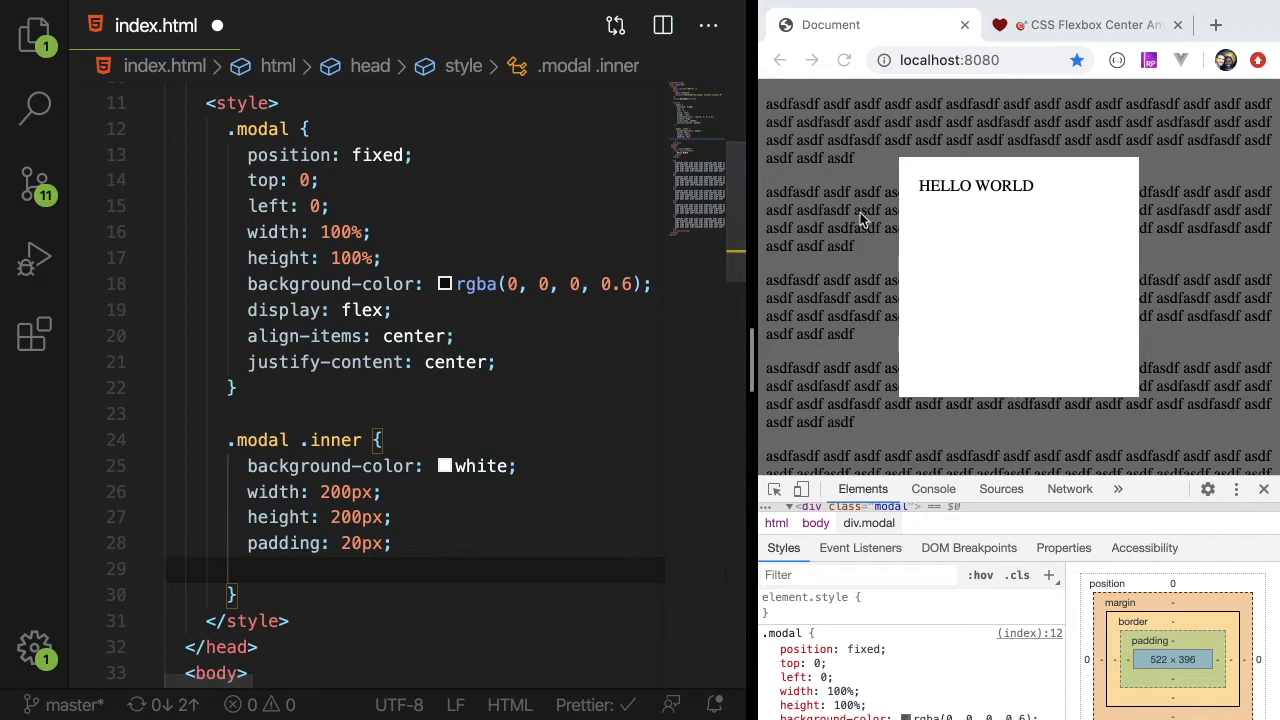
{"action": "type", "text": "border-radius:"}
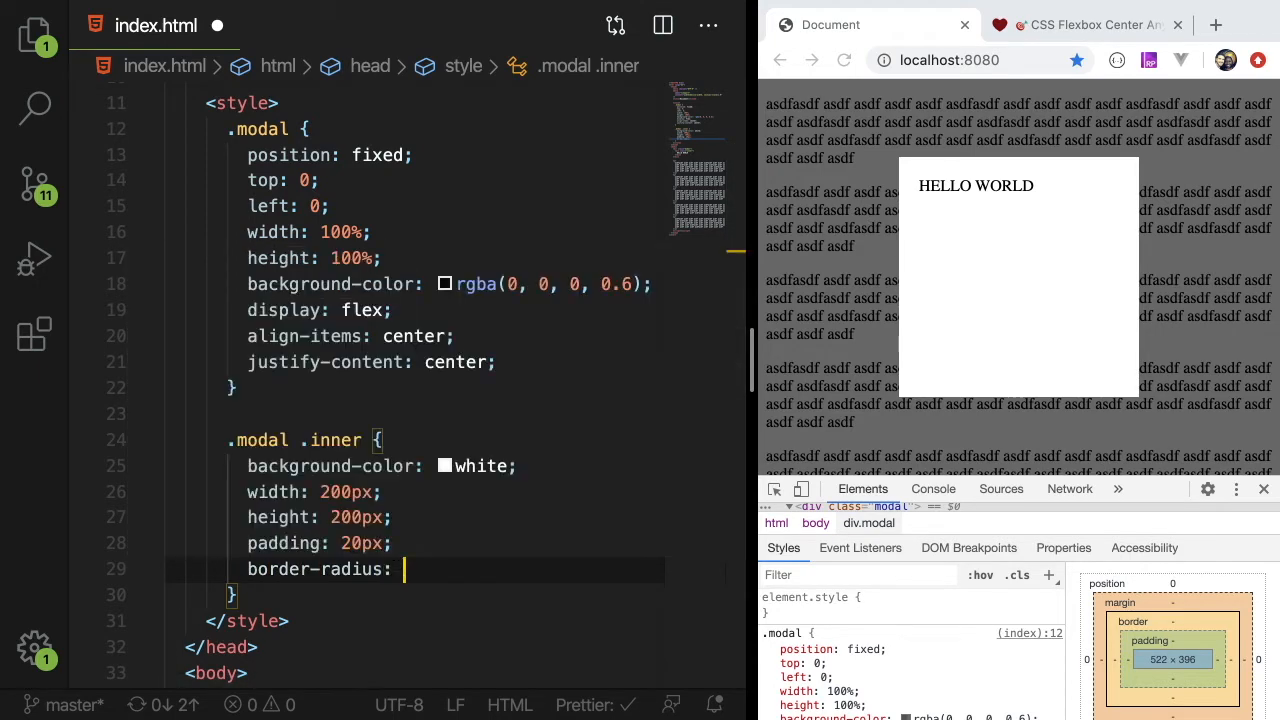
{"action": "type", "text": "10px;"}
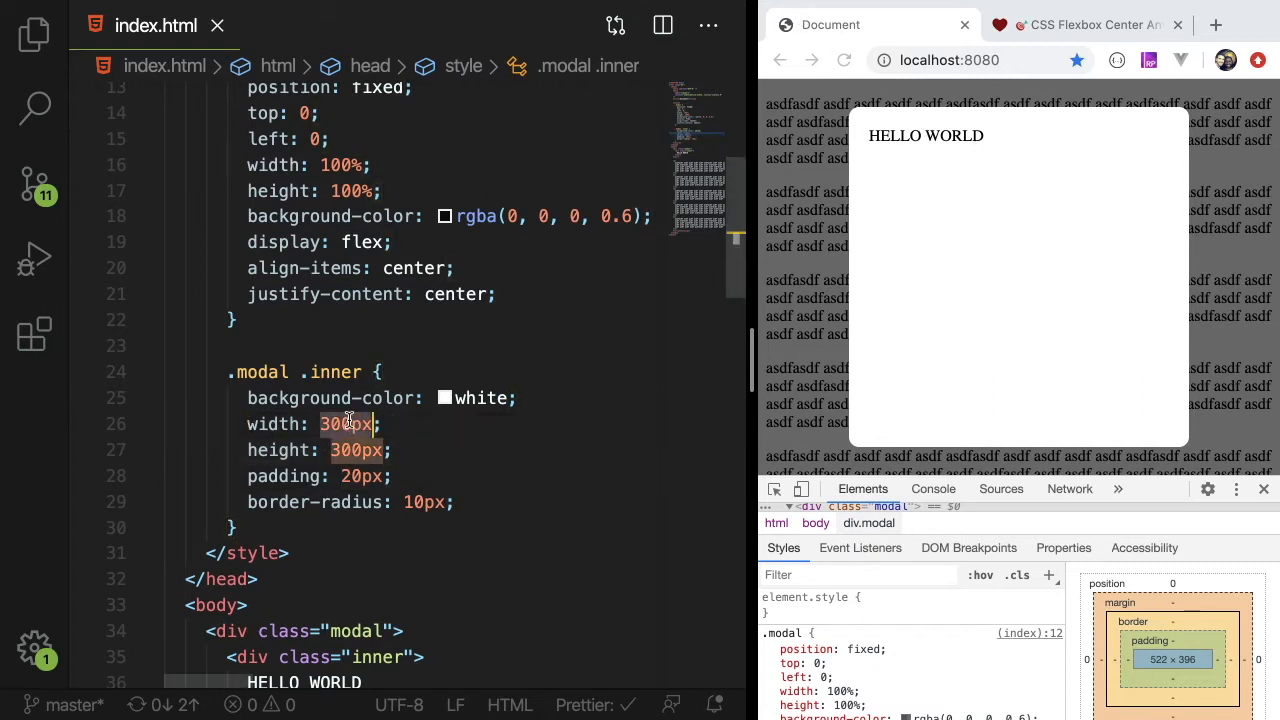
{"action": "type", "text": "70%"}
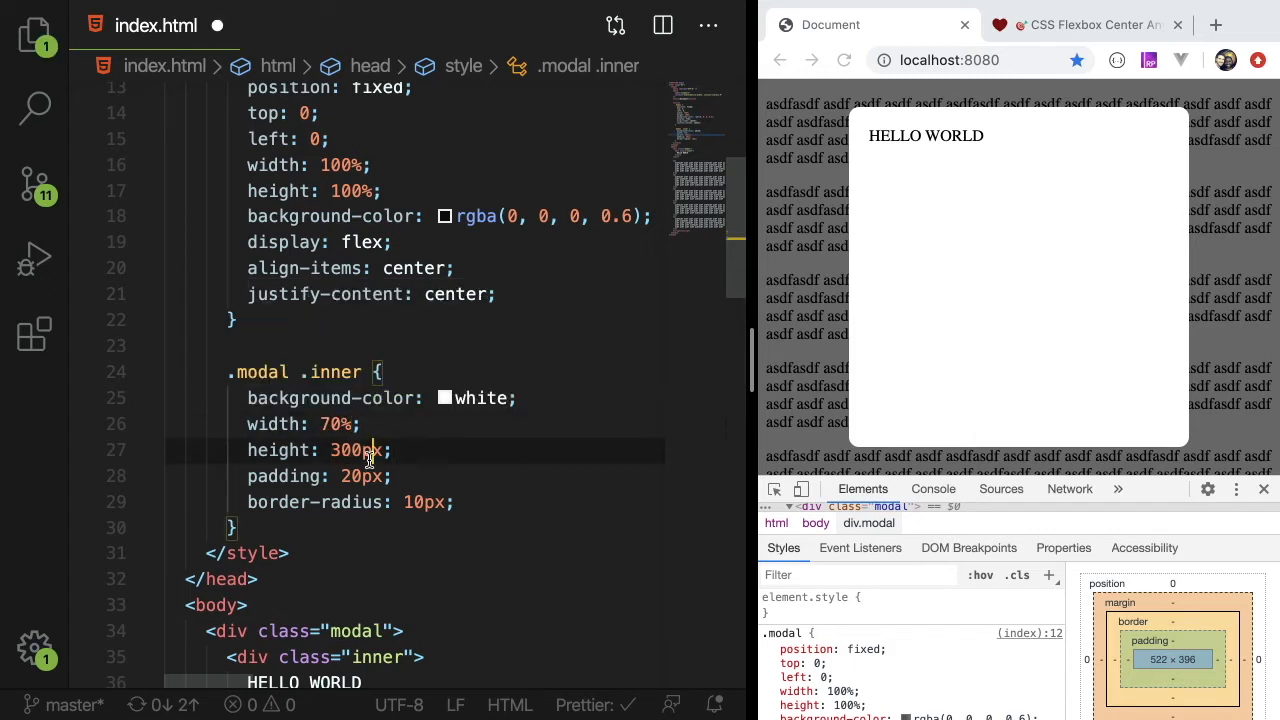
{"action": "type", "text": "50%"}
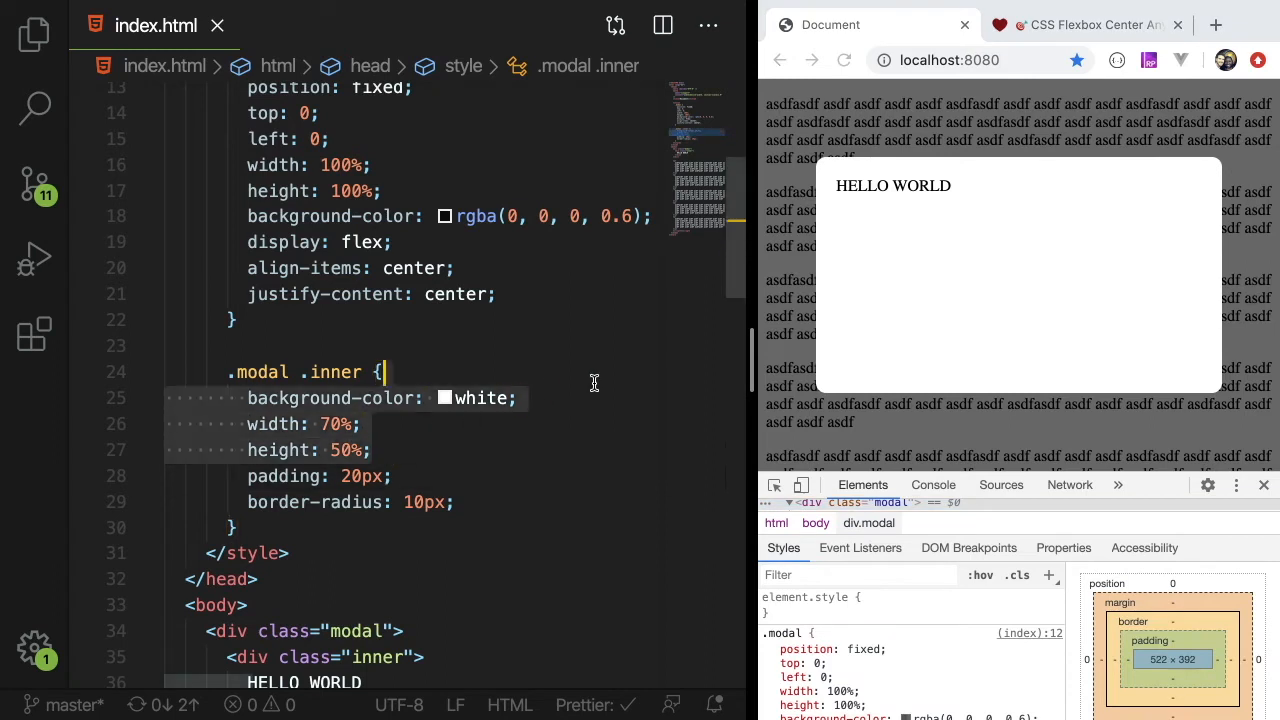
{"action": "type", "text": "50"}
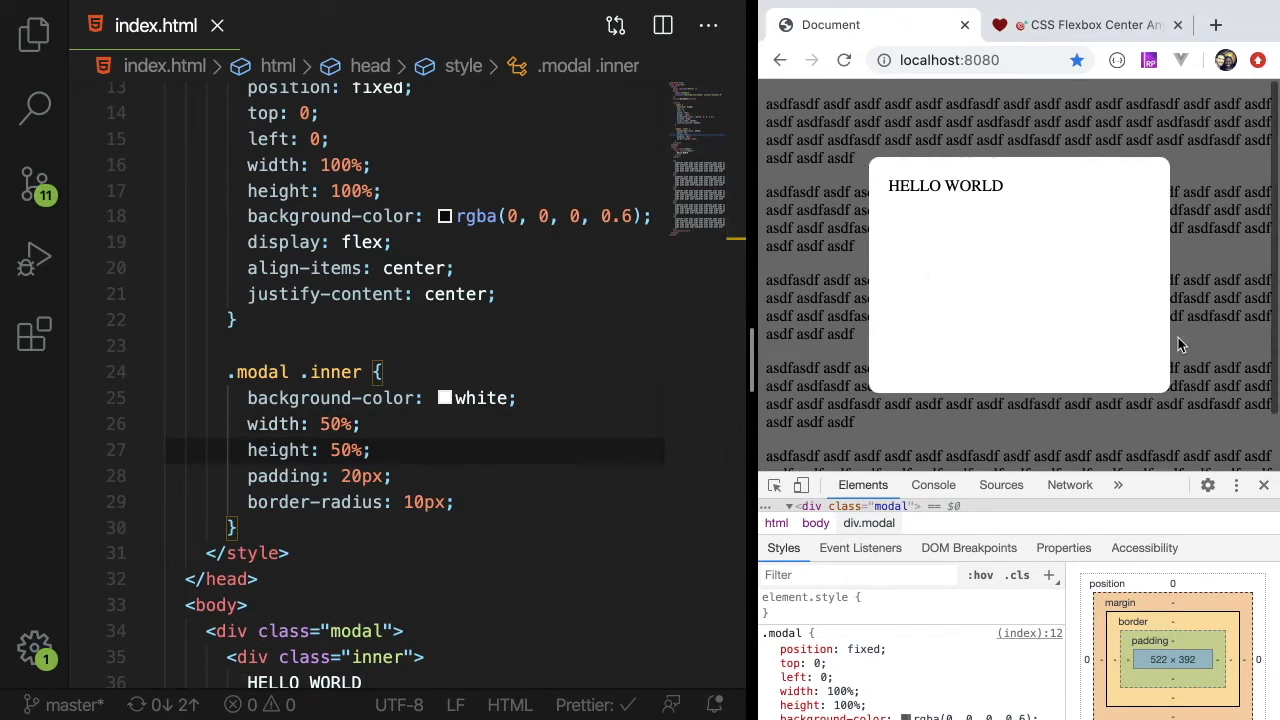
{"action": "mouse_move", "coordinate": [1270, 295]}
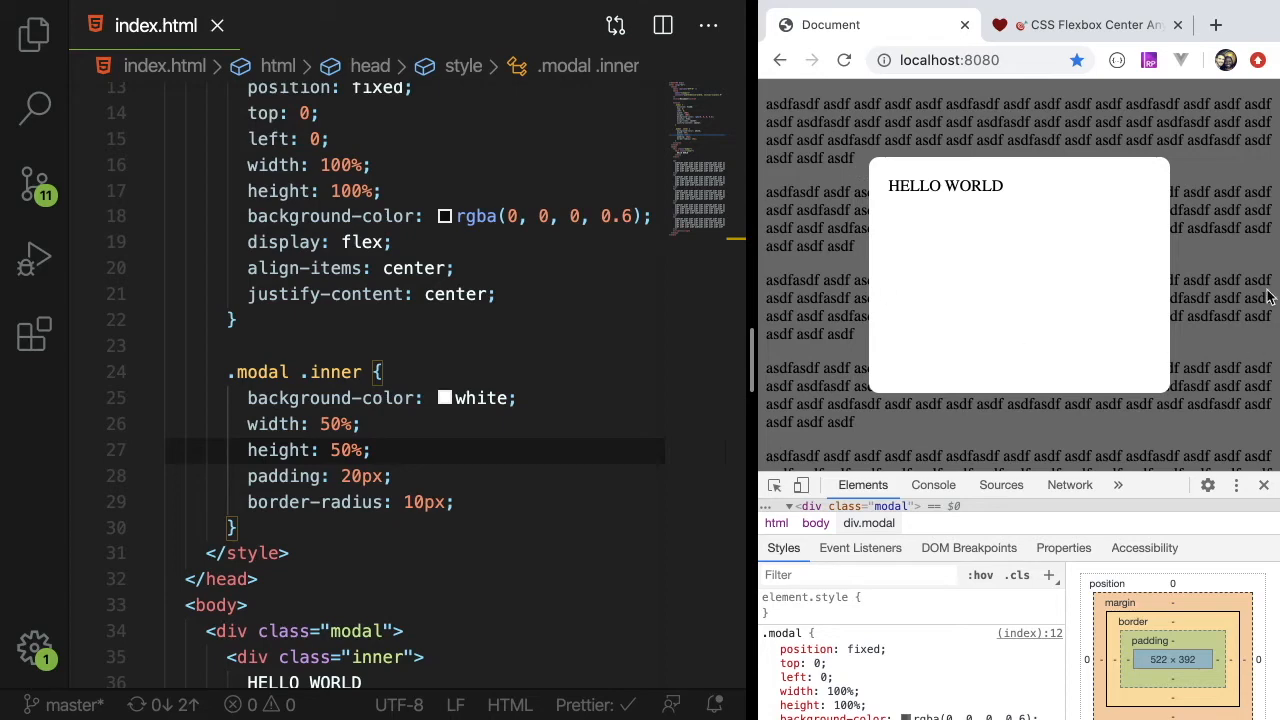
Add a box-shadow to the inner box, trying several values before settling on 2px 2px 5px #444.
{"action": "left_click", "coordinate": [438, 502]}
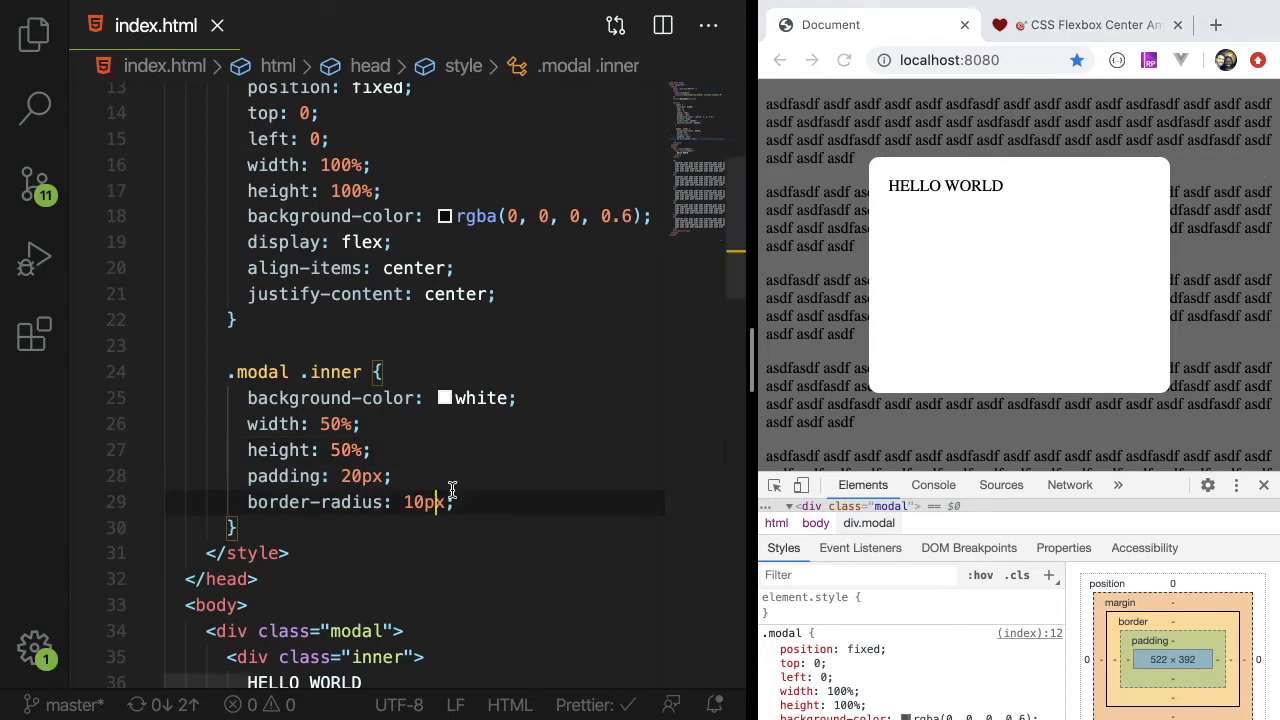
{"action": "type", "text": "box-shadow: 10px 10x"}
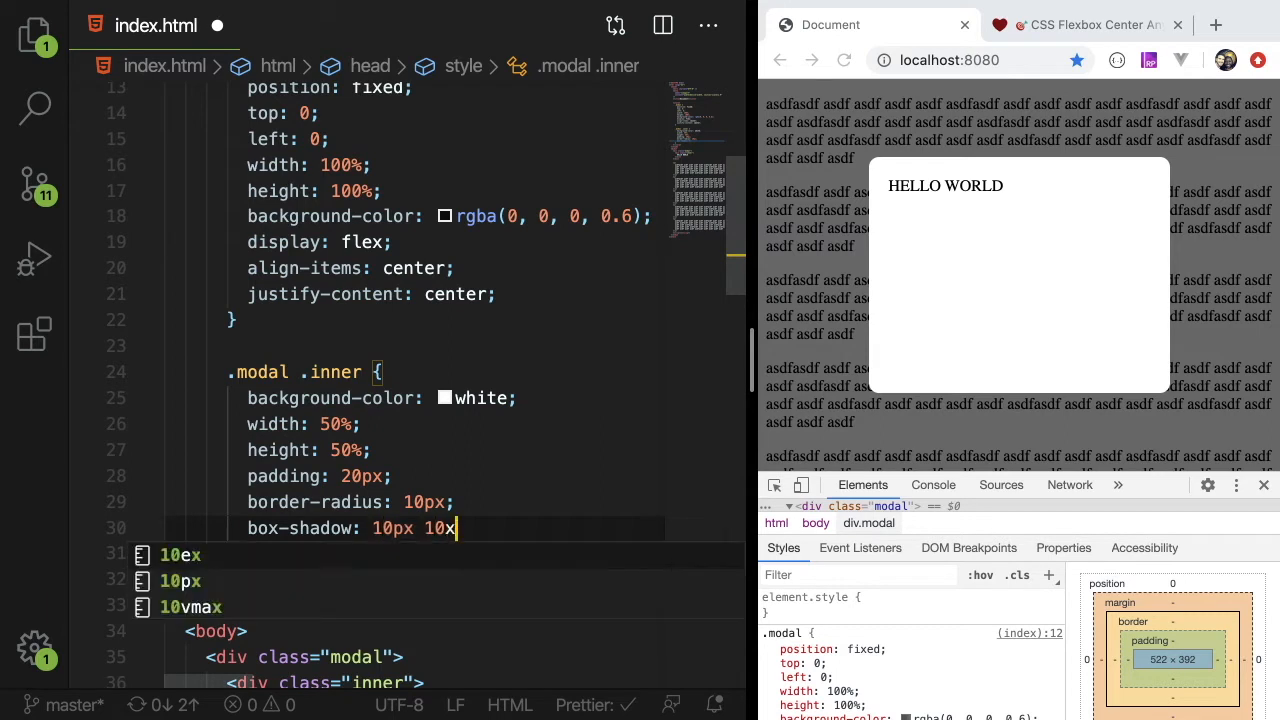
{"action": "type", "text": "5px 5px"}
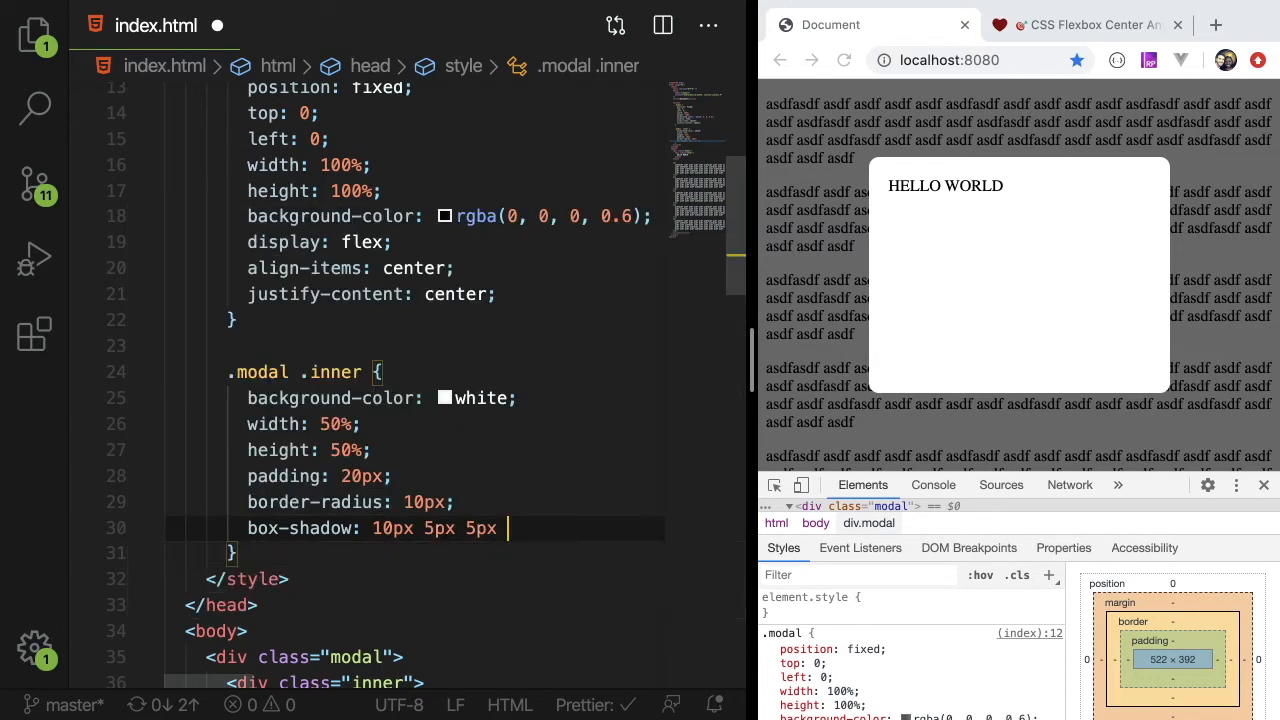
{"action": "type", "text": "#999;"}
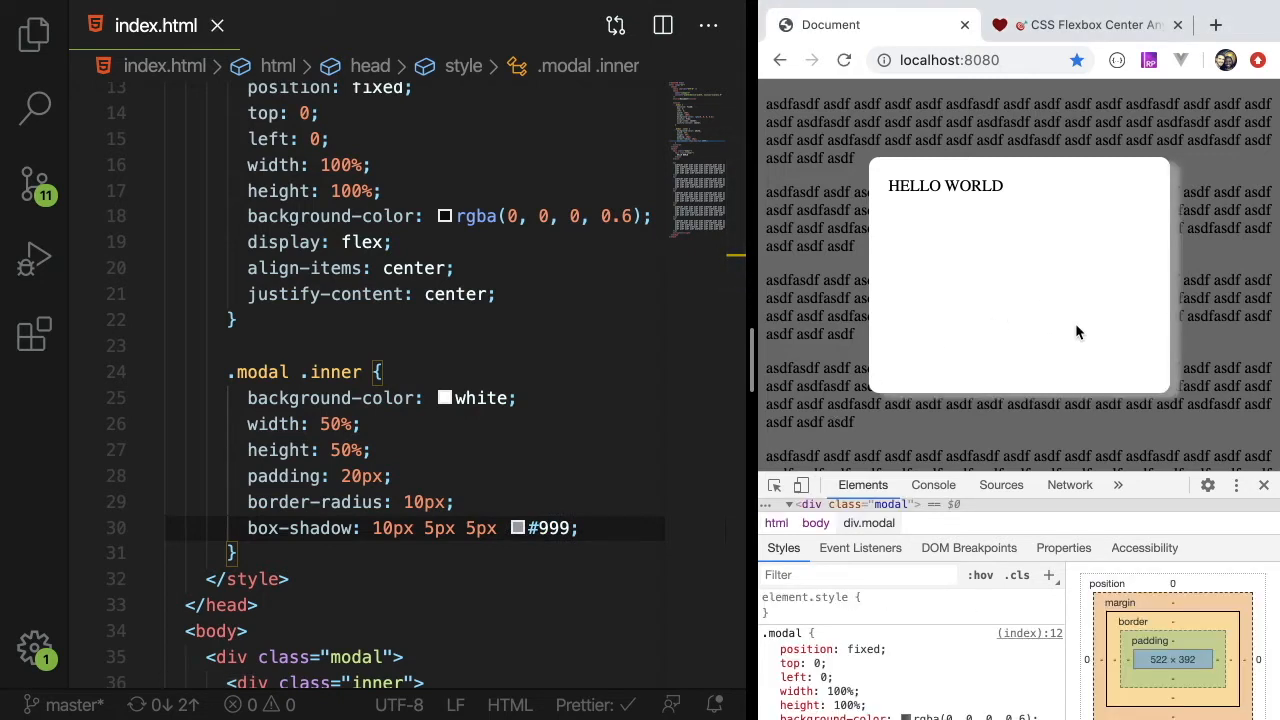
{"action": "mouse_move", "coordinate": [520, 515]}
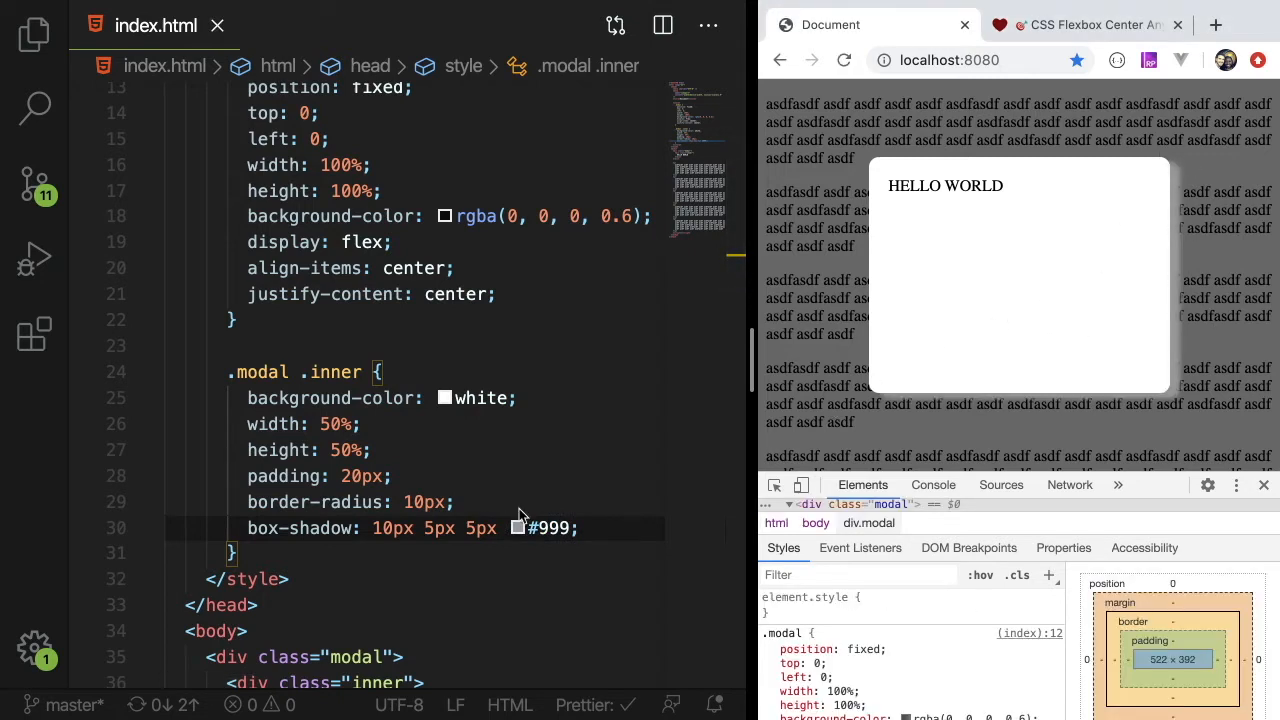
{"action": "type", "text": "444"}
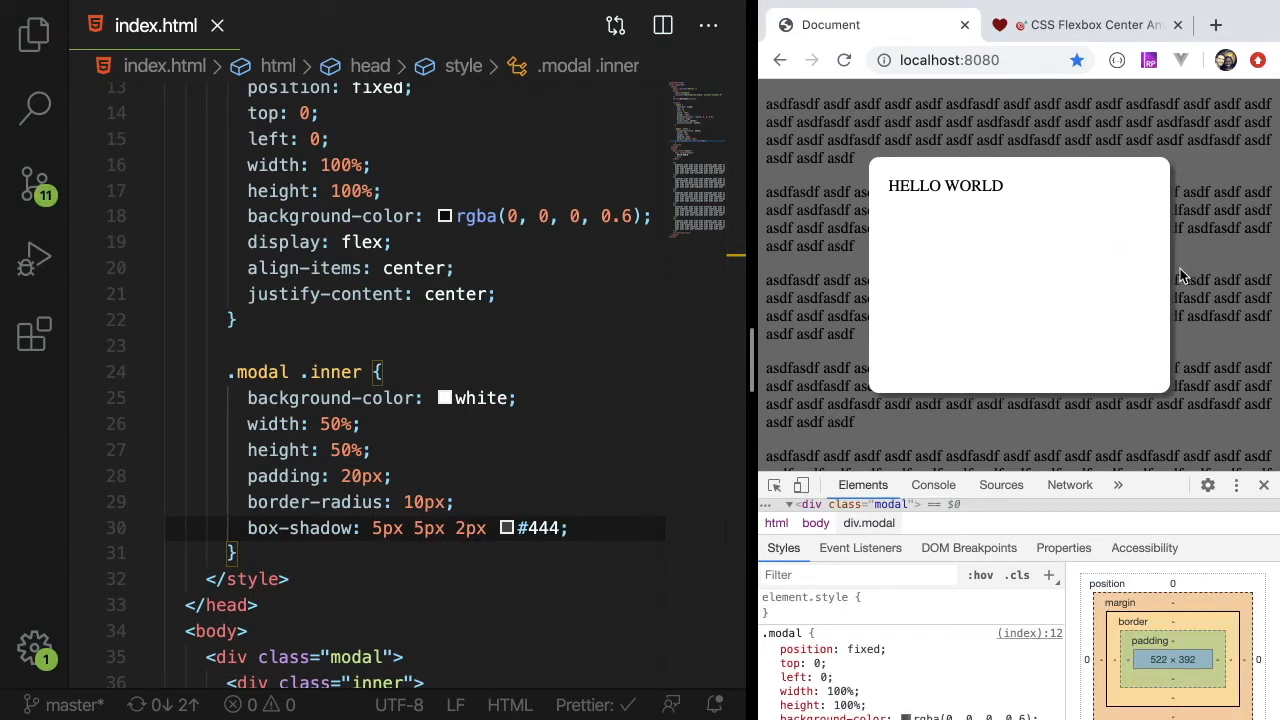
{"action": "key", "text": "ctrl+plus"}
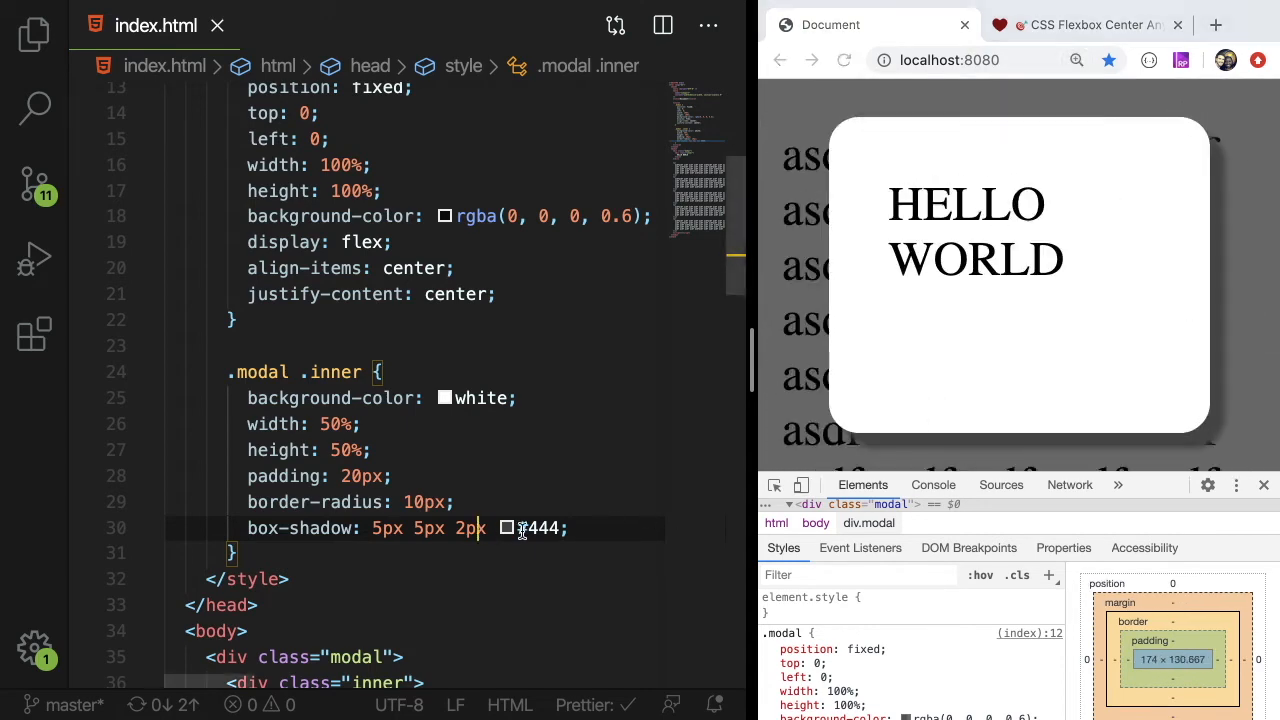
{"action": "type", "text": "#eee"}
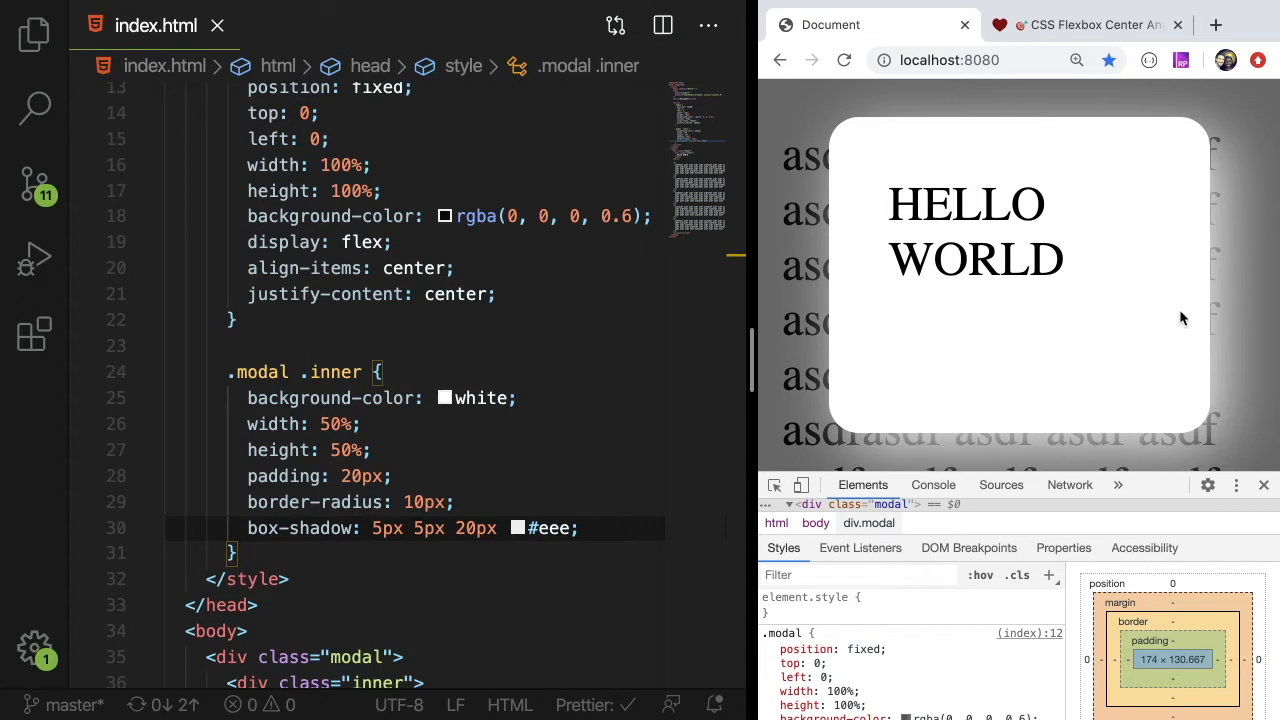
{"action": "double_click", "coordinate": [475, 528]}
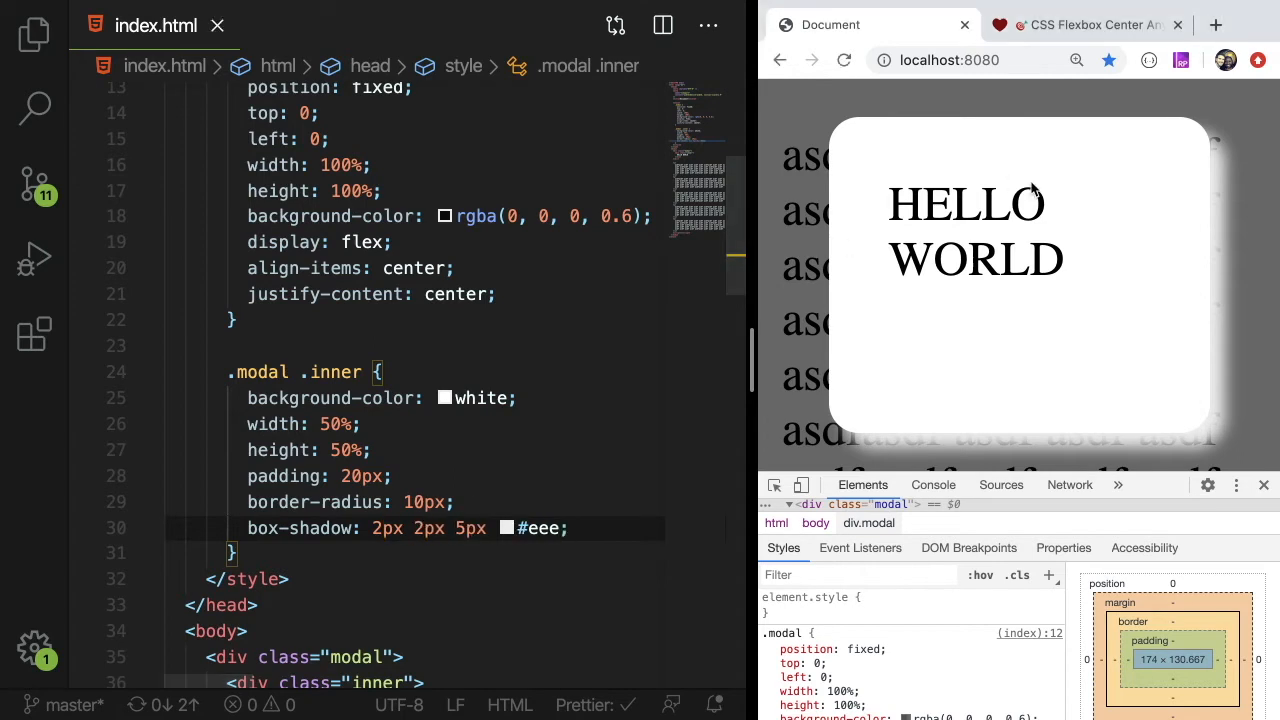
{"action": "left_click", "coordinate": [563, 528]}
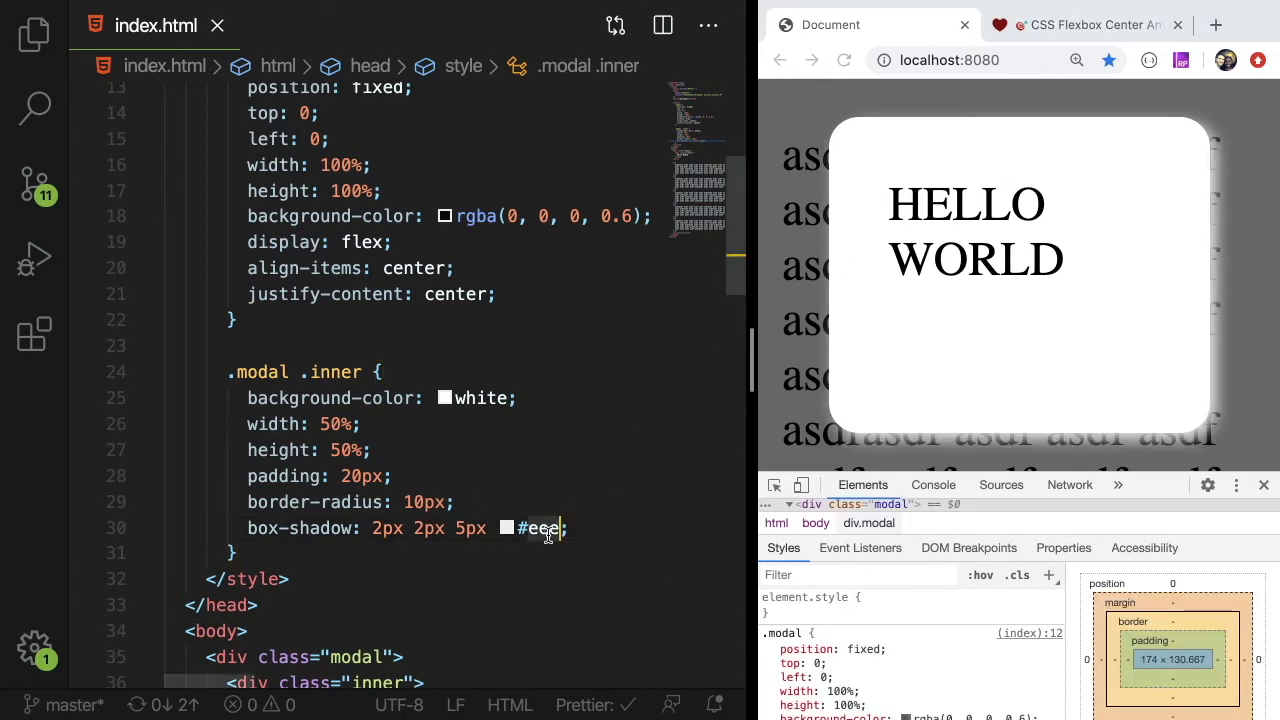
{"action": "type", "text": "999"}
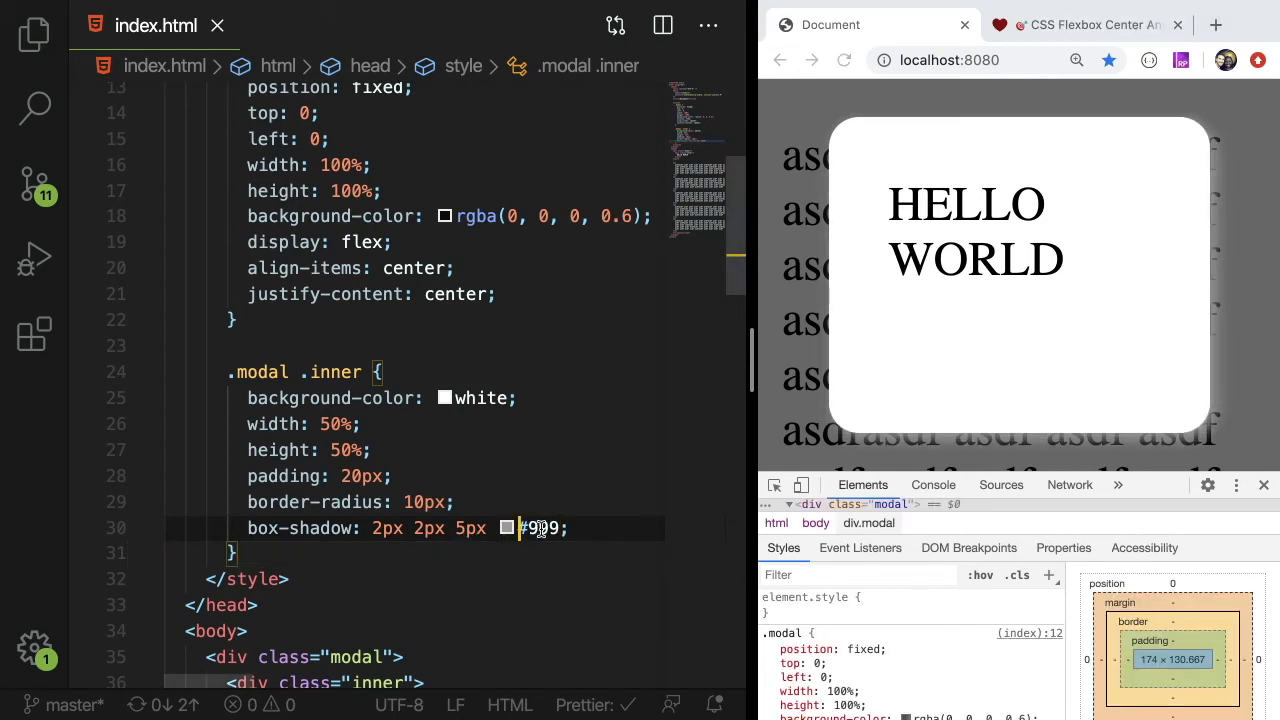
{"action": "type", "text": "444"}
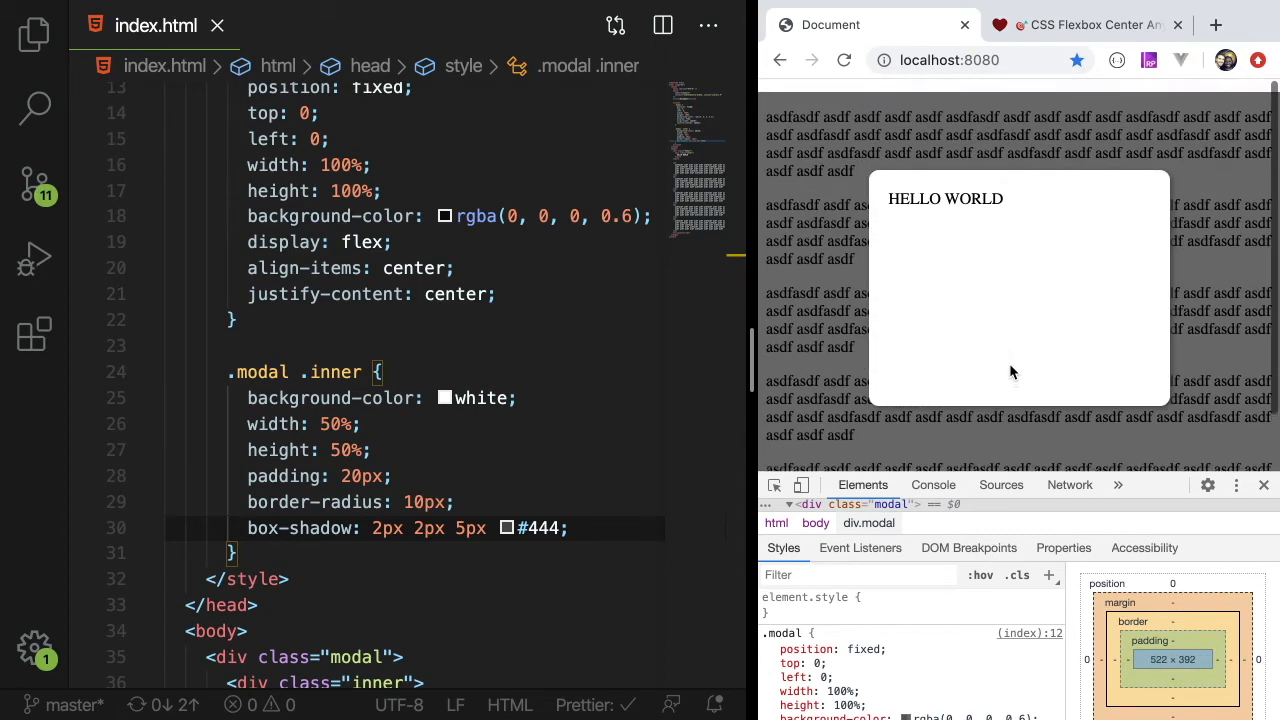
{"action": "scroll", "scroll_direction": "down", "scroll_amount": 3}
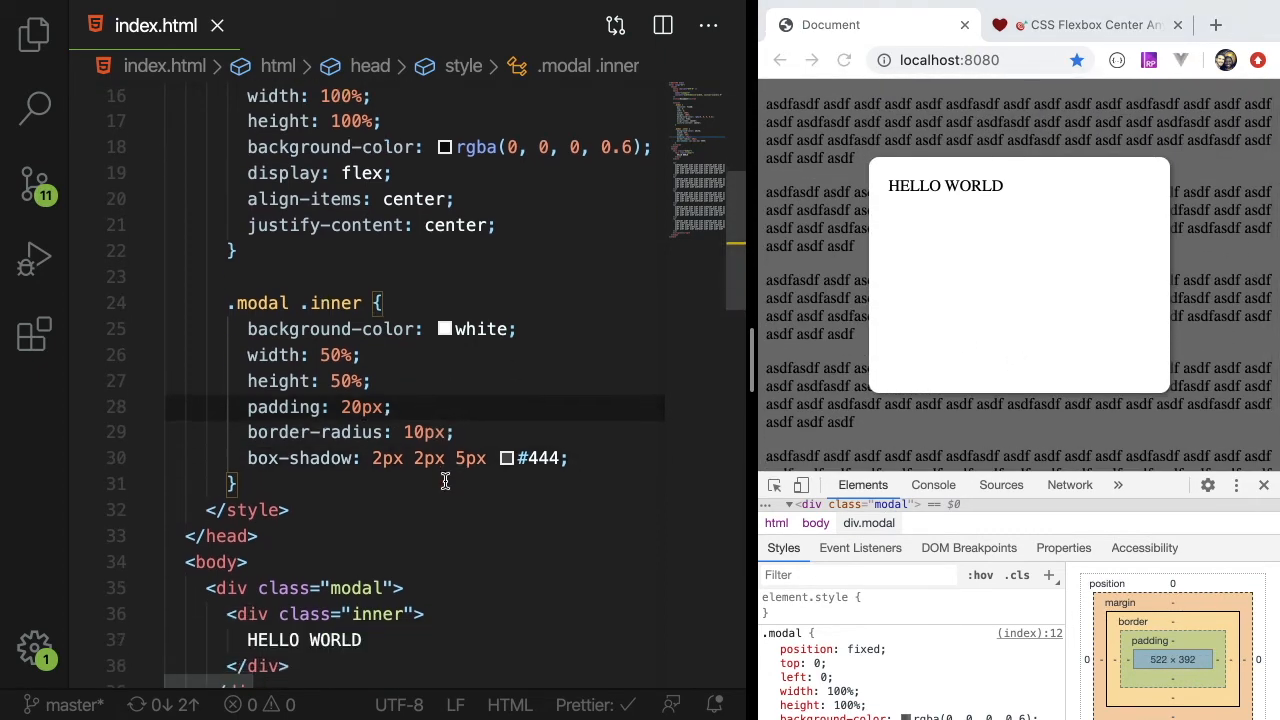
Add a button with id show-modal after the modal div.
{"action": "scroll", "scroll_direction": "down", "scroll_amount": 3}
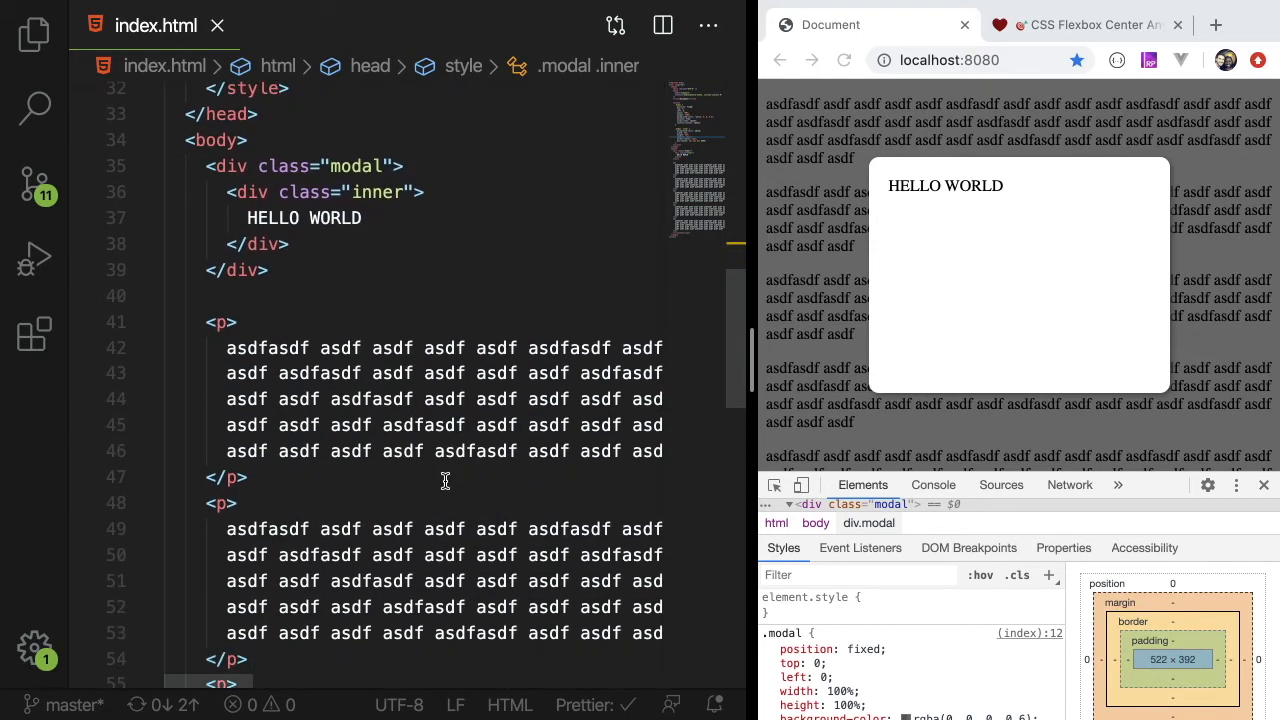
{"action": "left_click", "coordinate": [267, 270]}
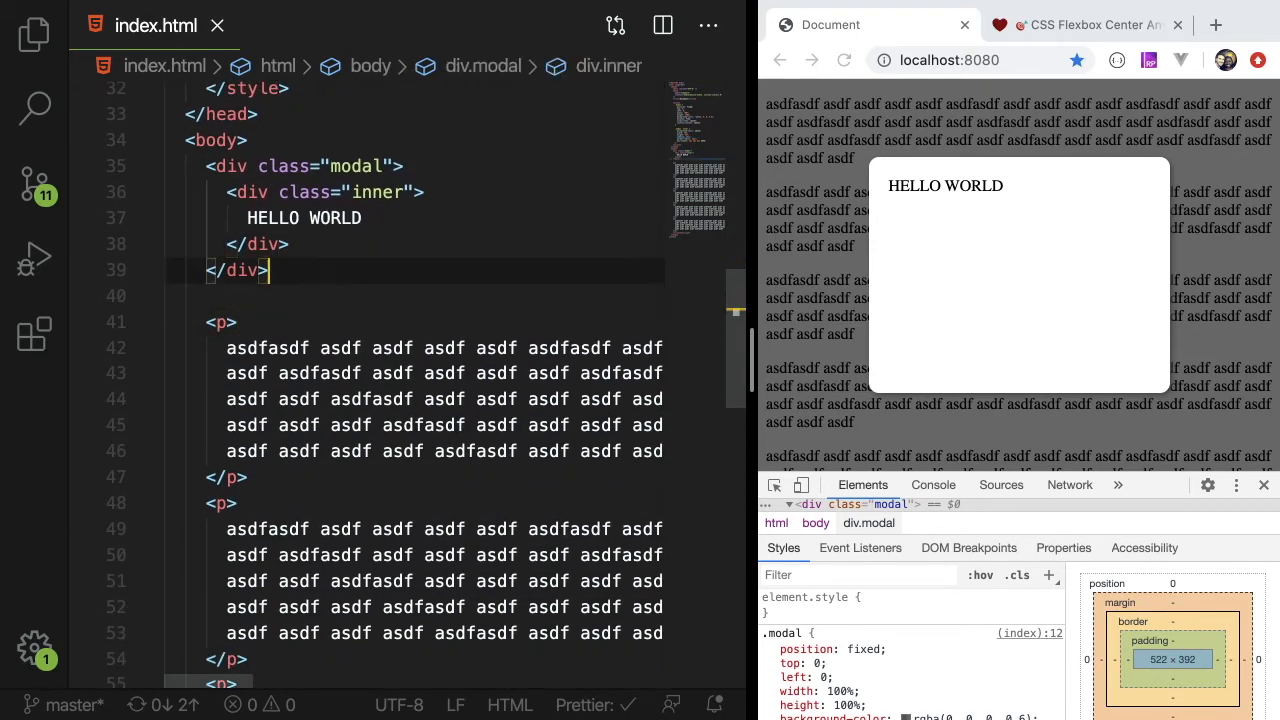
{"action": "type", "text": "<button></button>"}
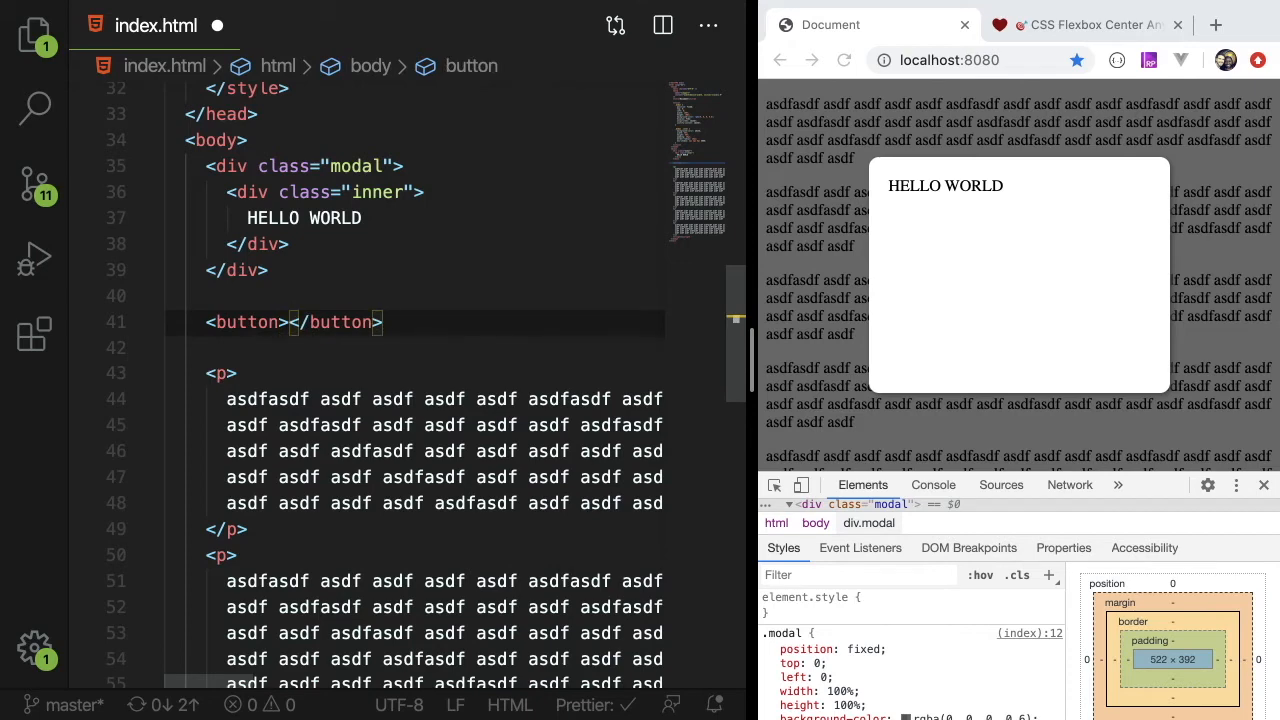
{"action": "type", "text": "class=\"\""}
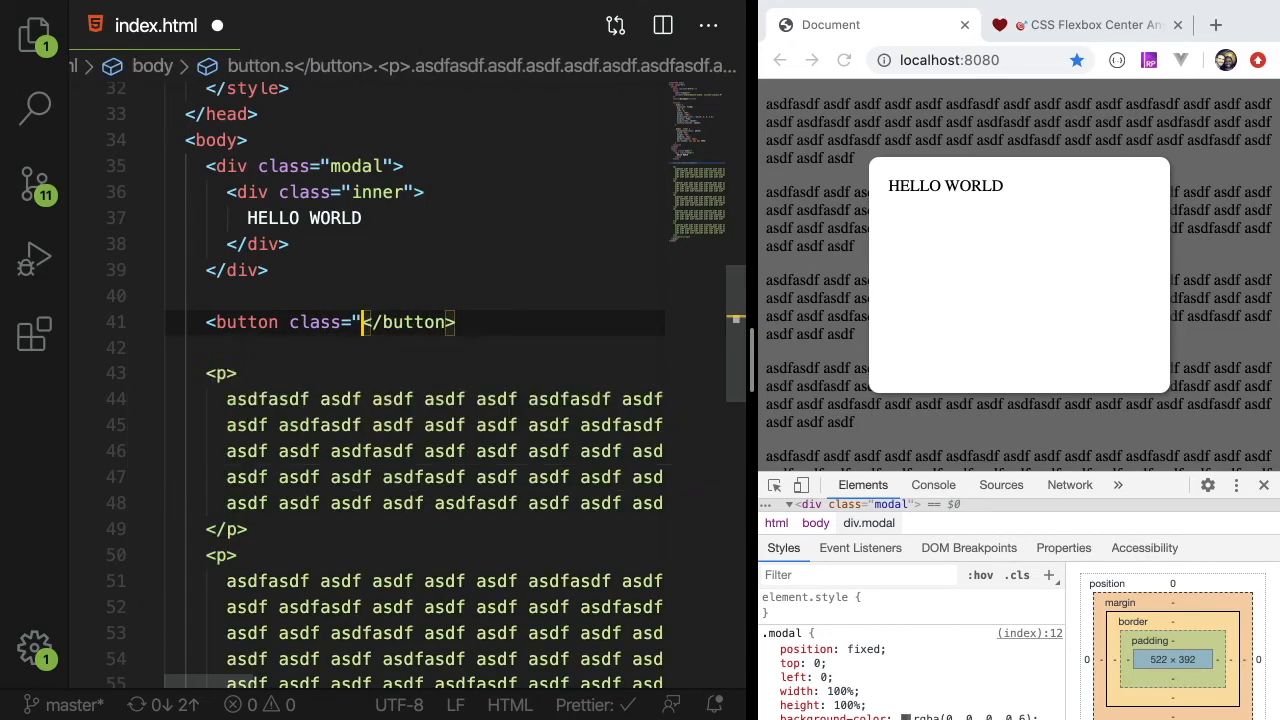
{"action": "type", "text": "id=\"show-m"}
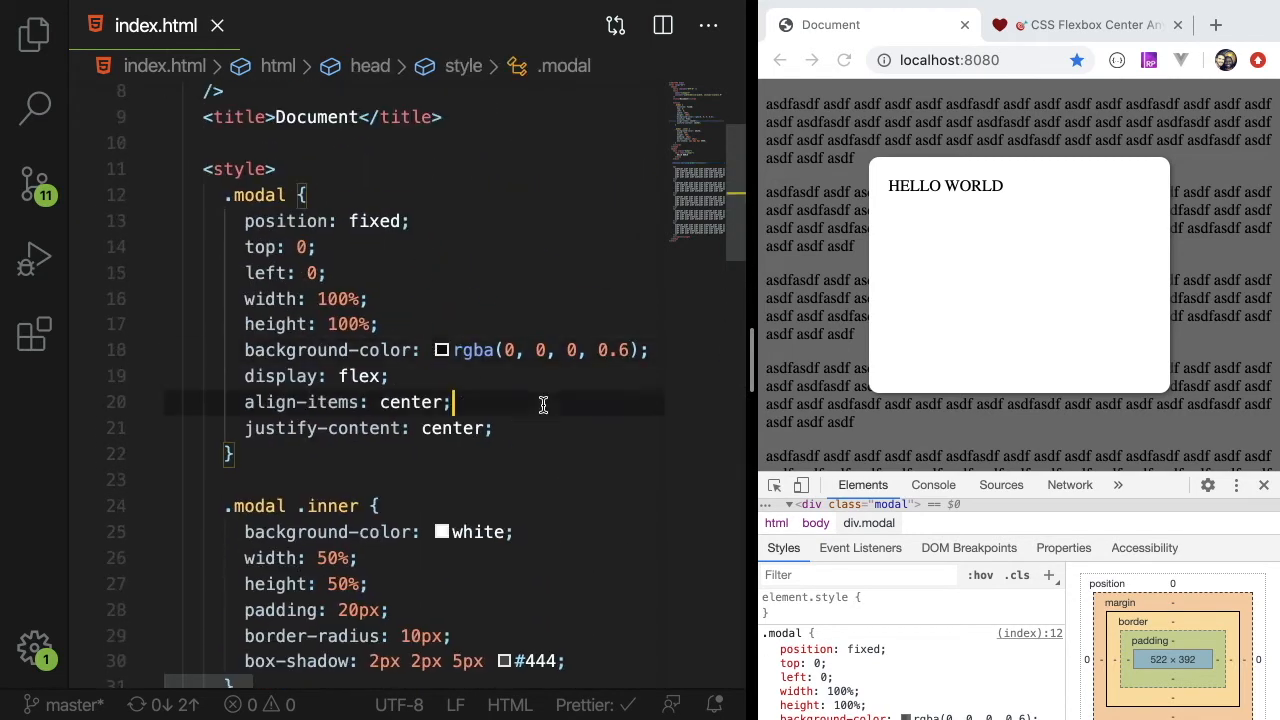
Hide the modal initially with display: none in the .modal rule.
{"action": "type", "text": "dispa"}
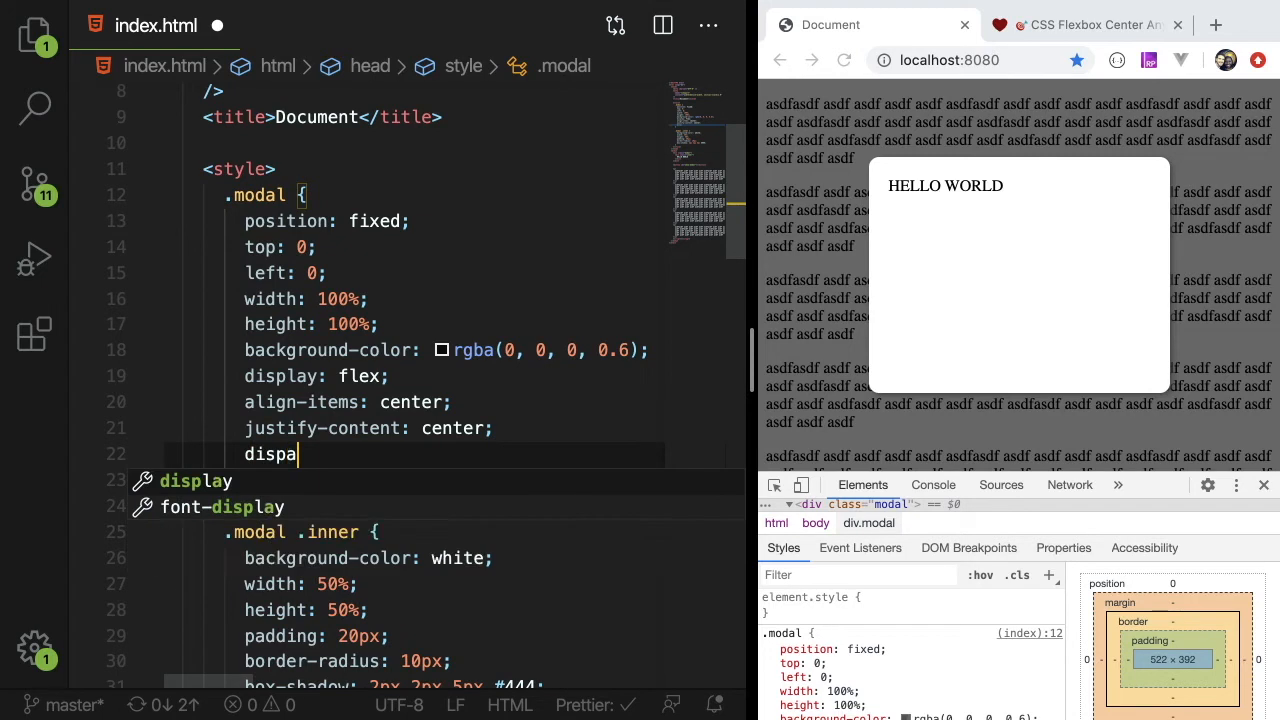
{"action": "type", "text": "y: hidden;"}
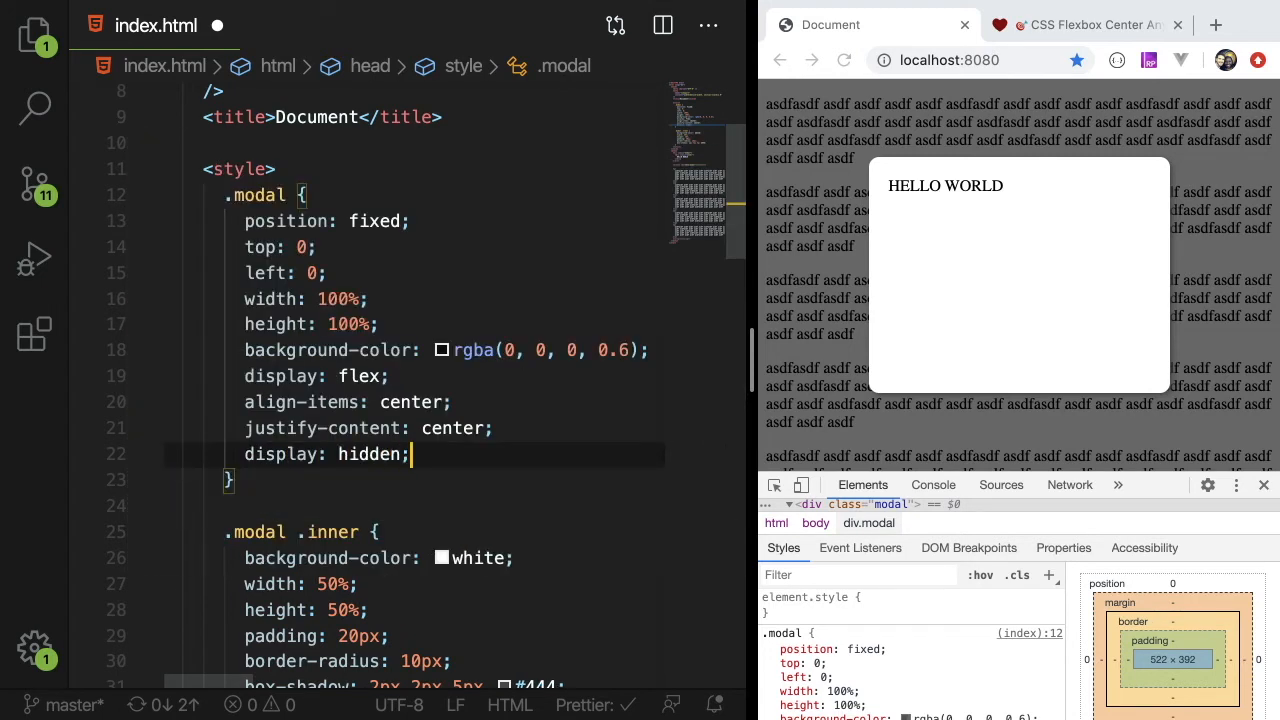
{"action": "double_click", "coordinate": [368, 454]}
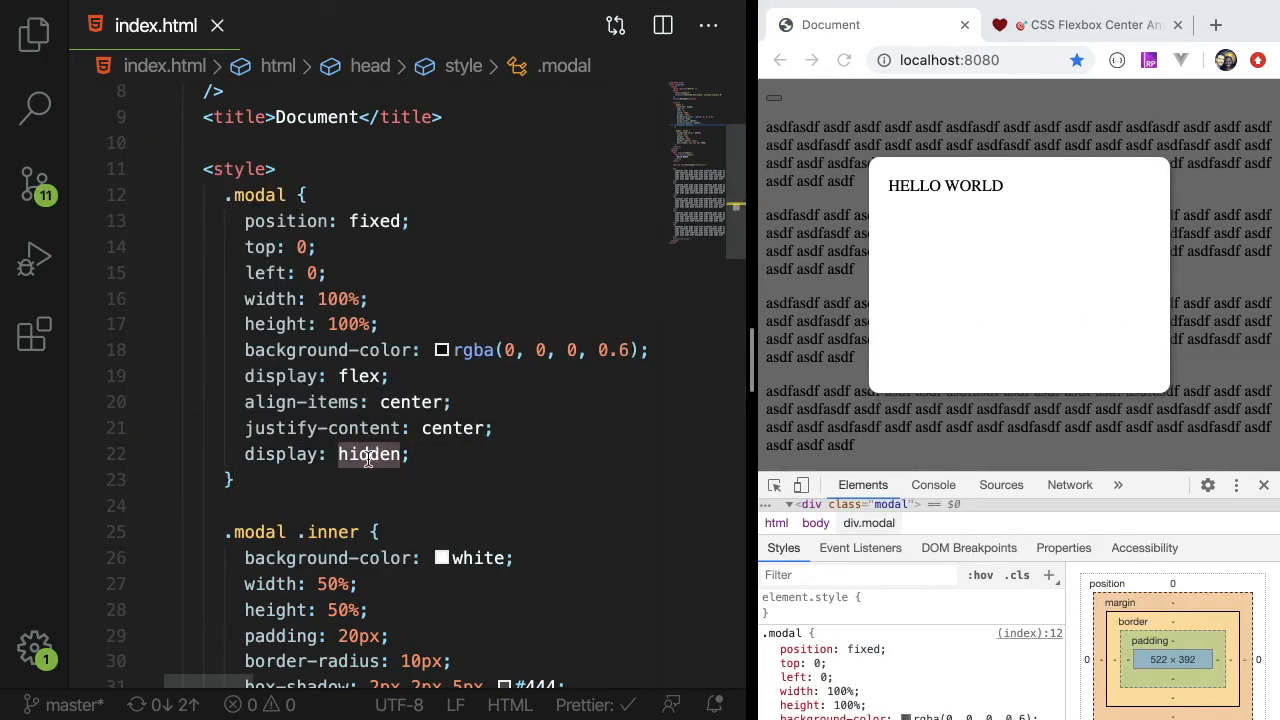
{"action": "type", "text": "none"}
{"action": "type", "text": "<button id=\"show-modal\"></button>"}
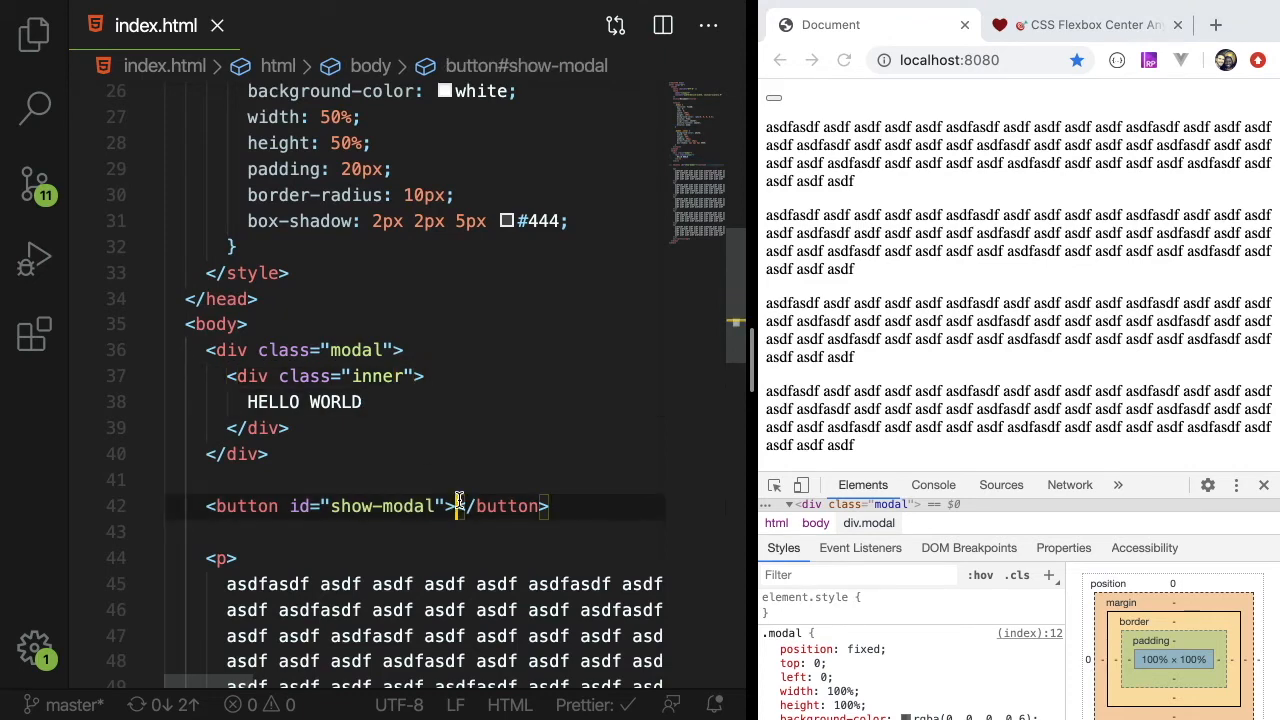
Label the button Show Modal and try it in the browser.
{"action": "type", "text": "Hi"}
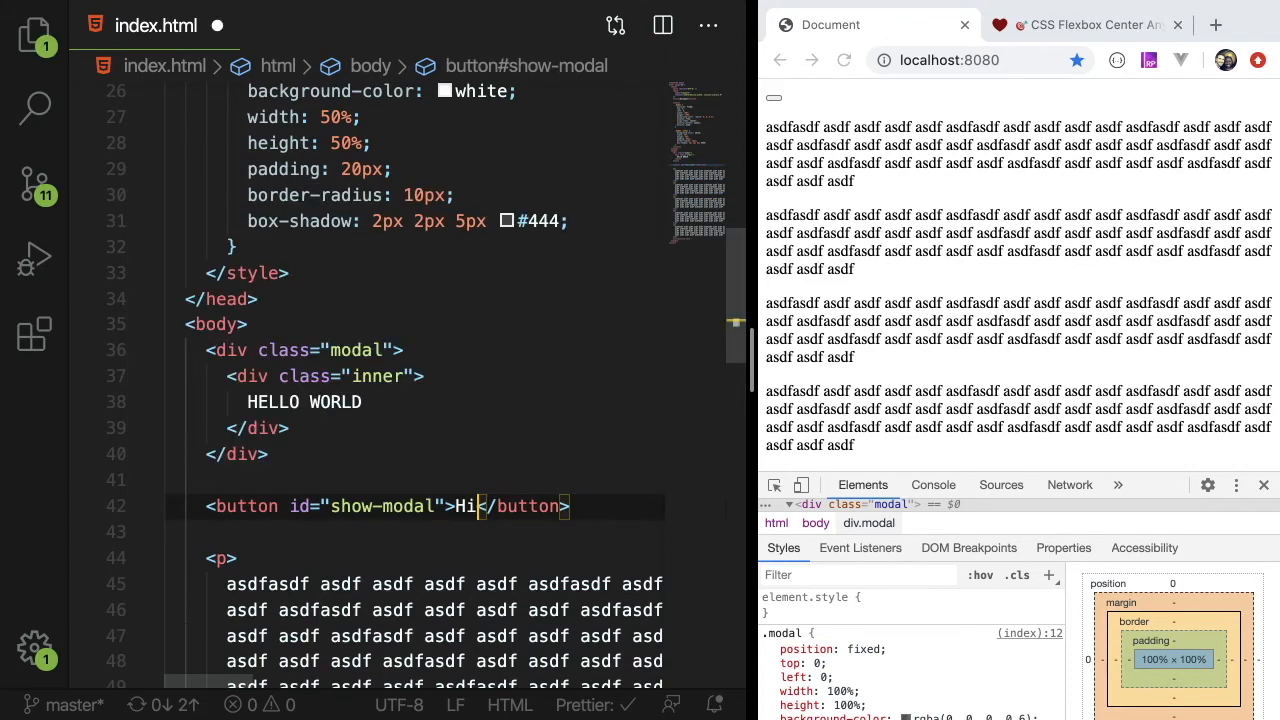
{"action": "type", "text": "Show Modal"}
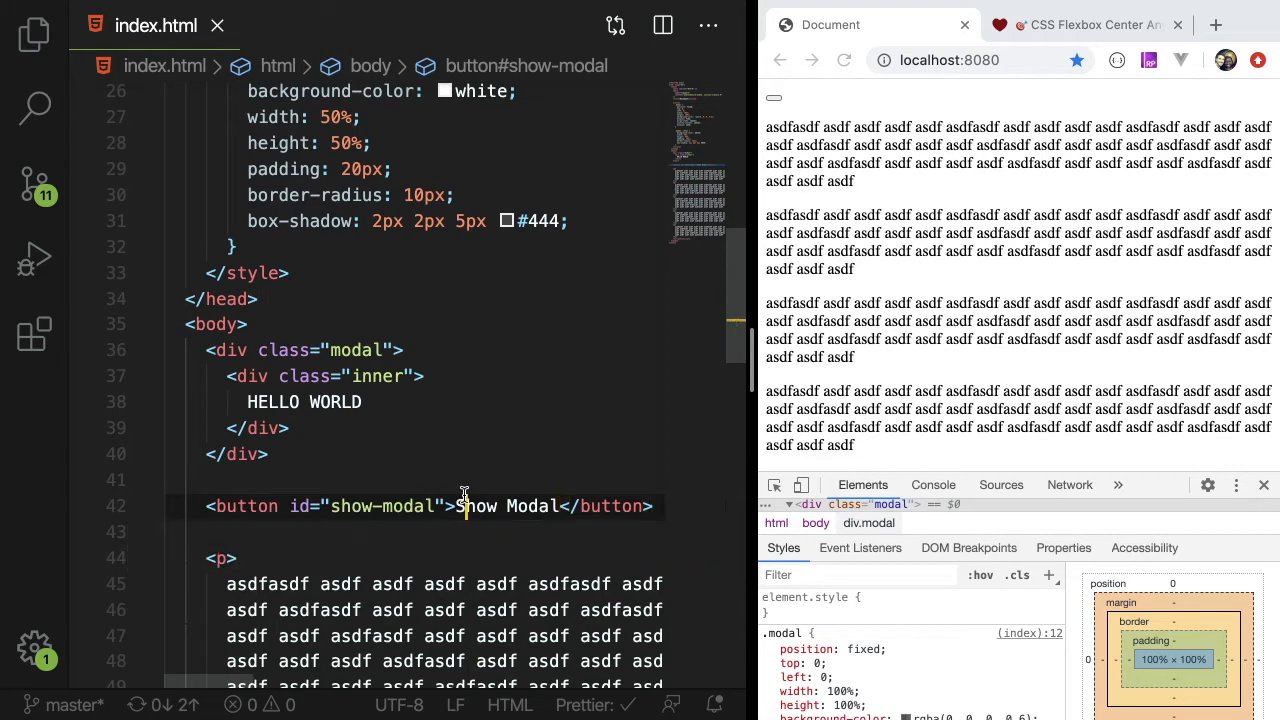
{"action": "left_click", "coordinate": [810, 97]}
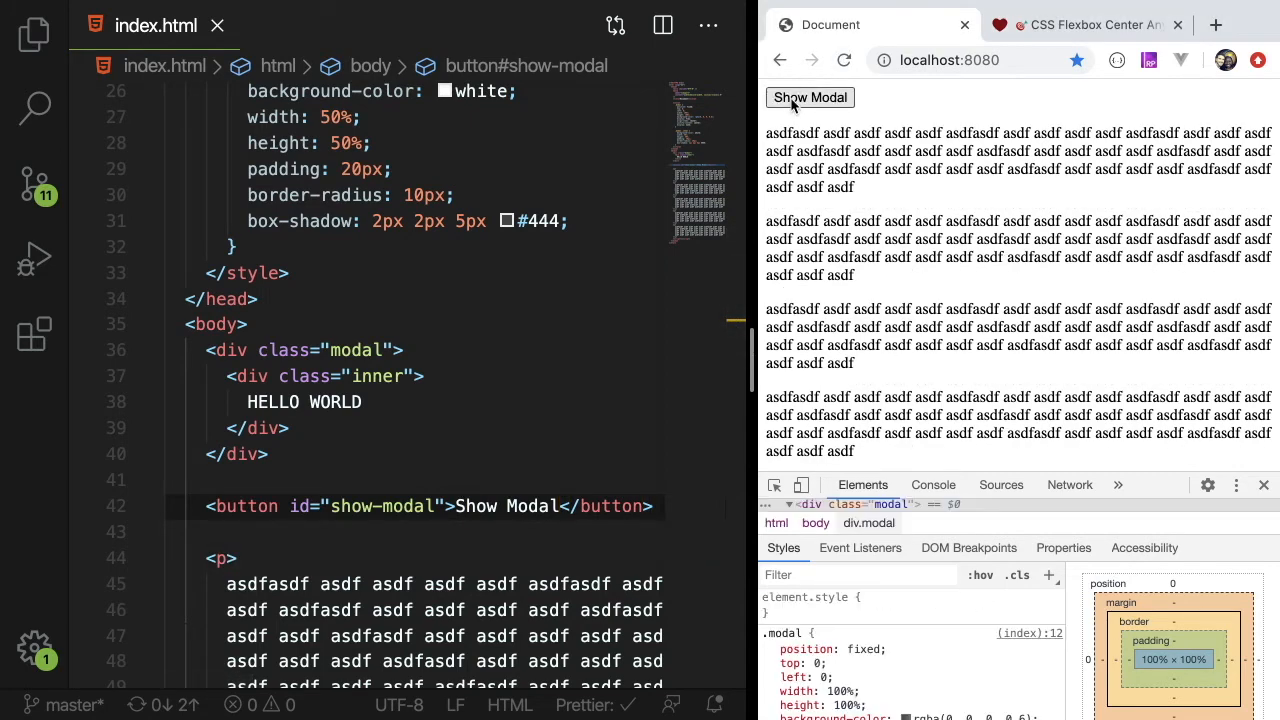
{"action": "scroll", "scroll_direction": "down", "scroll_amount": 3}
{"action": "type", "text": "<script>"}
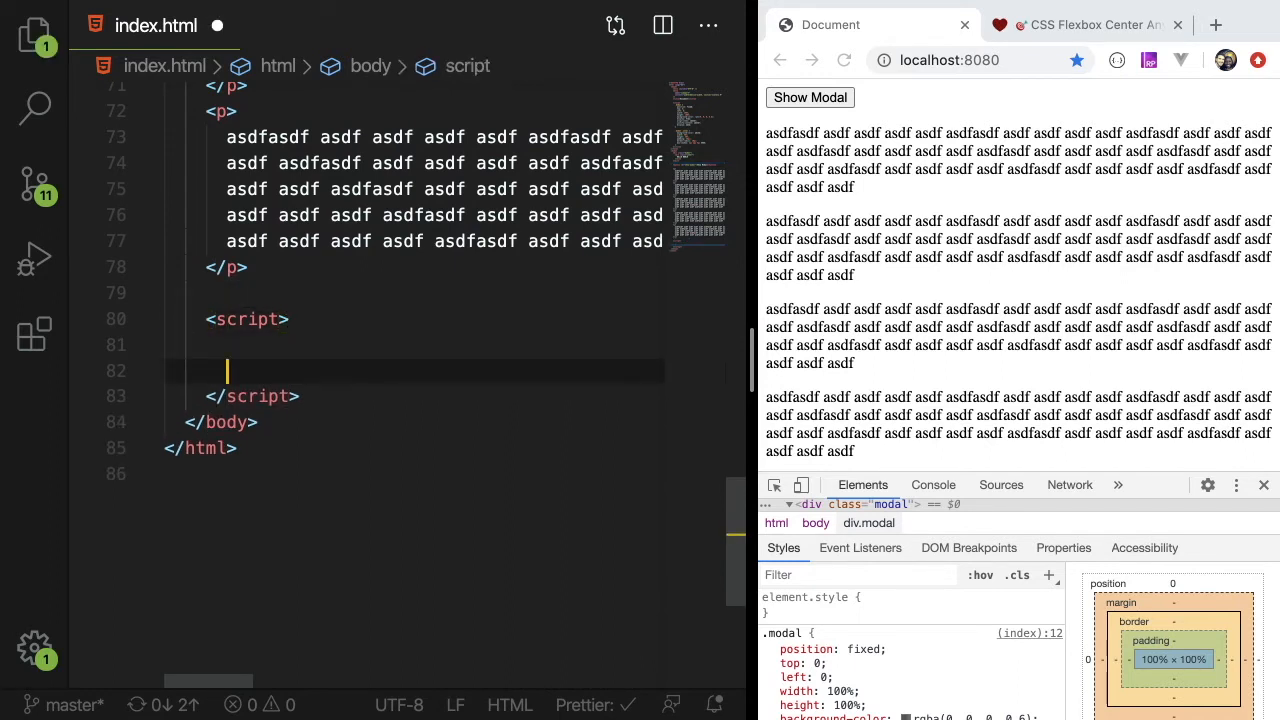
Script a click handler on #show-modal via .on that selects .modal and accesses its classList.
{"action": "type", "text": "document.querySe"}
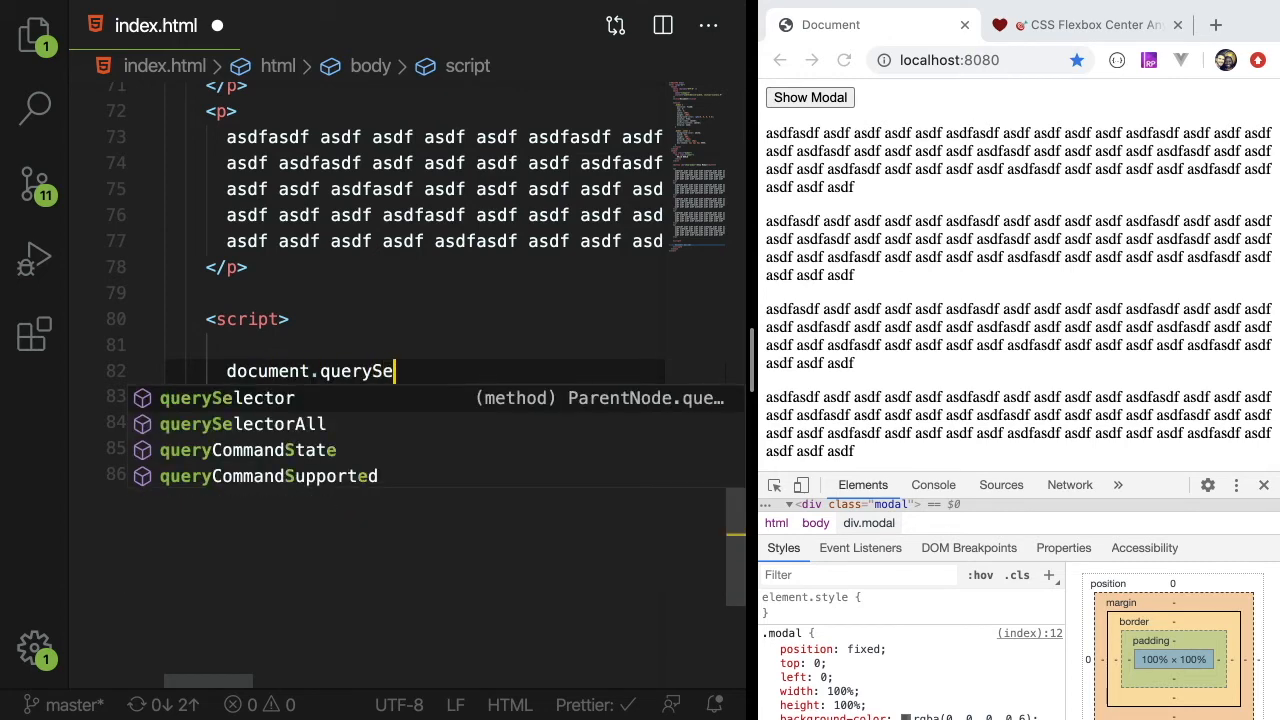
{"action": "type", "text": "lector('#show-modal')"}
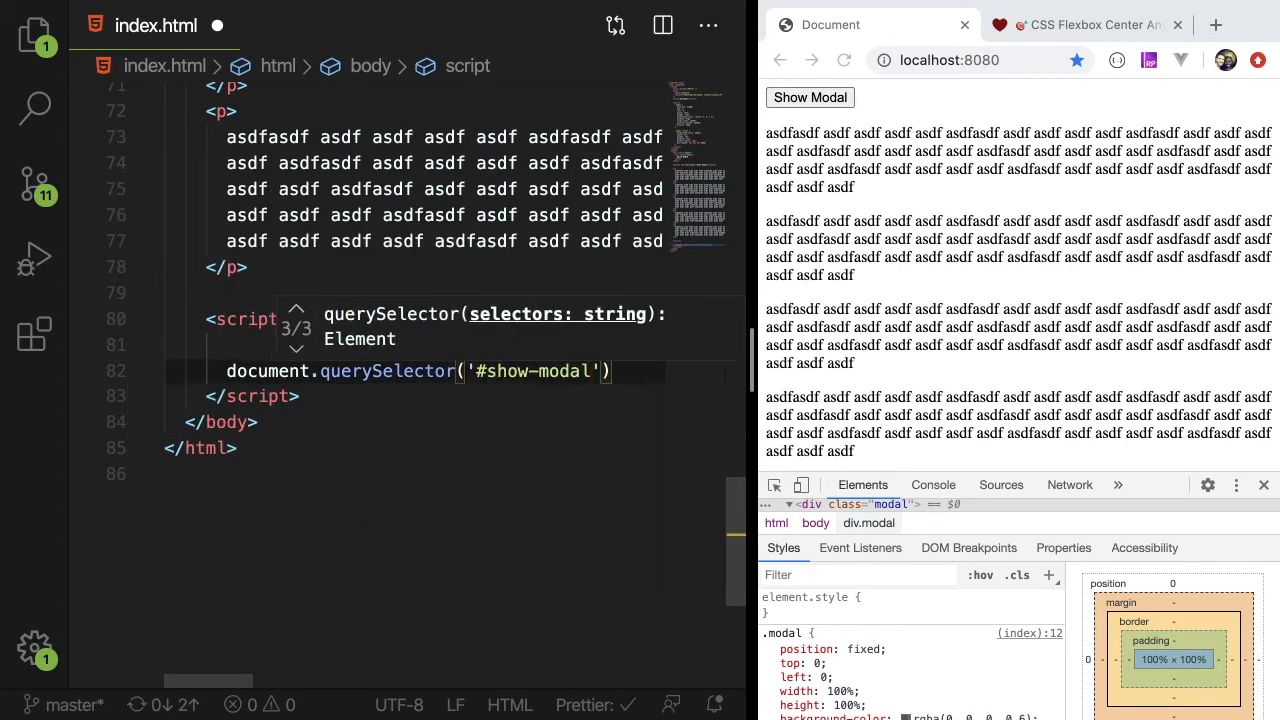
{"action": "type", "text": ".on('click', ("}
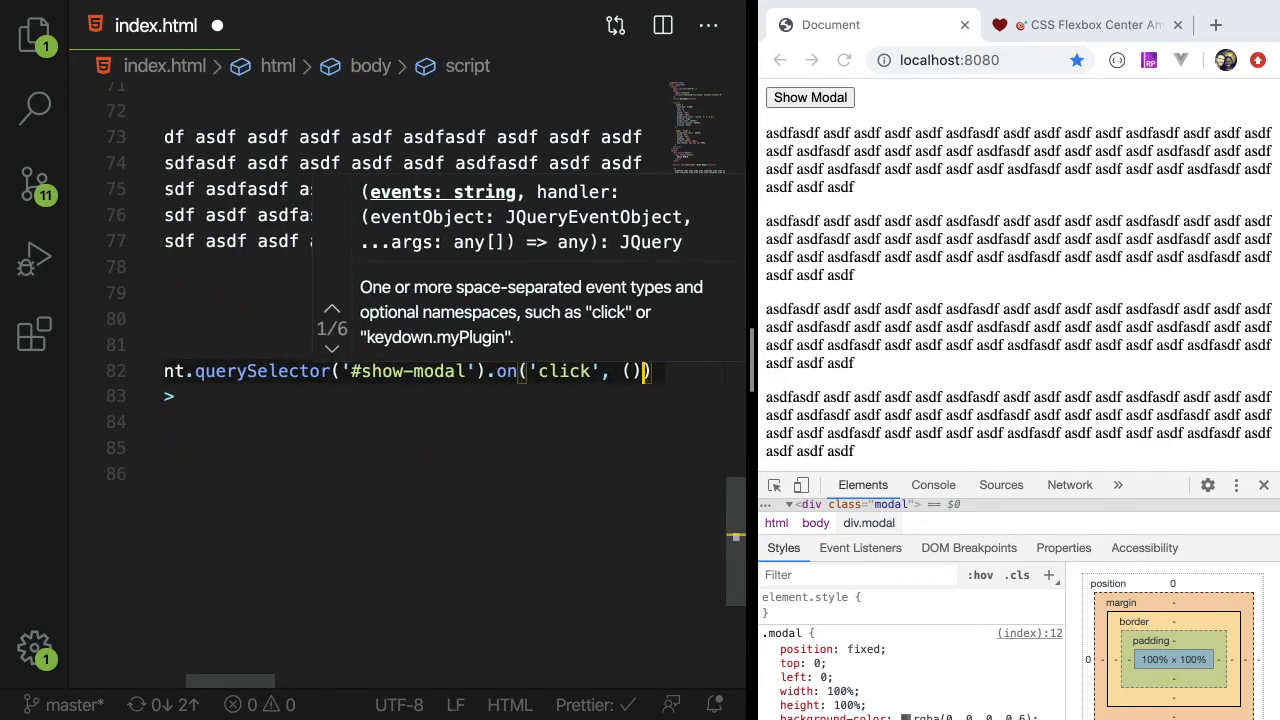
{"action": "key", "text": "Enter"}
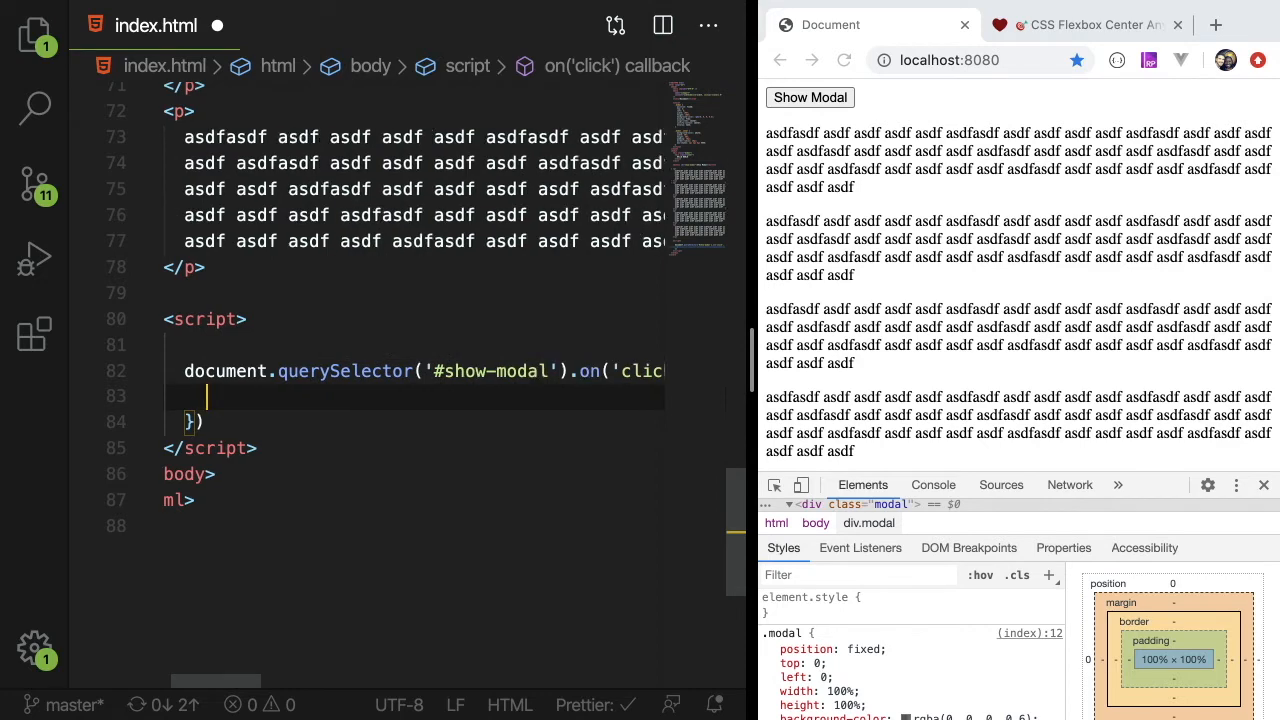
{"action": "type", "text": "document.query"}
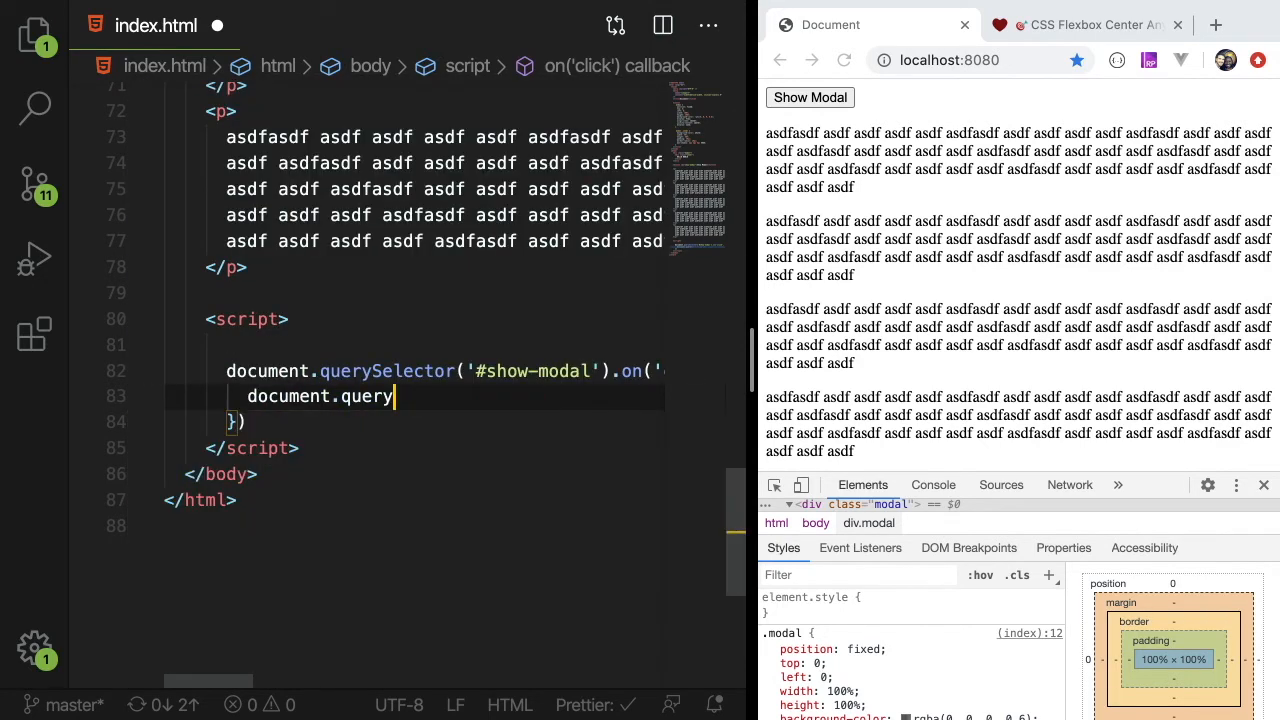
{"action": "type", "text": "Selector('')"}
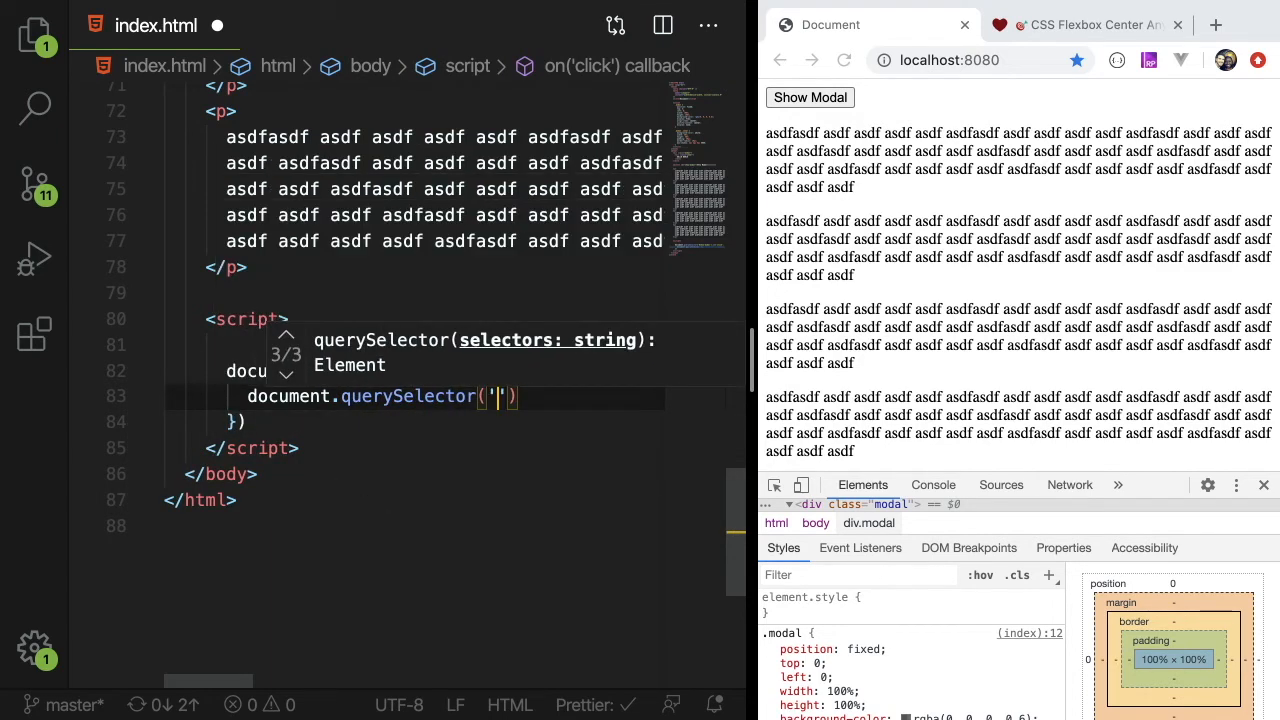
{"action": "type", "text": ".modal"}
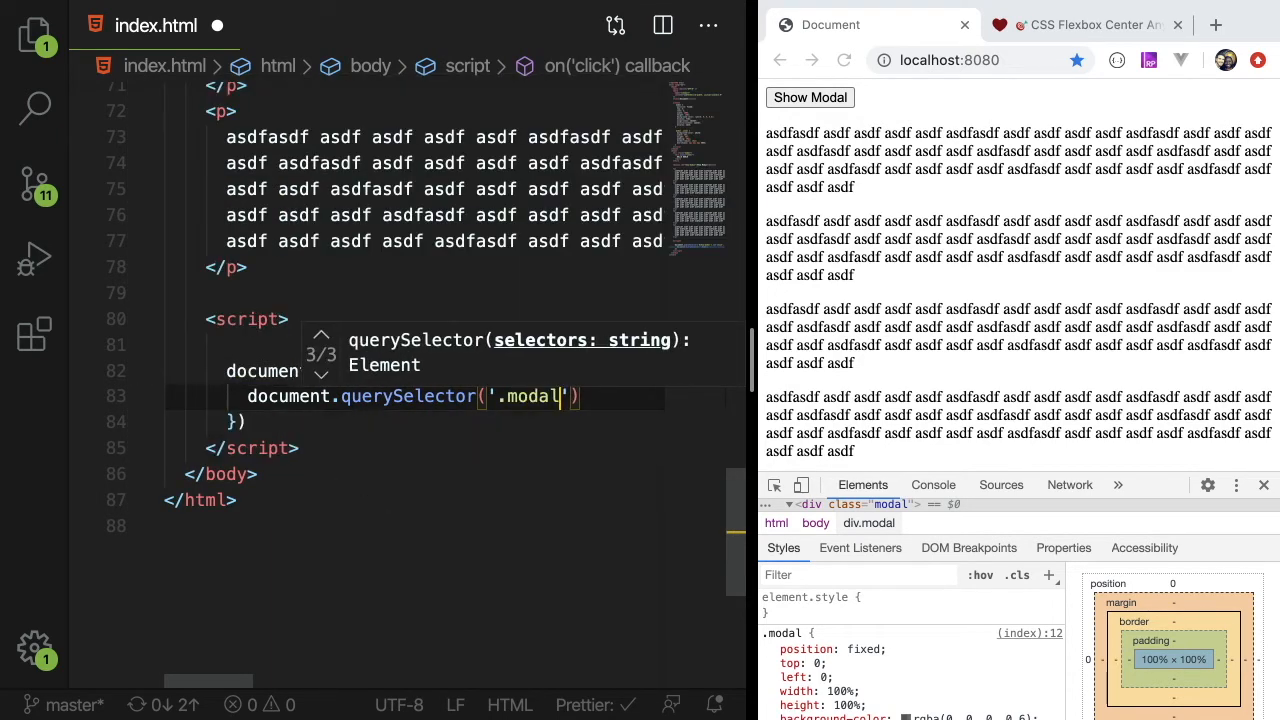
{"action": "type", "text": "."}
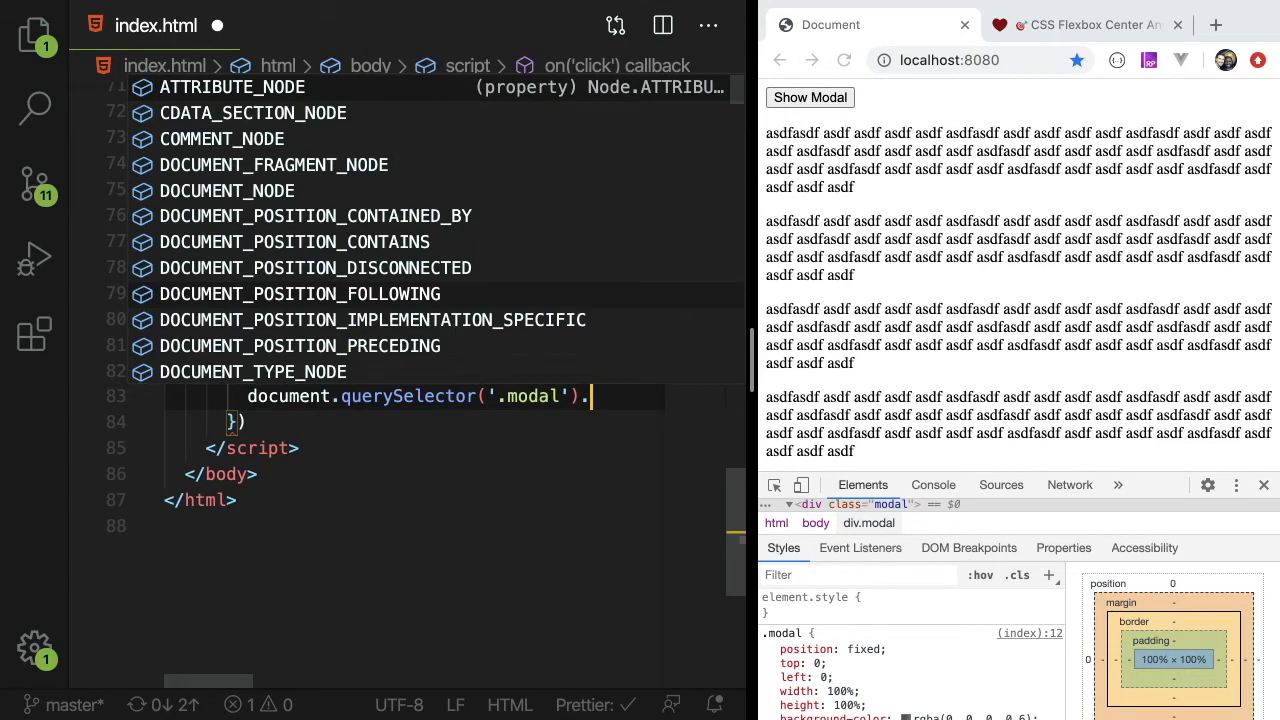
{"action": "type", "text": "classLi"}
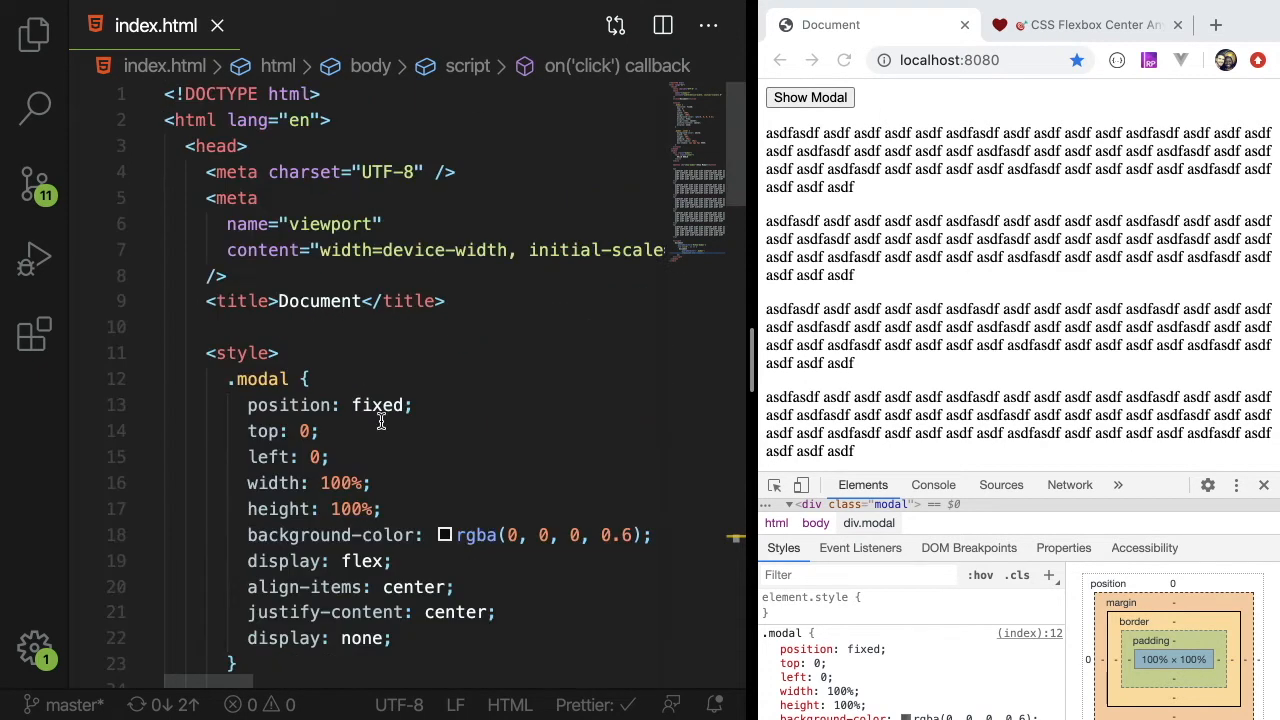
{"action": "scroll", "scroll_direction": "down", "scroll_amount": 3}
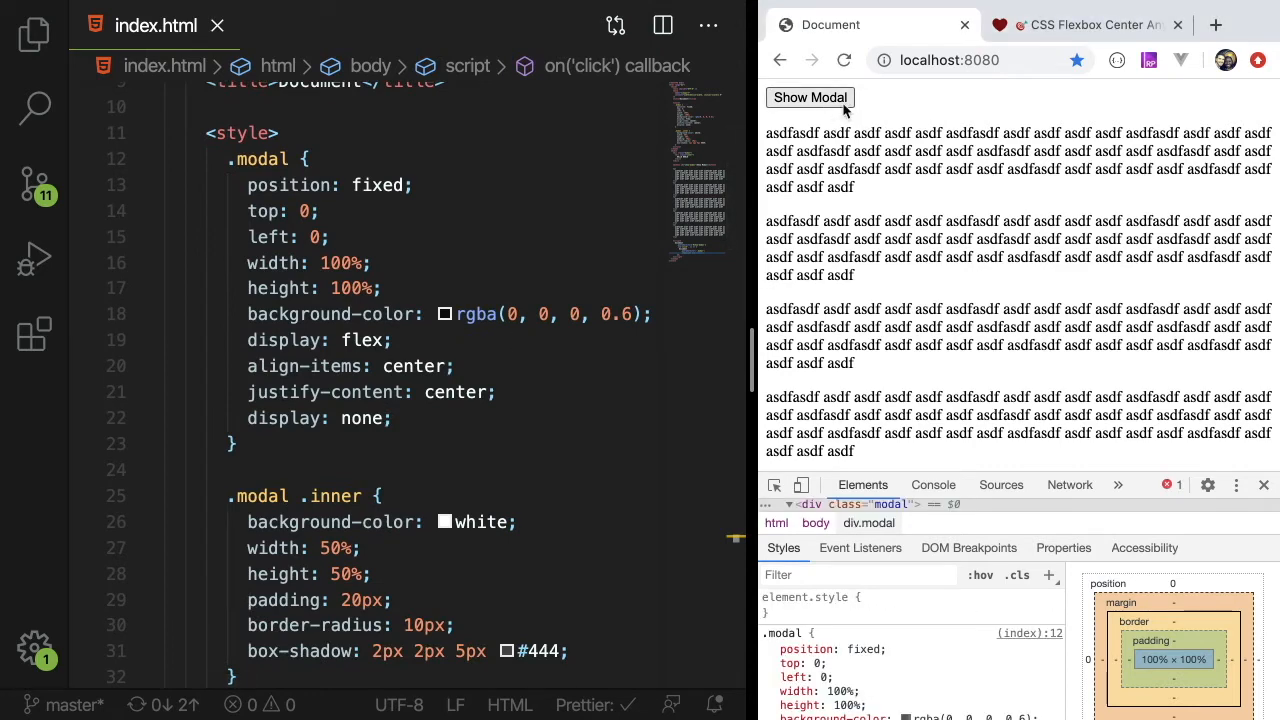
Read the TypeError in the console and replace .on with addEventListener.
{"action": "left_click", "coordinate": [932, 485]}
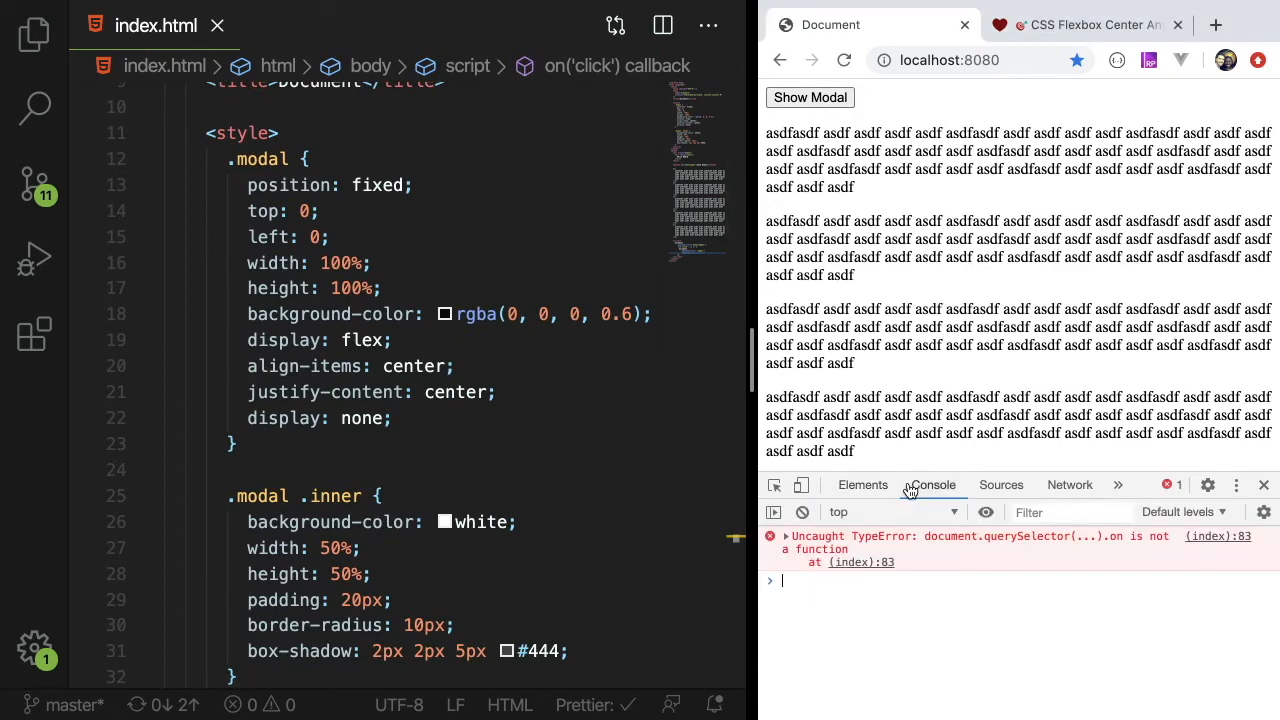
{"action": "scroll", "scroll_direction": "down", "scroll_amount": 3}
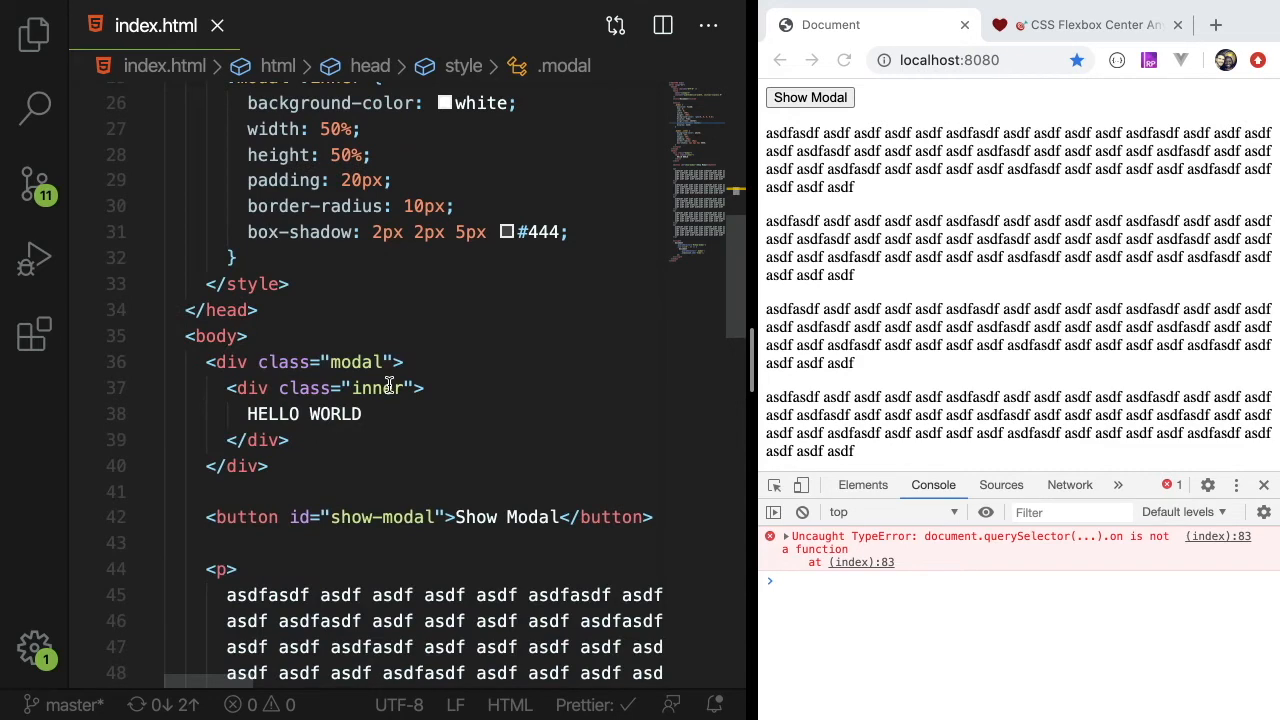
{"action": "scroll", "scroll_direction": "down", "scroll_amount": 3}
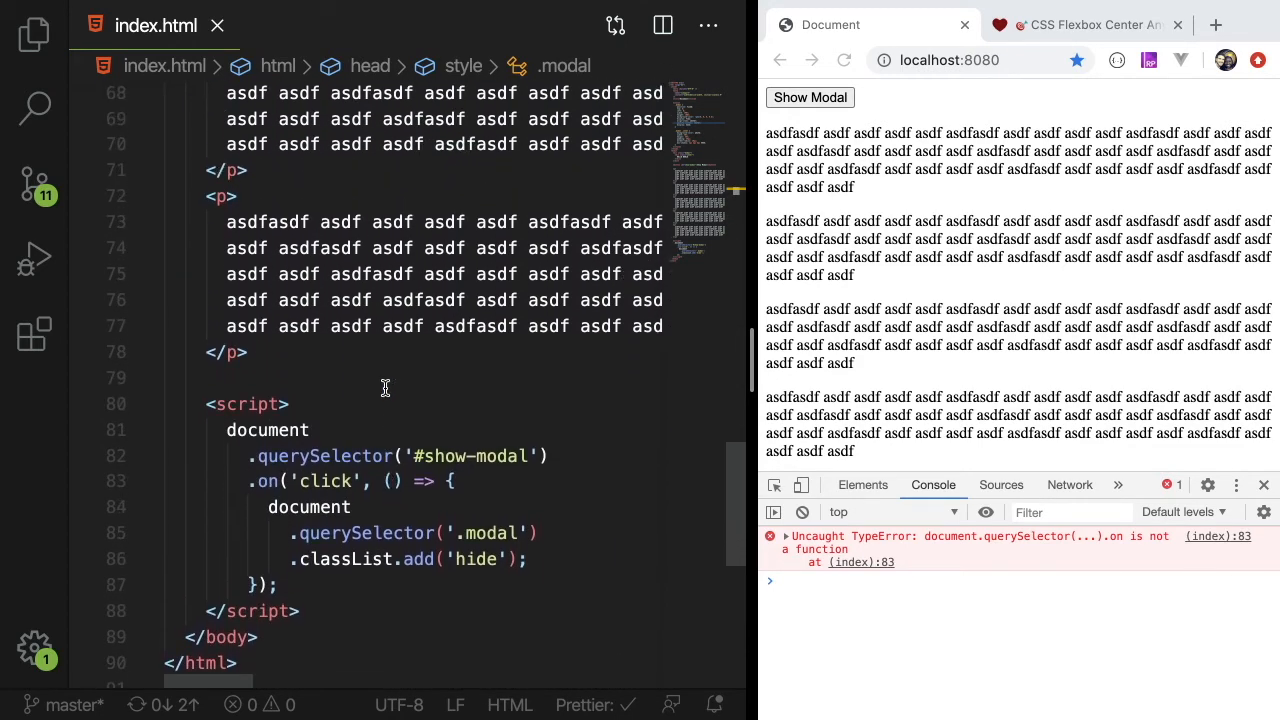
{"action": "left_click", "coordinate": [280, 481]}
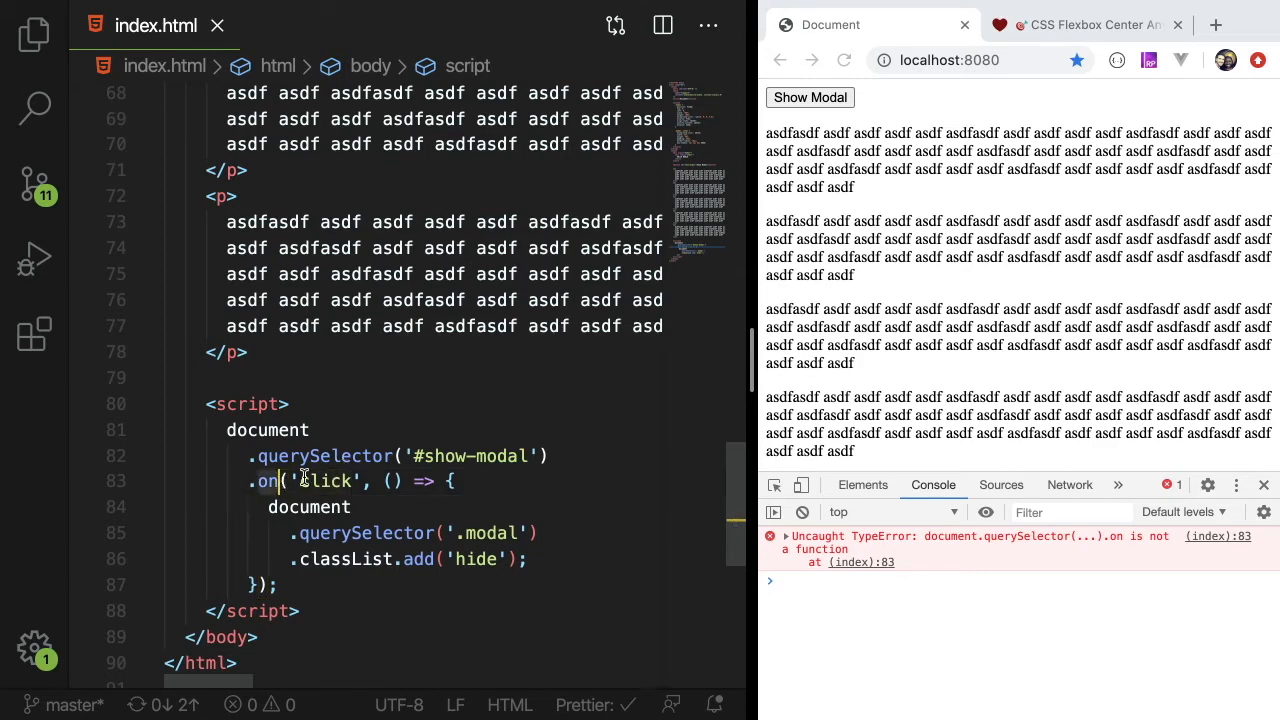
{"action": "type", "text": "addEventListener"}
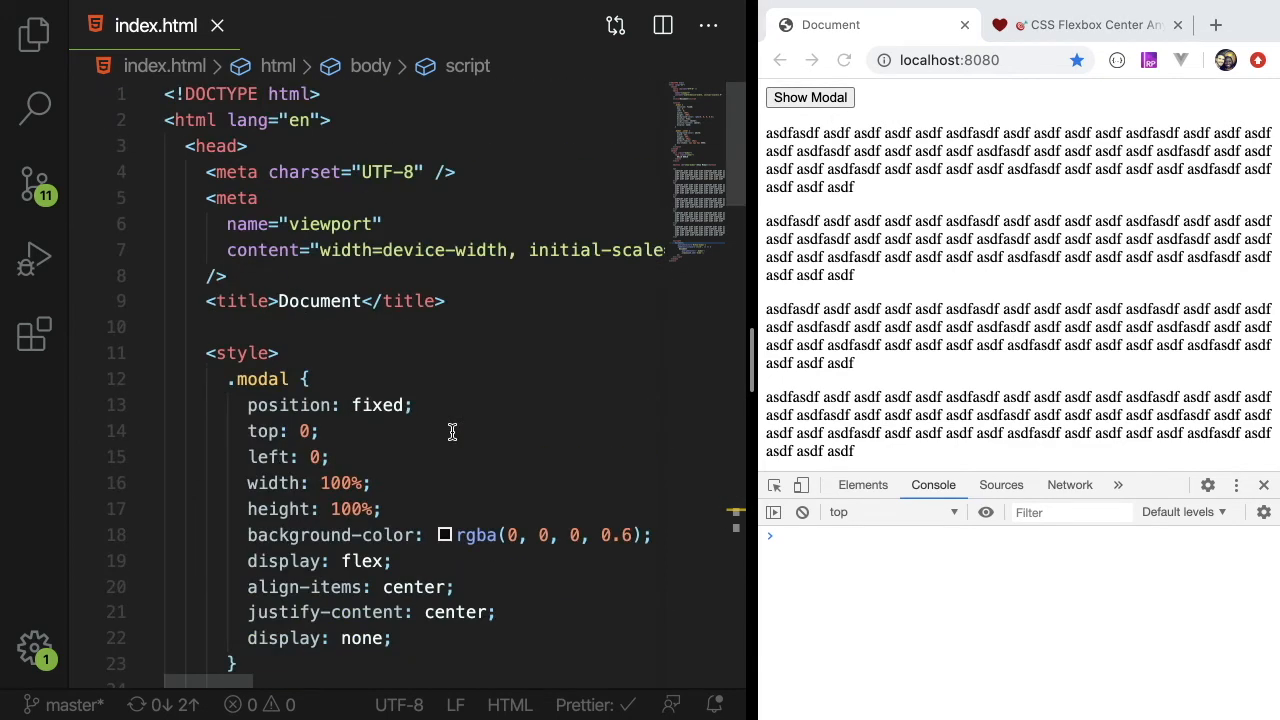
{"action": "scroll", "scroll_direction": "down", "scroll_amount": 3}
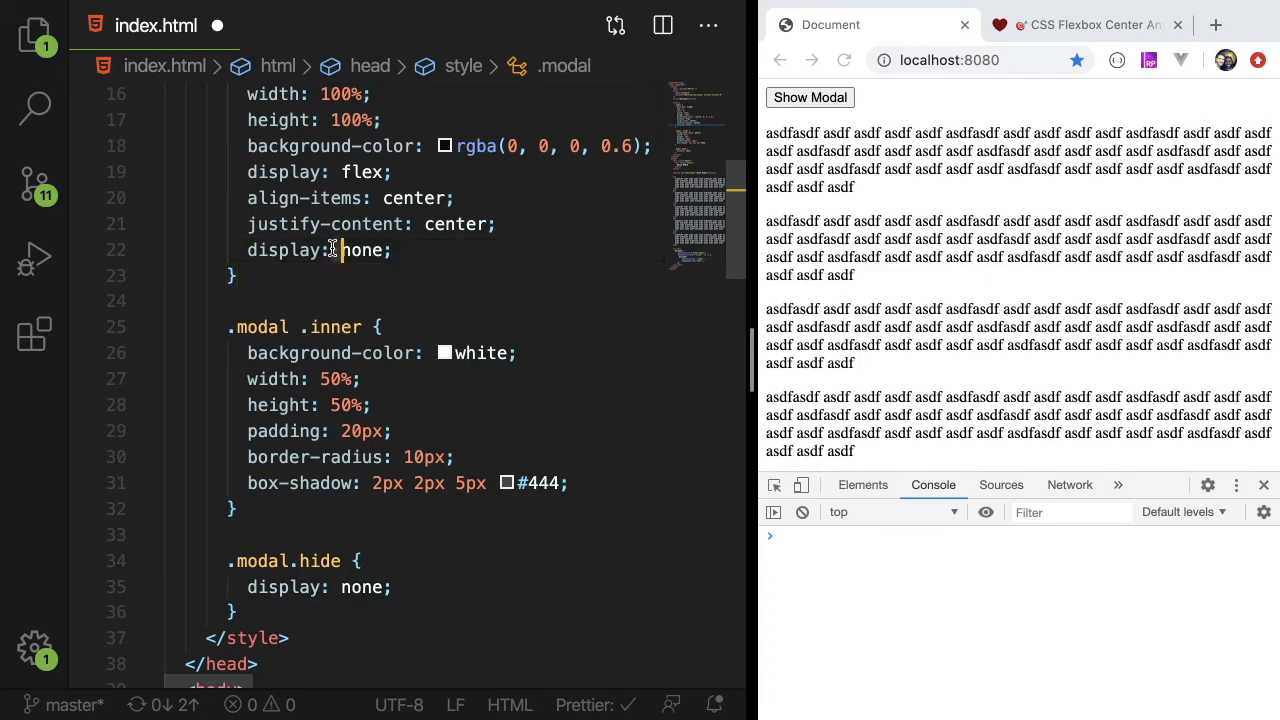
Give the modal div a hide class, add a #show-modal listener removing it, and test.
{"action": "scroll", "scroll_direction": "down", "scroll_amount": 3}
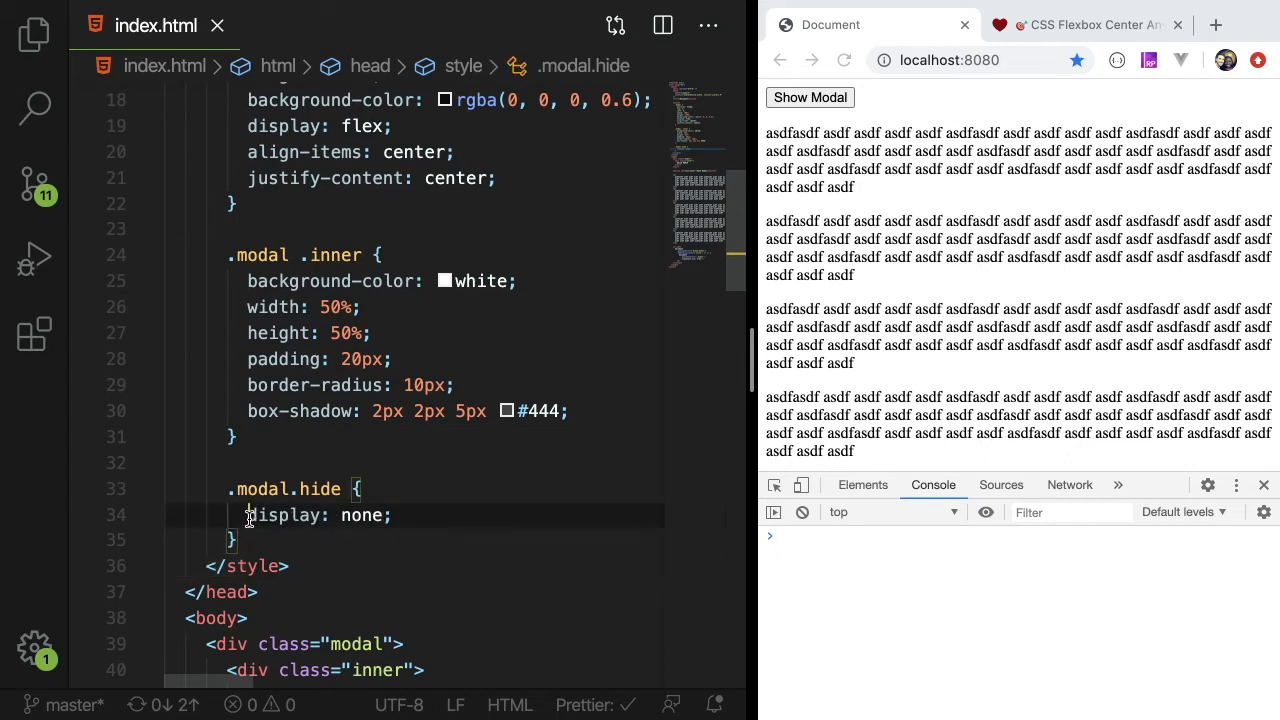
{"action": "scroll", "scroll_direction": "down", "scroll_amount": 3}
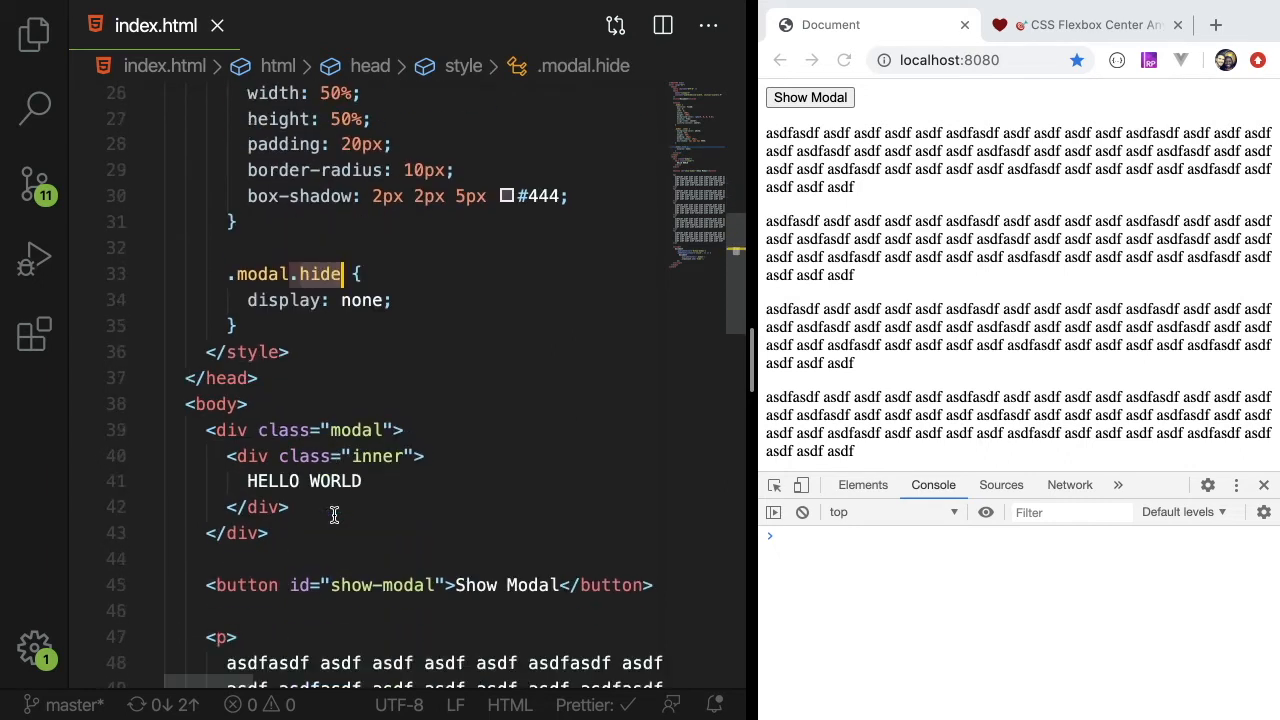
{"action": "scroll", "scroll_direction": "down", "scroll_amount": 3}
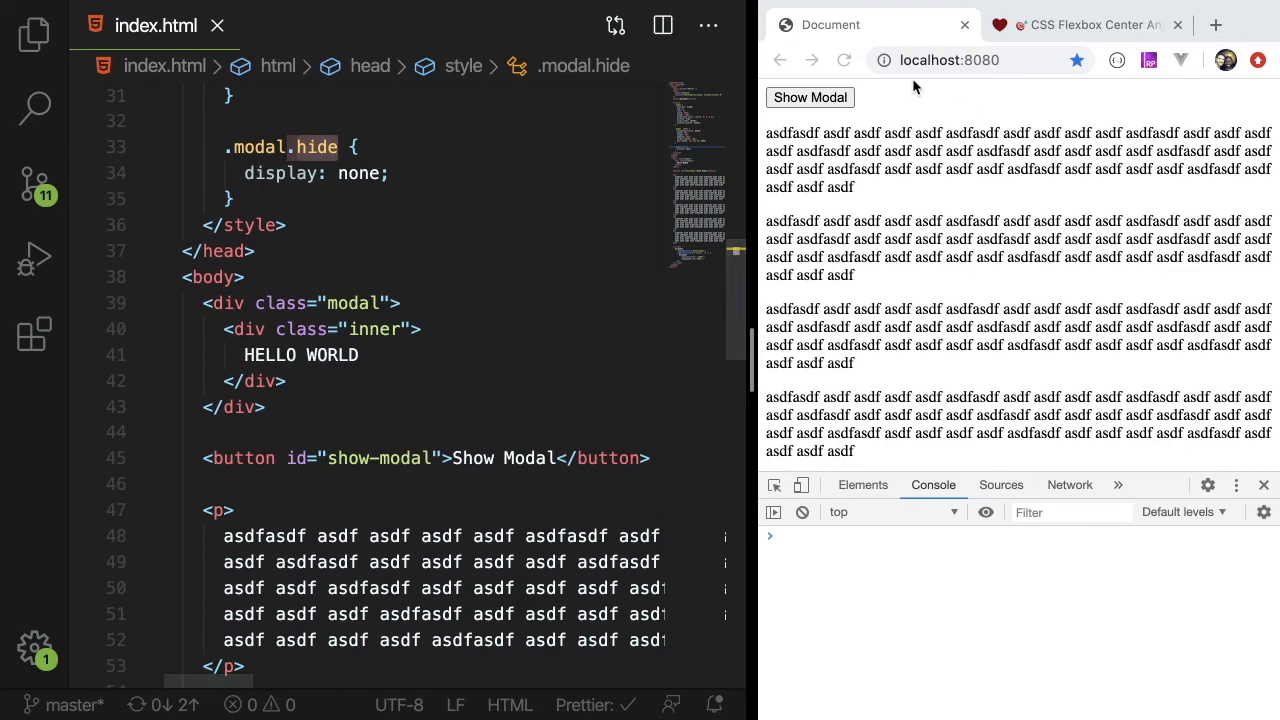
{"action": "type", "text": "h"}
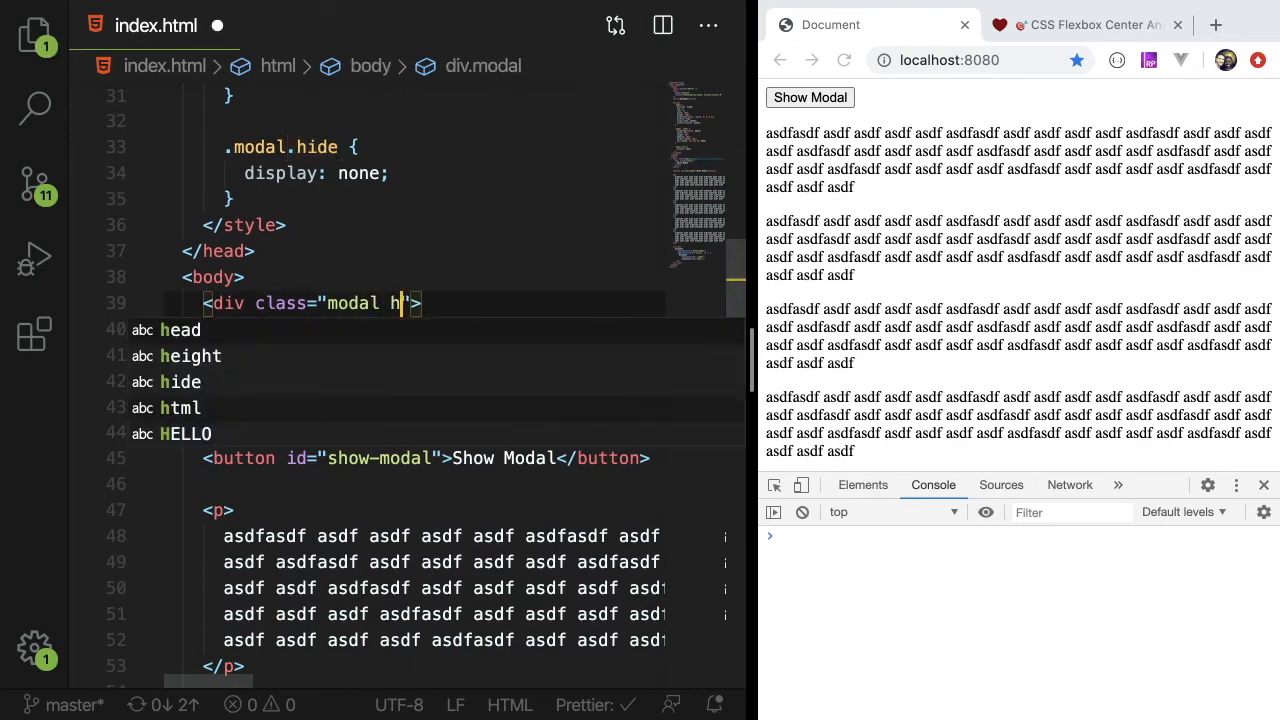
{"action": "scroll", "scroll_direction": "down", "scroll_amount": 3}
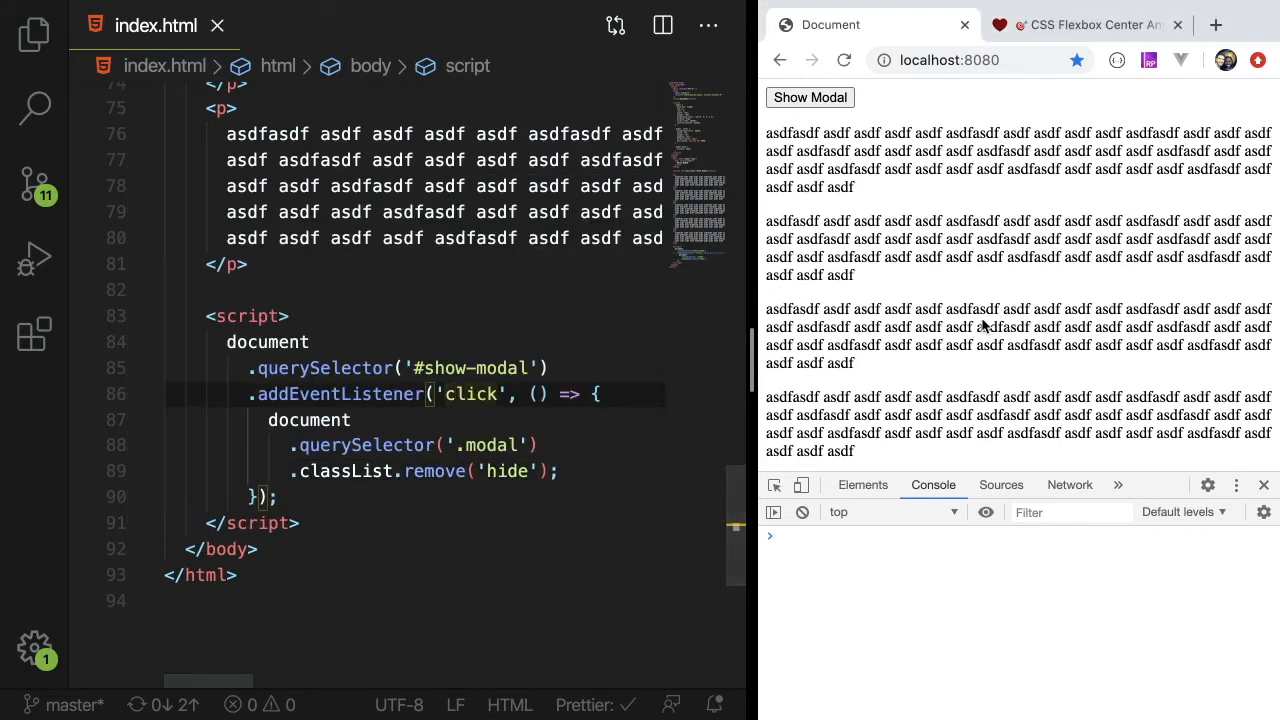
{"action": "left_click", "coordinate": [810, 97]}
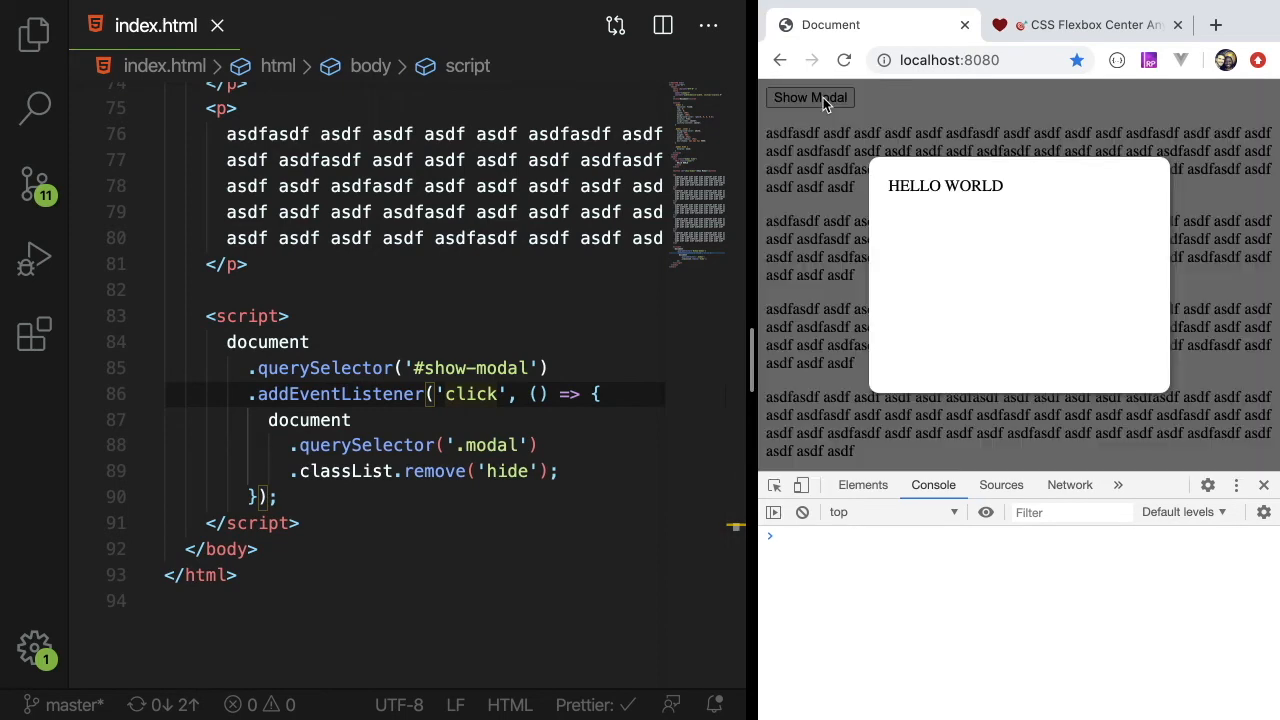
{"action": "mouse_move", "coordinate": [838, 157]}
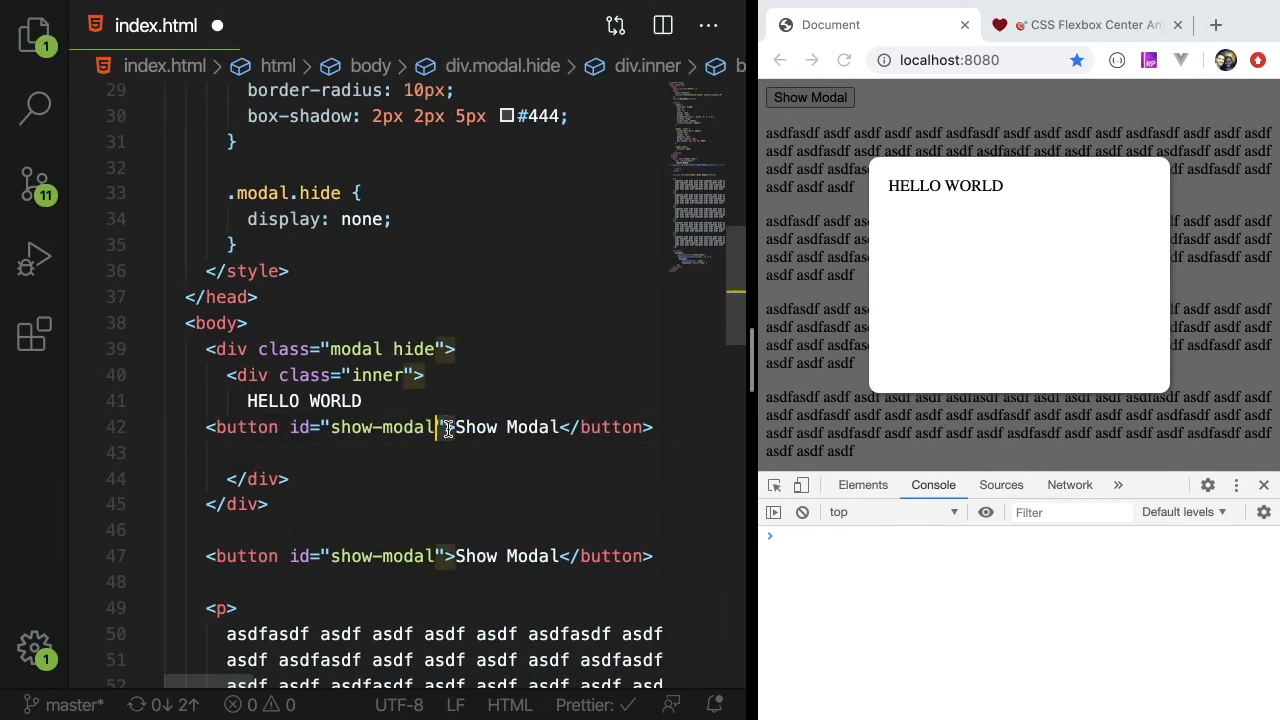
Add a CLOSE button with id close-modal beside HELLO WORLD, then preview the modal.
{"action": "type", "text": "CLOSE"}
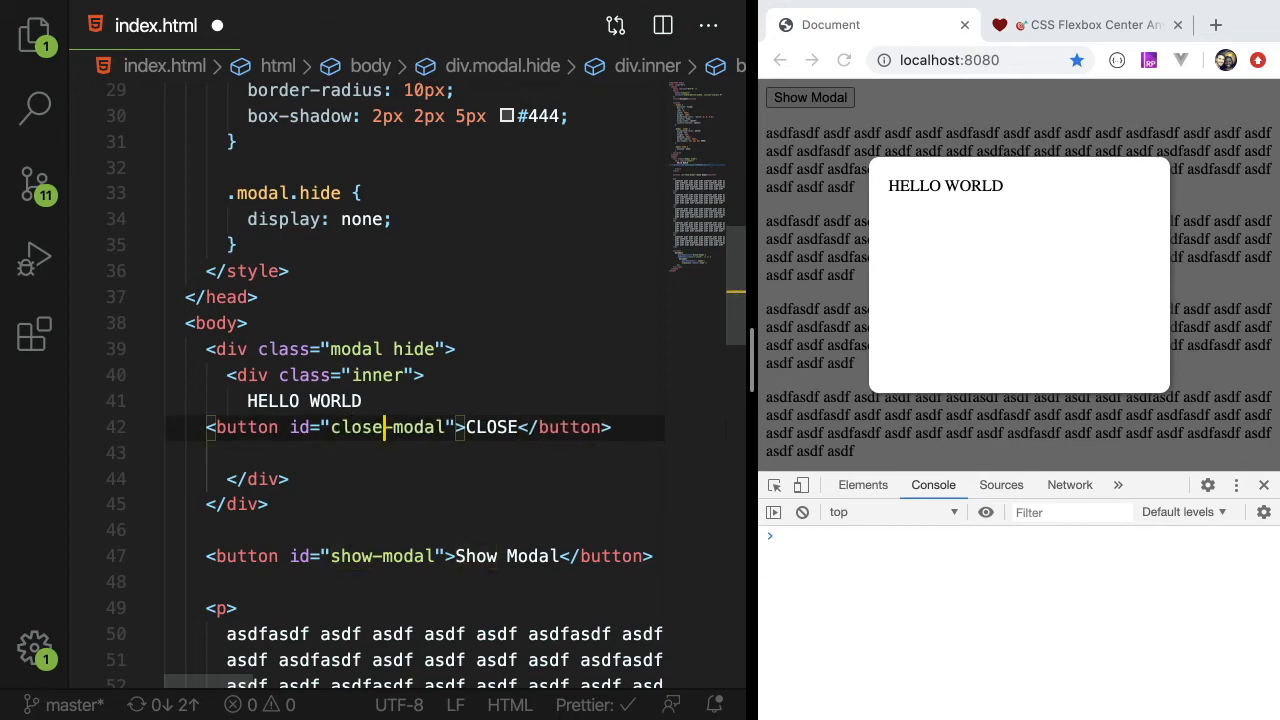
{"action": "scroll", "scroll_direction": "down", "scroll_amount": 3}
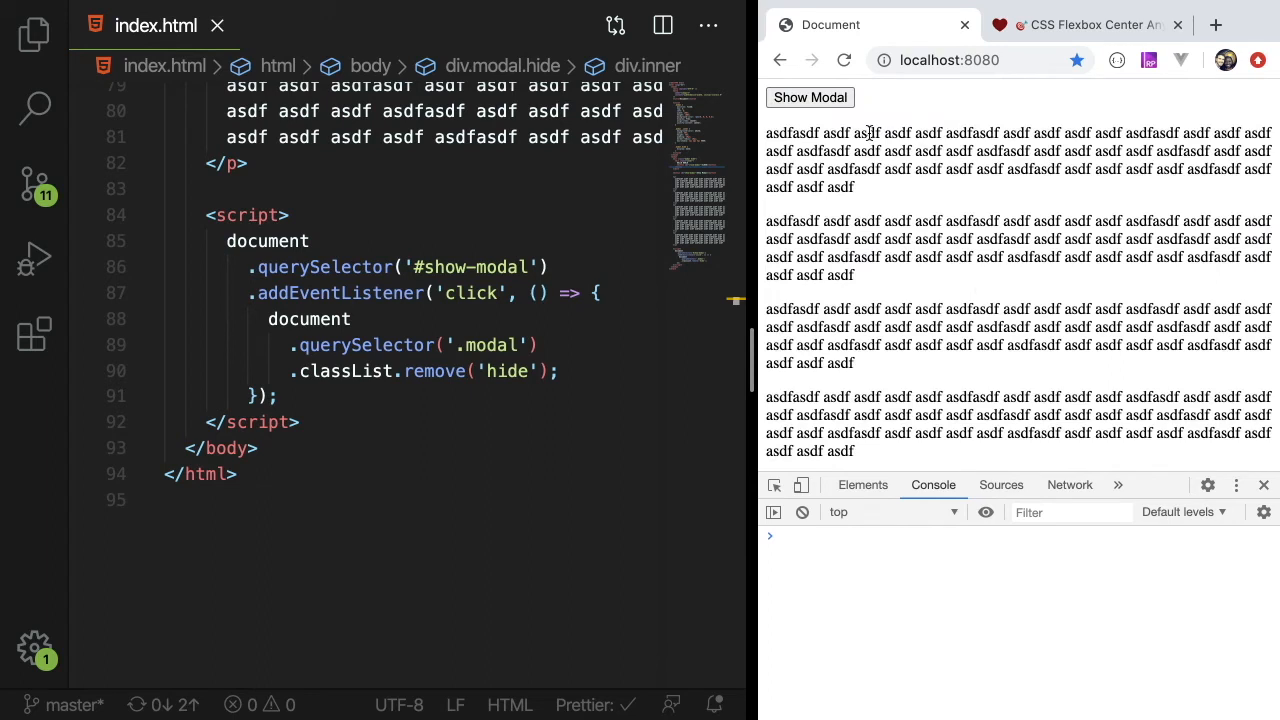
{"action": "left_click", "coordinate": [810, 97]}
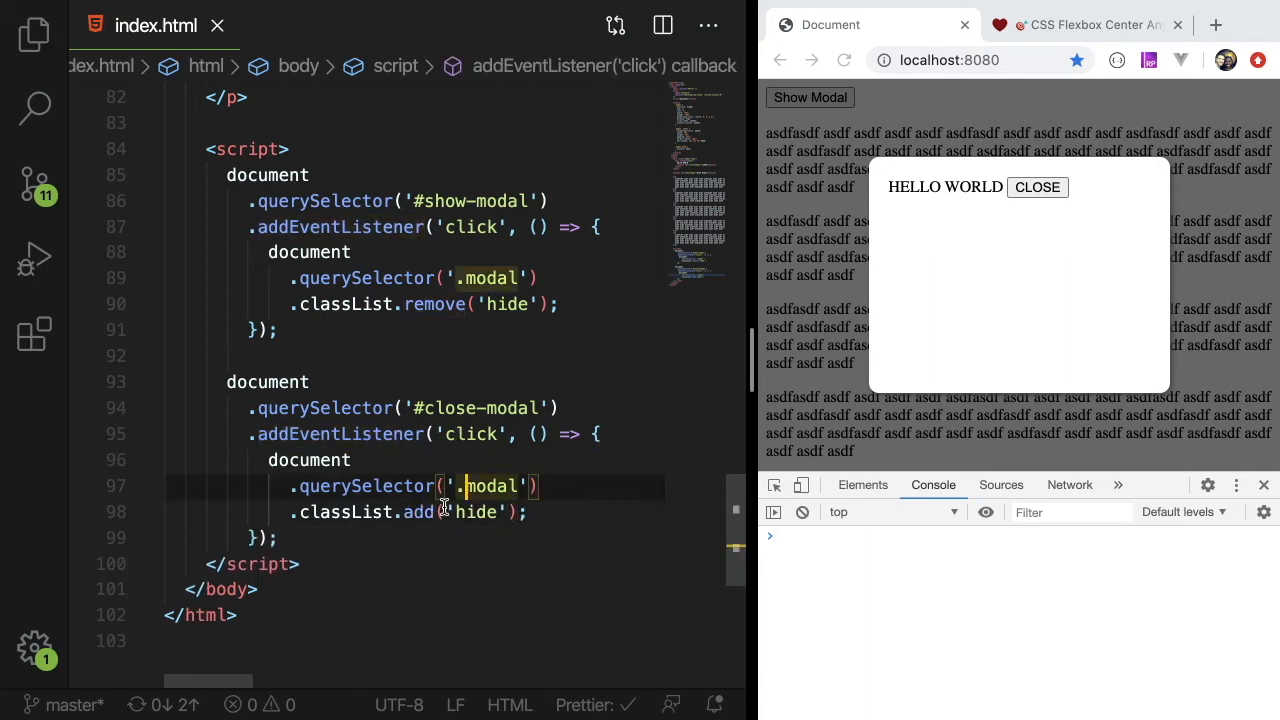
Click CLOSE in the preview to confirm the #close-modal listener re-adds 'hide'.
{"action": "left_click", "coordinate": [1037, 187]}
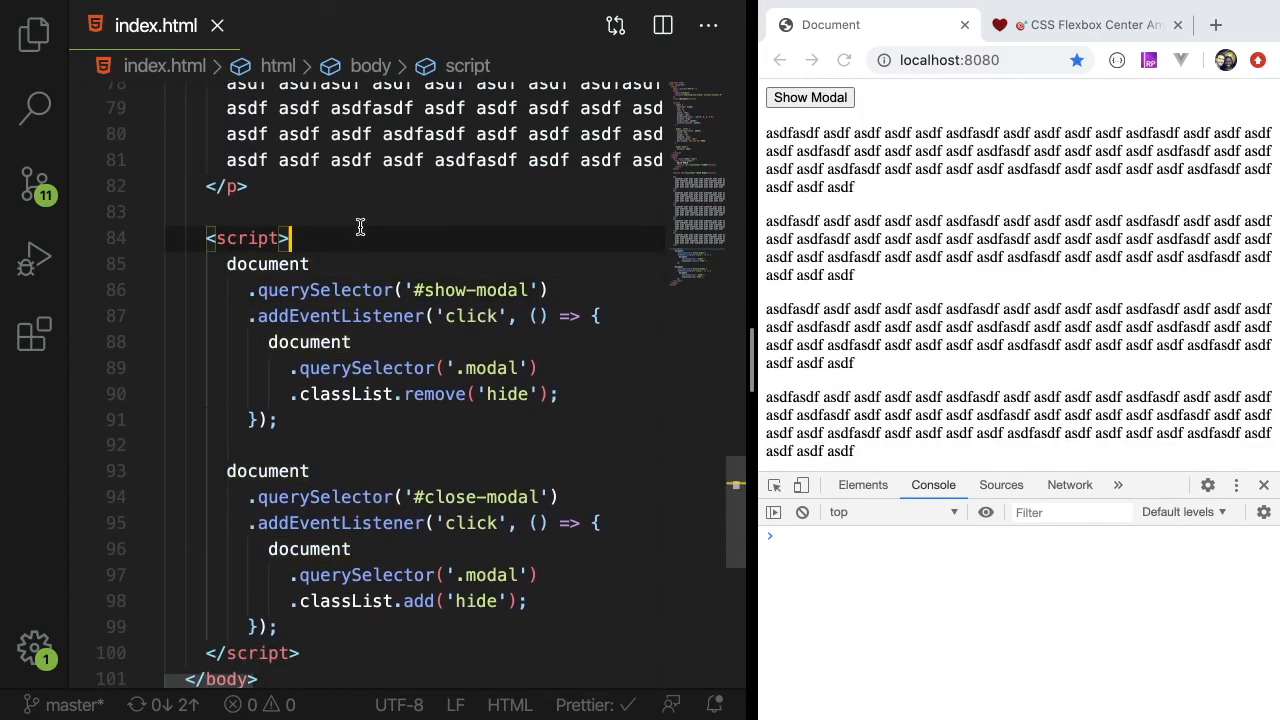
Declare showModalButton, modal and closeModalButton constants, rewrite both listeners, and retest the page.
{"action": "type", "text": "const"}
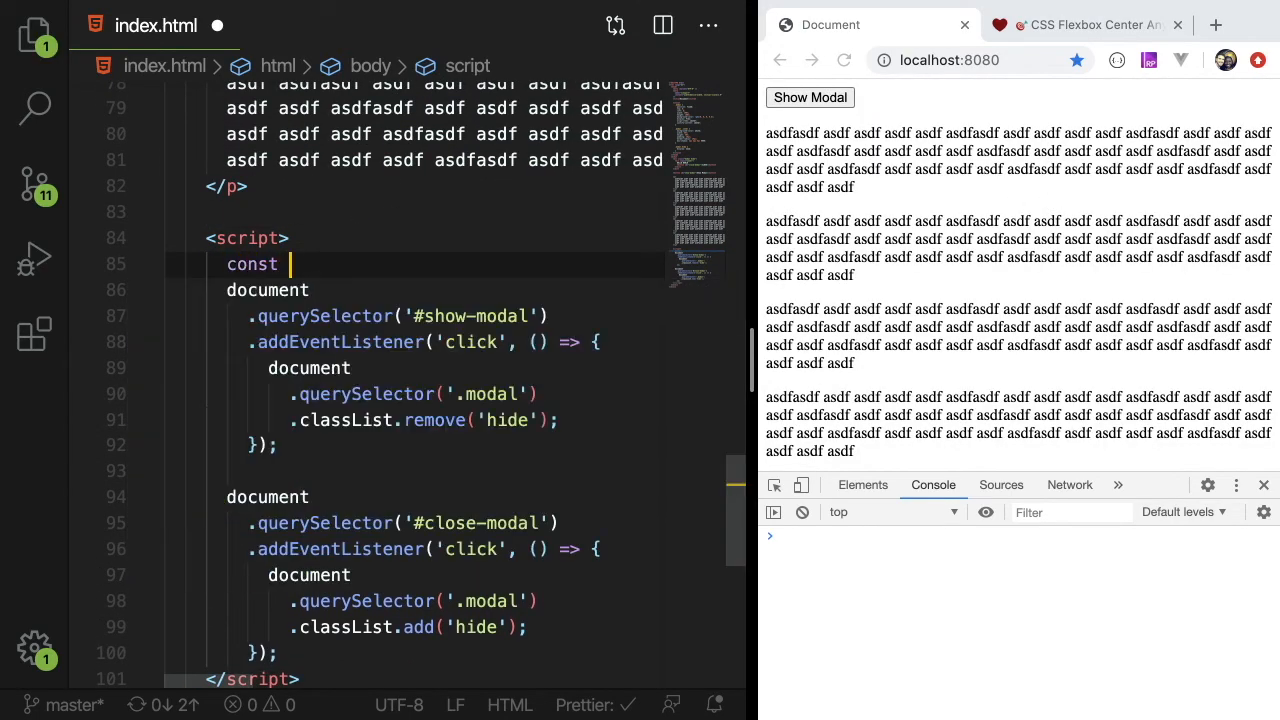
{"action": "type", "text": "showModalButton = document"}
{"action": "type", "text": ".querySelector('#show-modal');"}
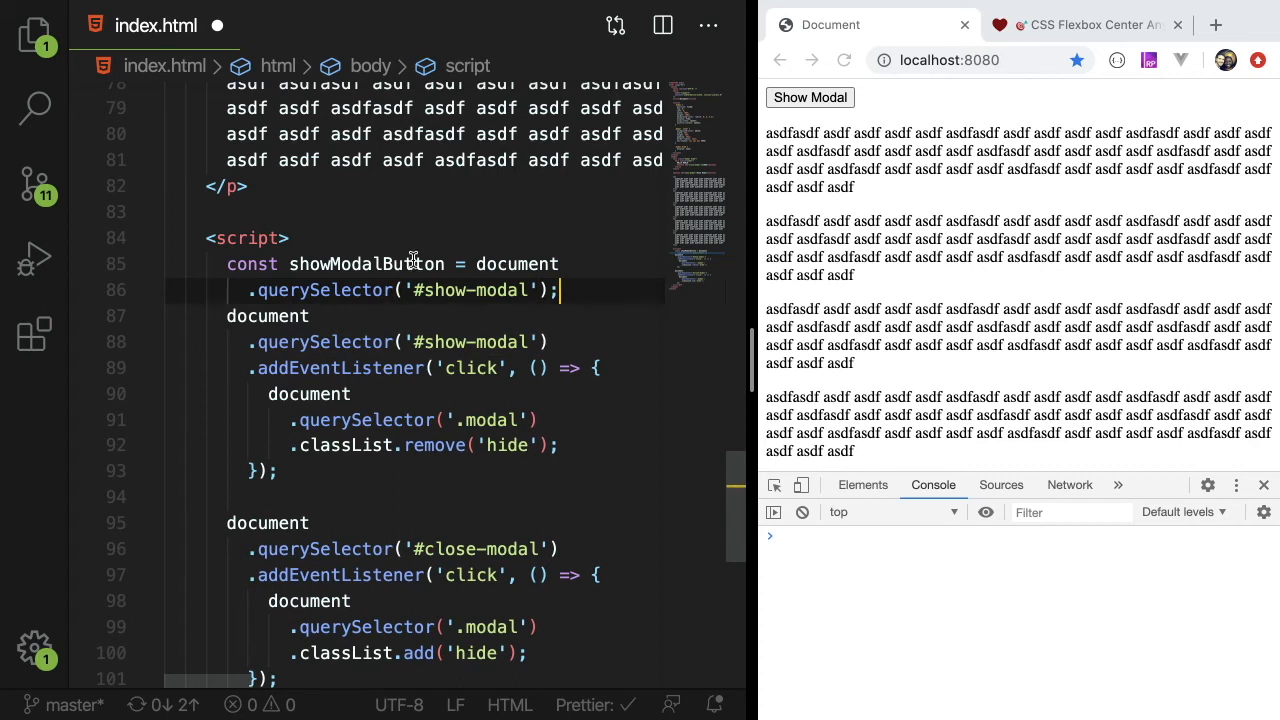
{"action": "type", "text": "showModalButton.addEv"}
{"action": "type", "text": "const modal = document.querySelector('.mod"}
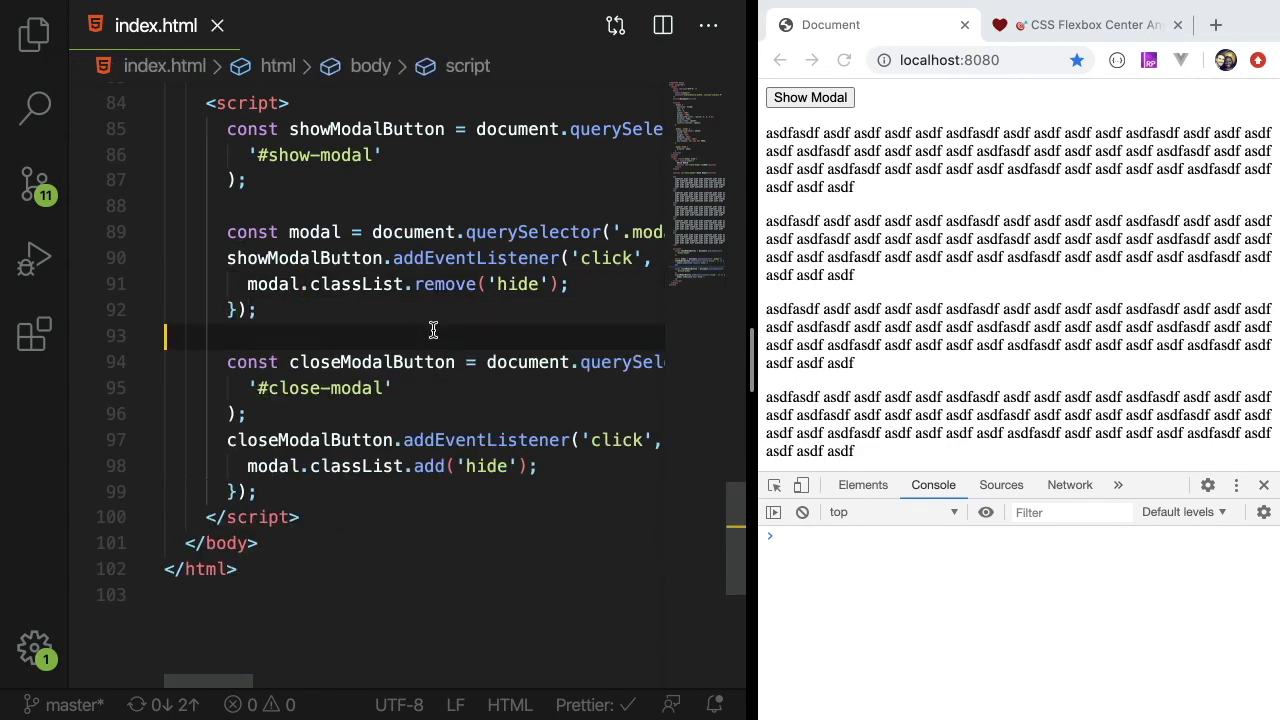
{"action": "left_click", "coordinate": [810, 97]}
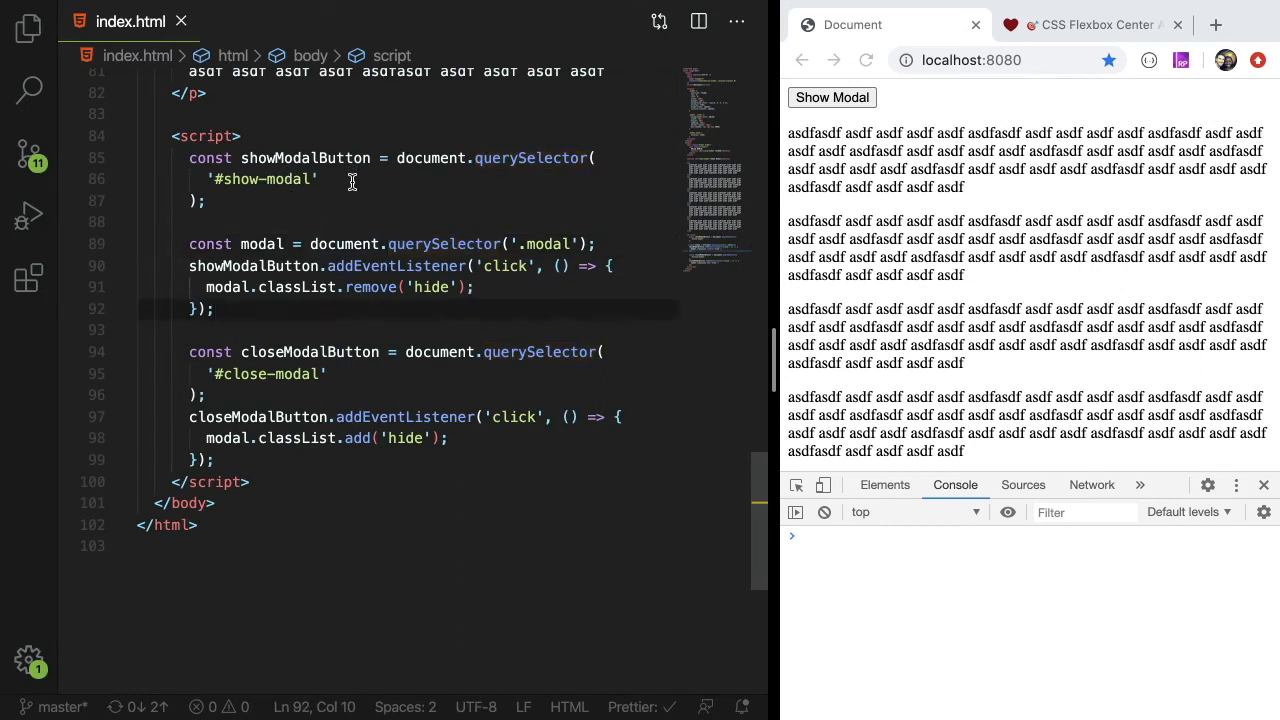
{"action": "left_click", "coordinate": [237, 158]}
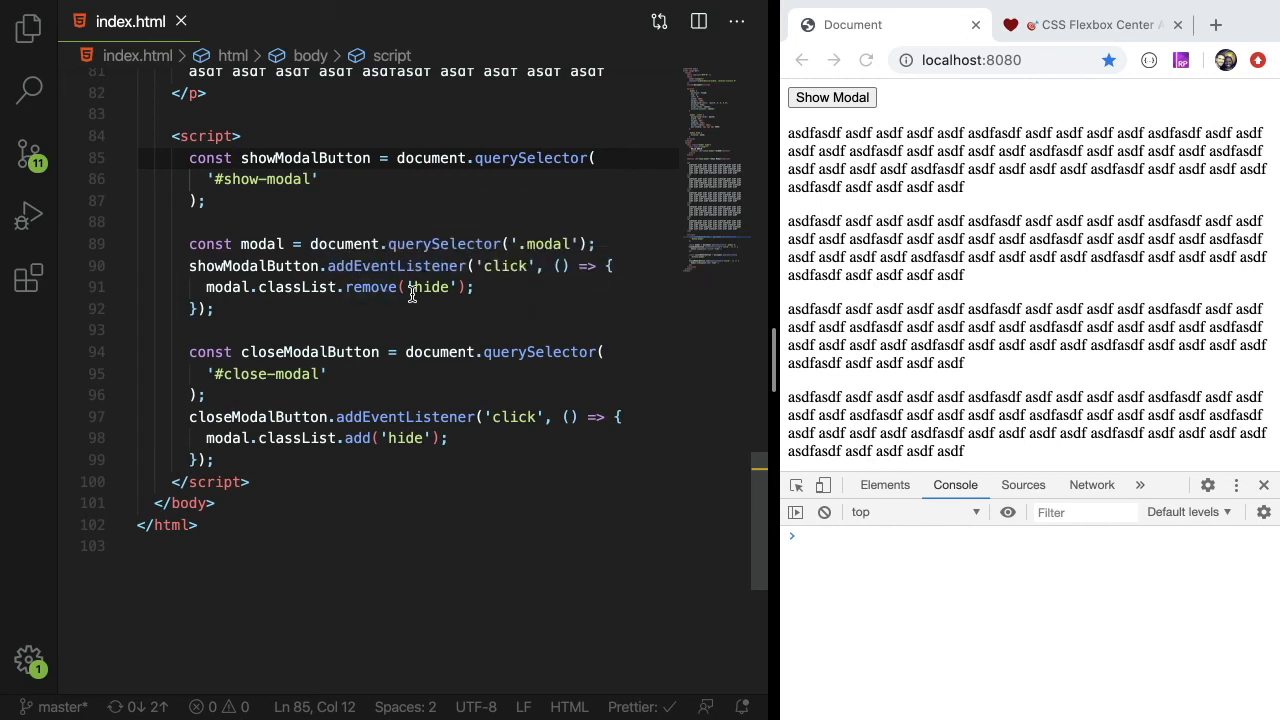
{"action": "mouse_move", "coordinate": [278, 182]}
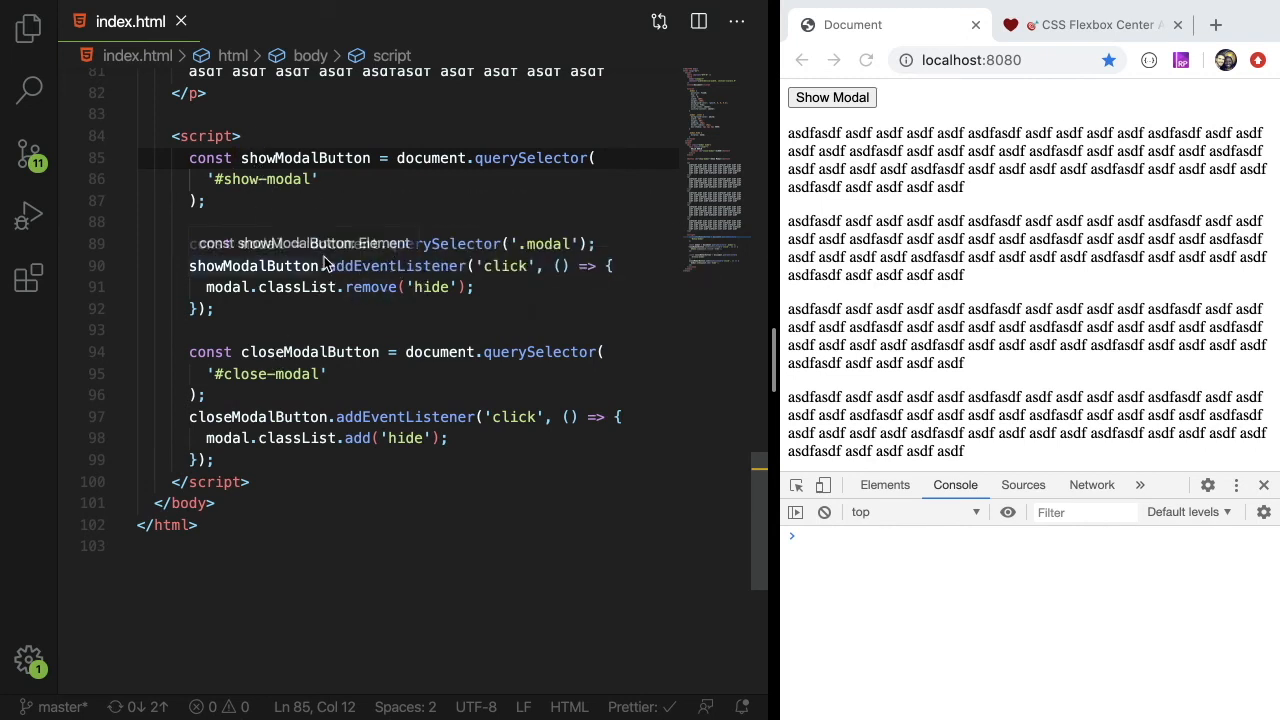
{"action": "left_click", "coordinate": [280, 158]}
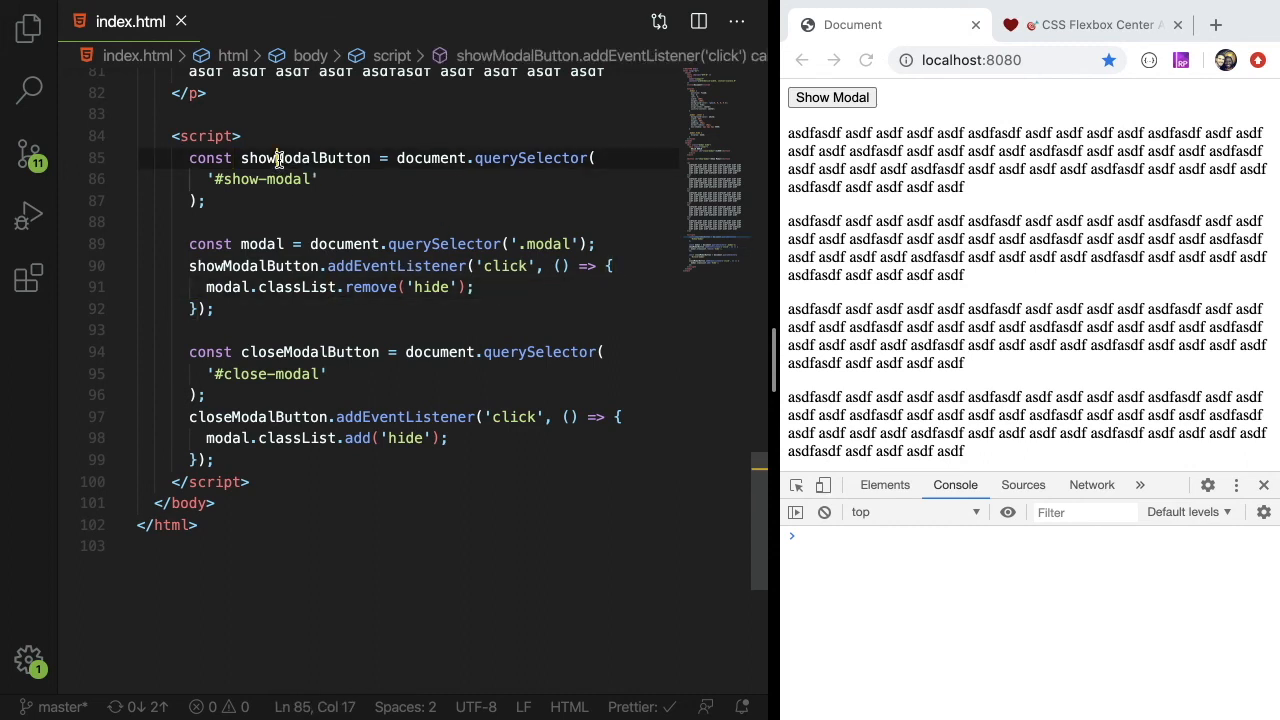
{"action": "left_click", "coordinate": [313, 351]}
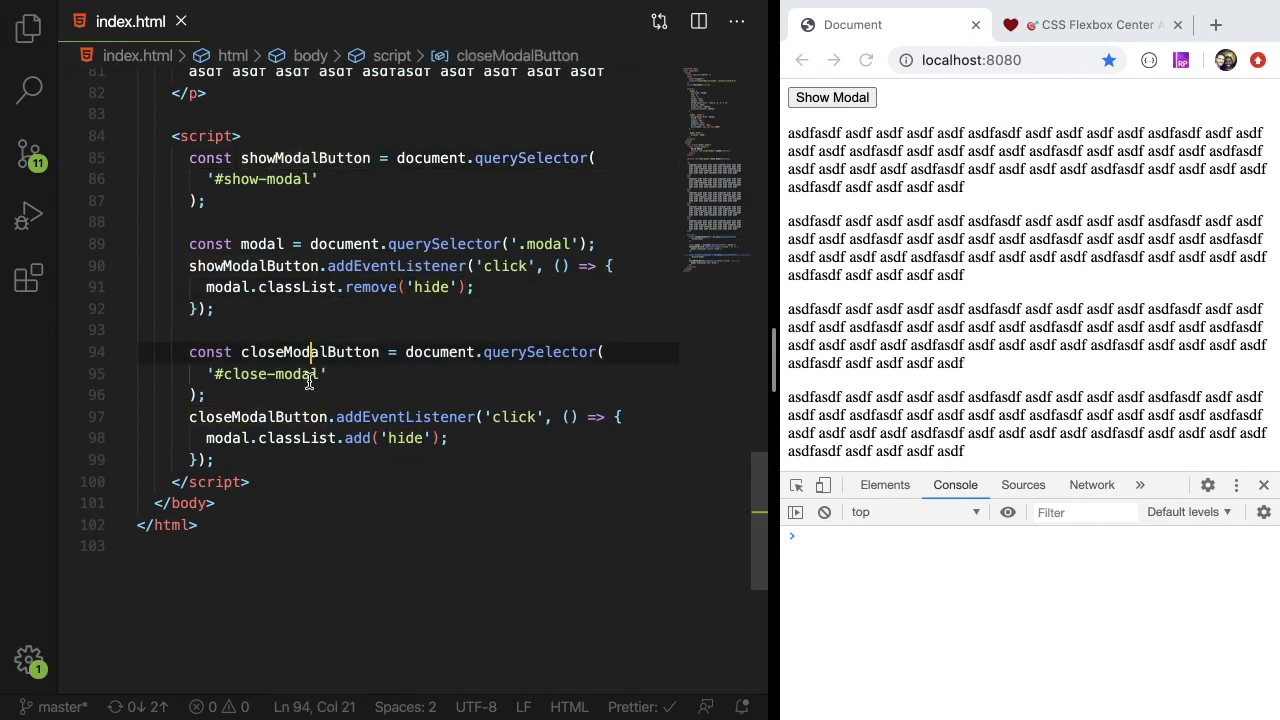
{"action": "double_click", "coordinate": [285, 352]}
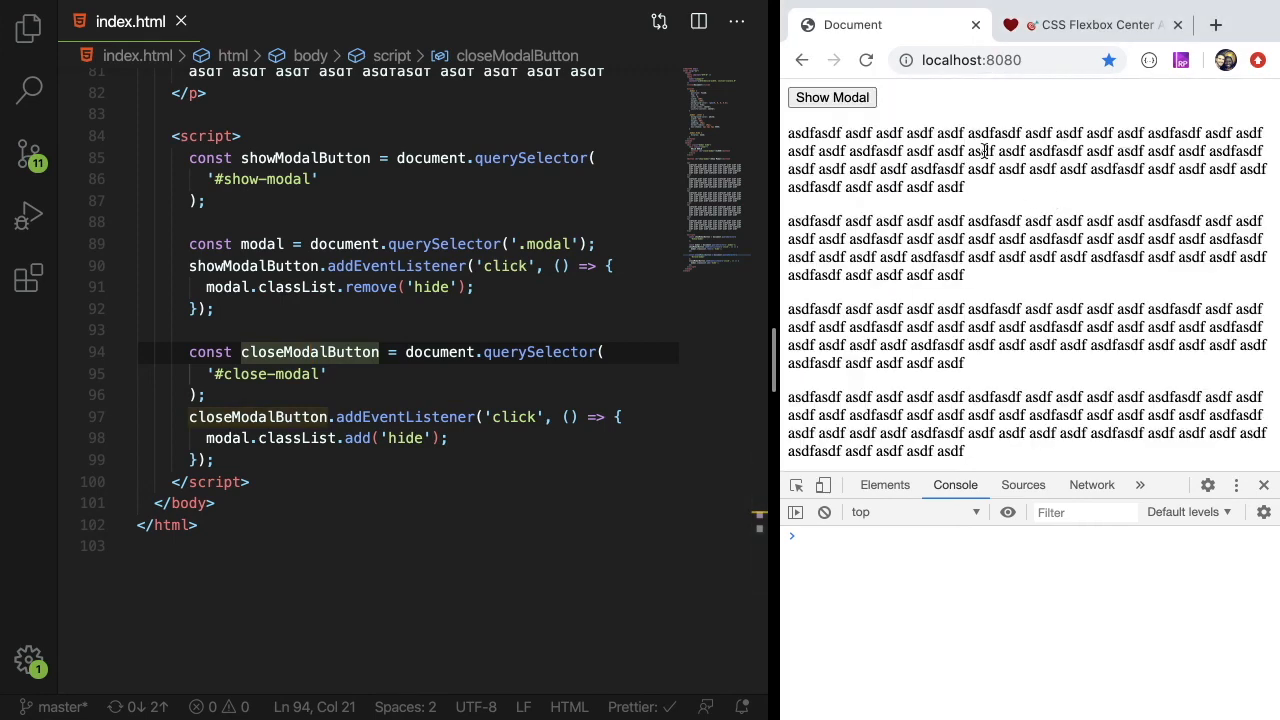
{"action": "left_click", "coordinate": [832, 97]}
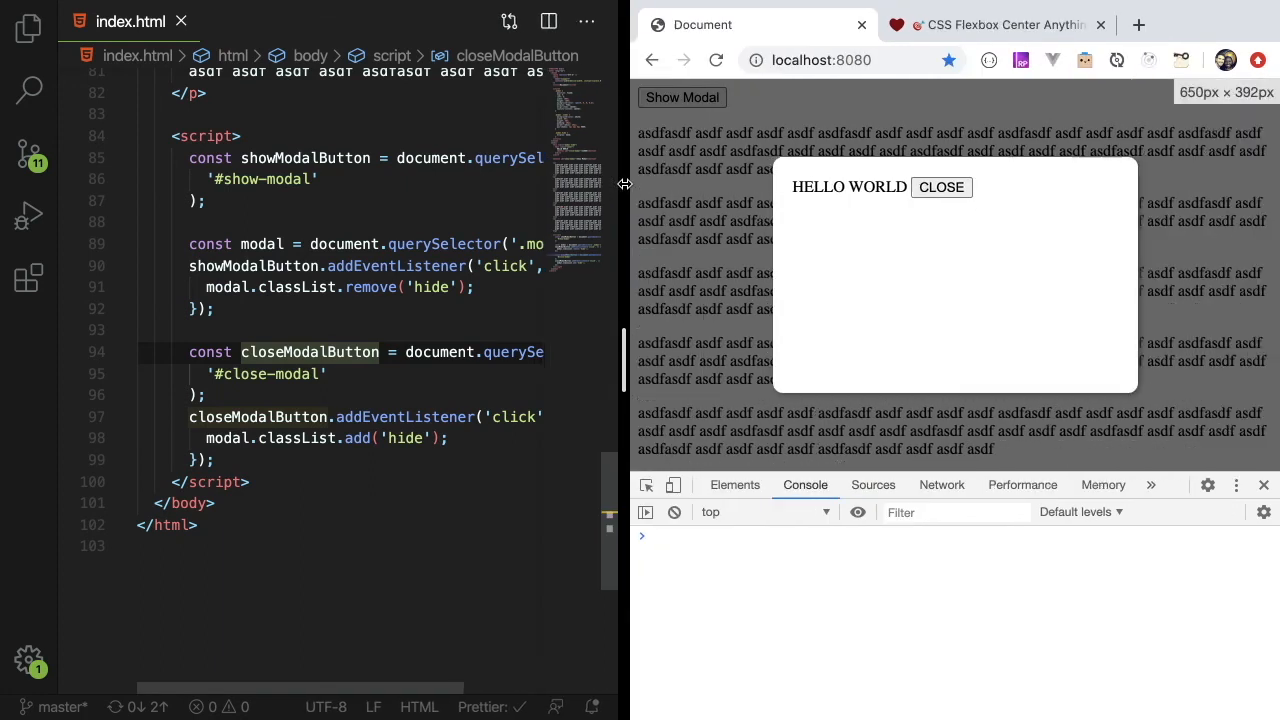
{"action": "mouse_move", "coordinate": [935, 393]}
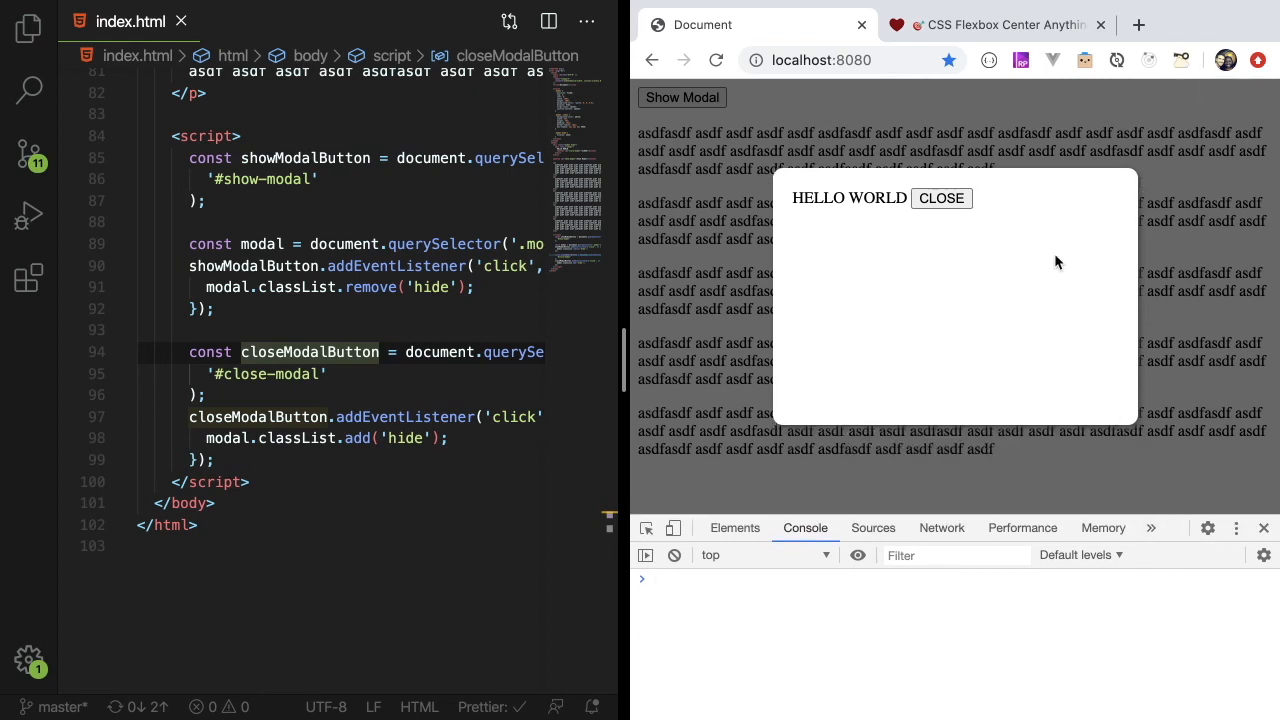
{"action": "mouse_move", "coordinate": [1170, 186]}
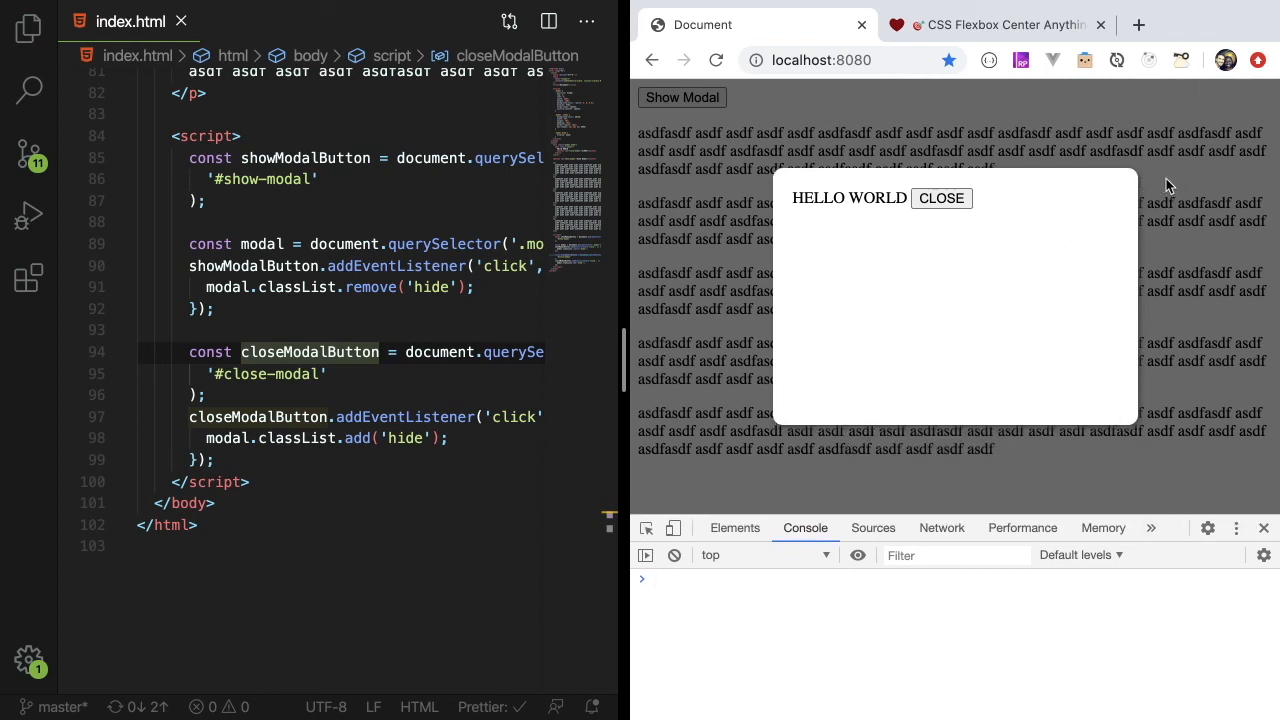
{"action": "mouse_move", "coordinate": [715, 255]}
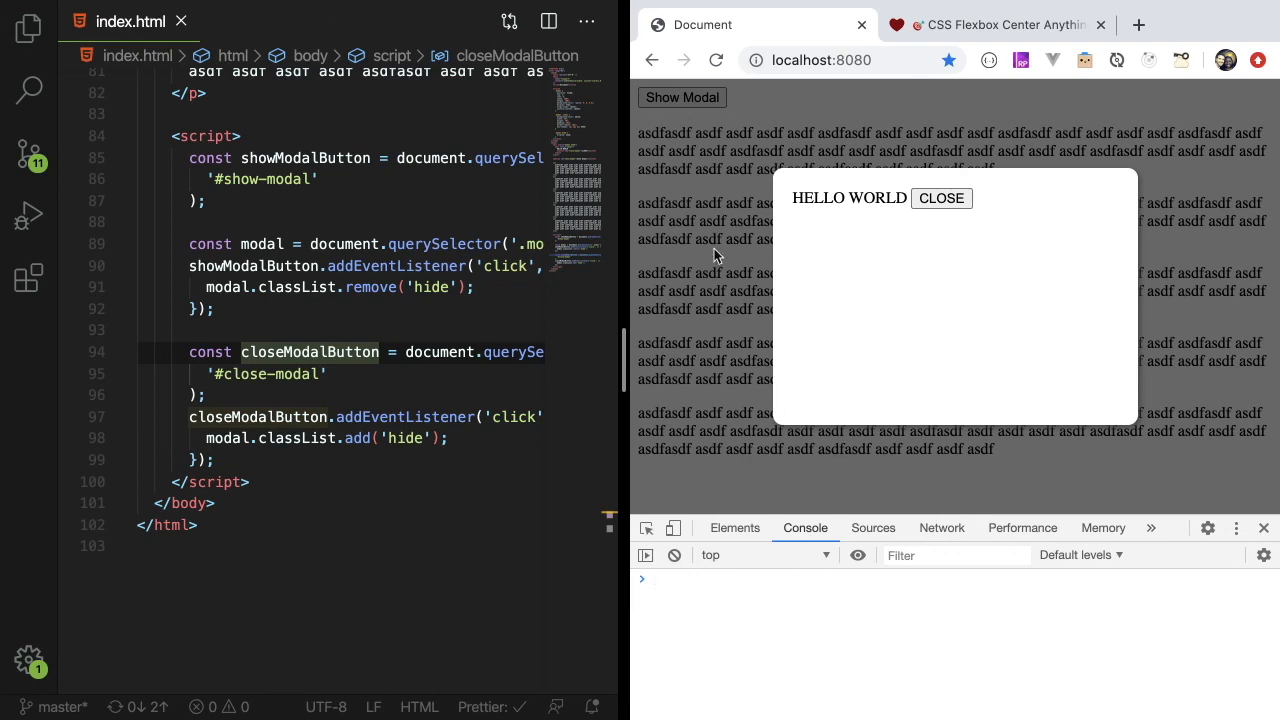
{"action": "left_click", "coordinate": [940, 198]}
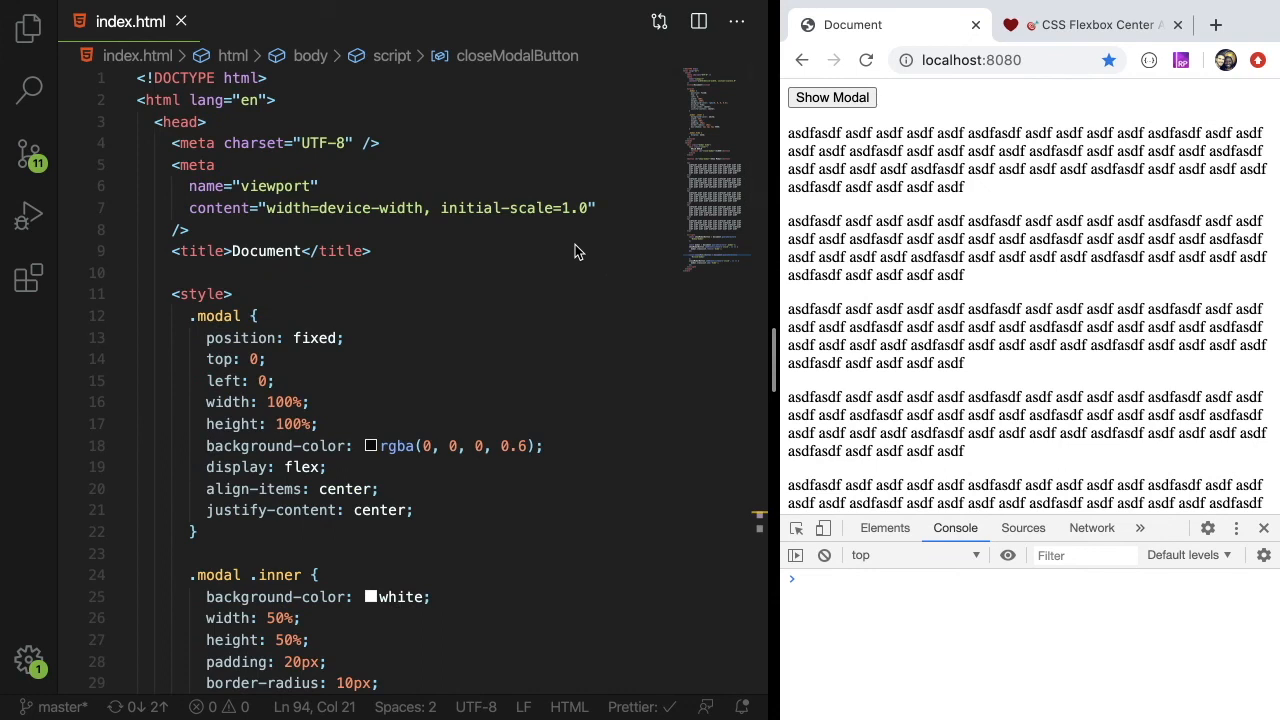
{"action": "mouse_move", "coordinate": [582, 202]}
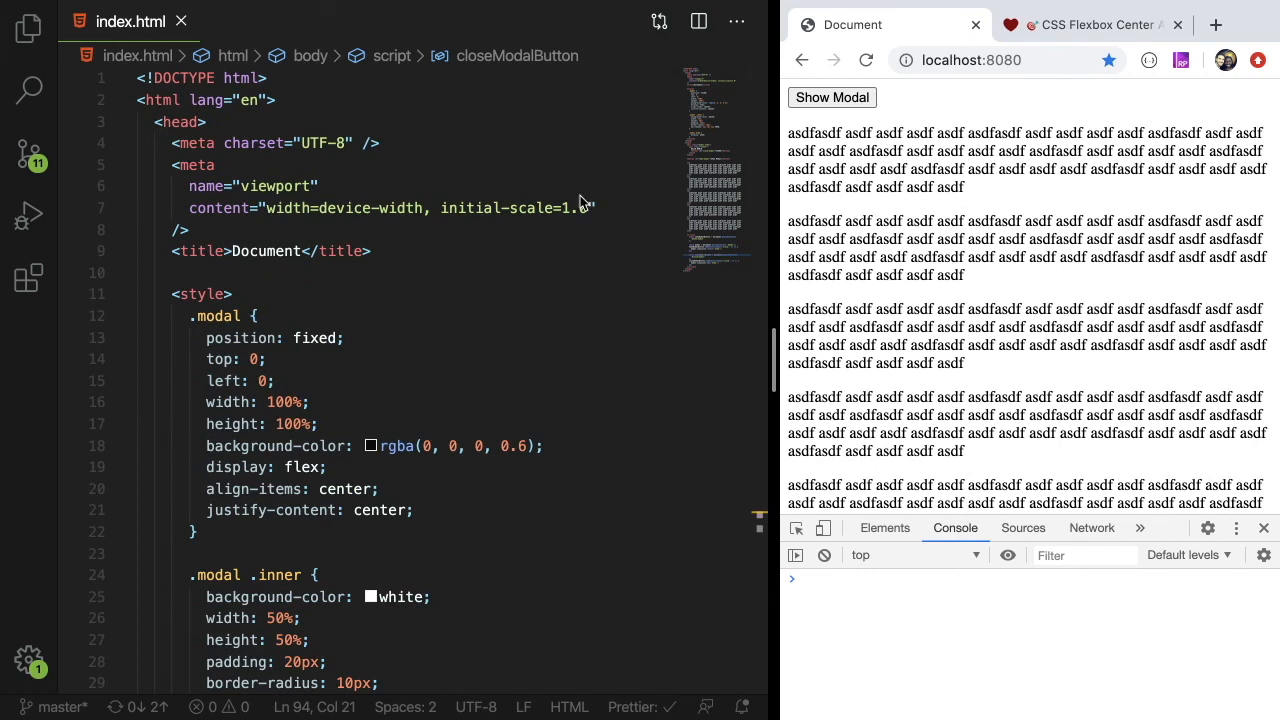
{"action": "mouse_move", "coordinate": [448, 265]}
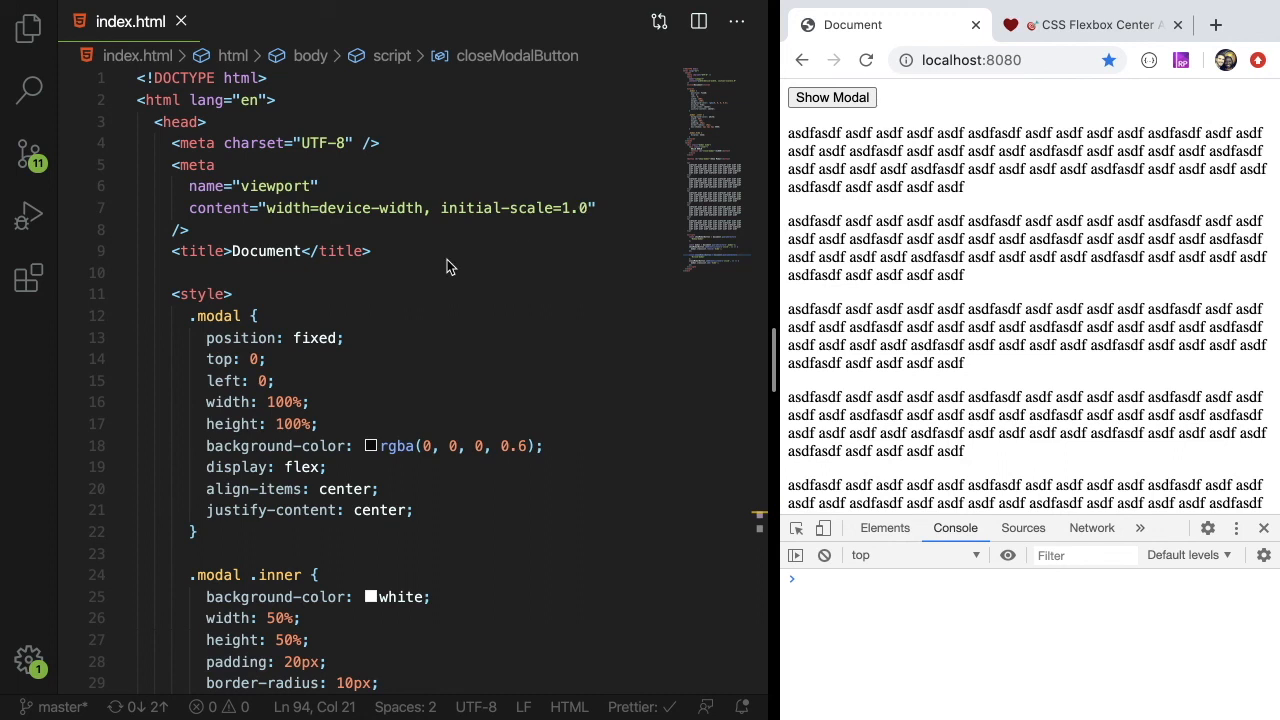
{"action": "mouse_move", "coordinate": [448, 267]}
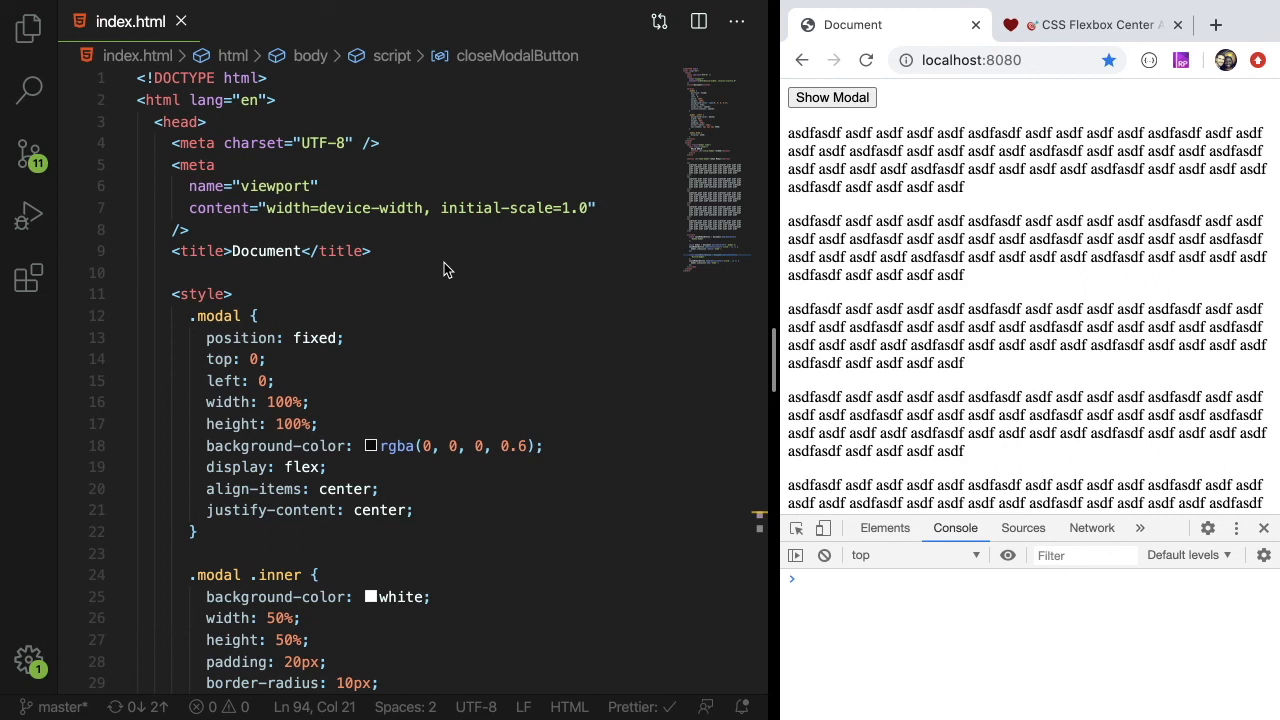
{"action": "left_click", "coordinate": [418, 251]}
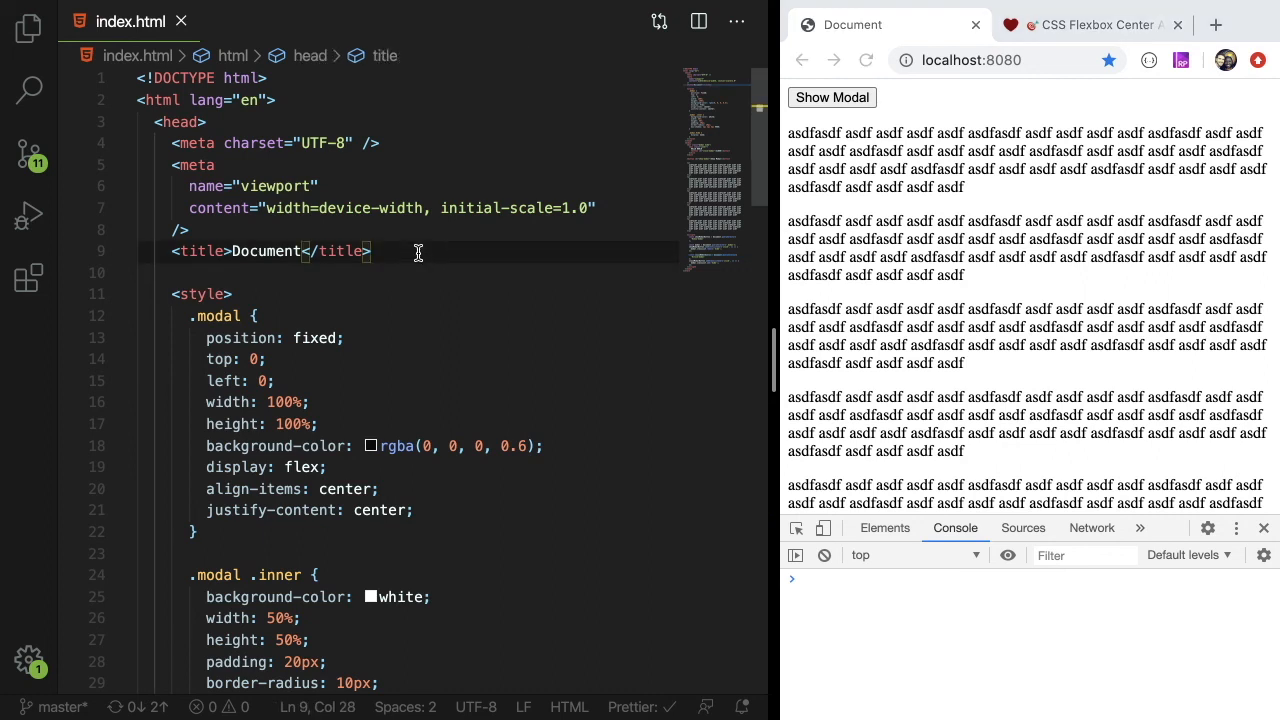